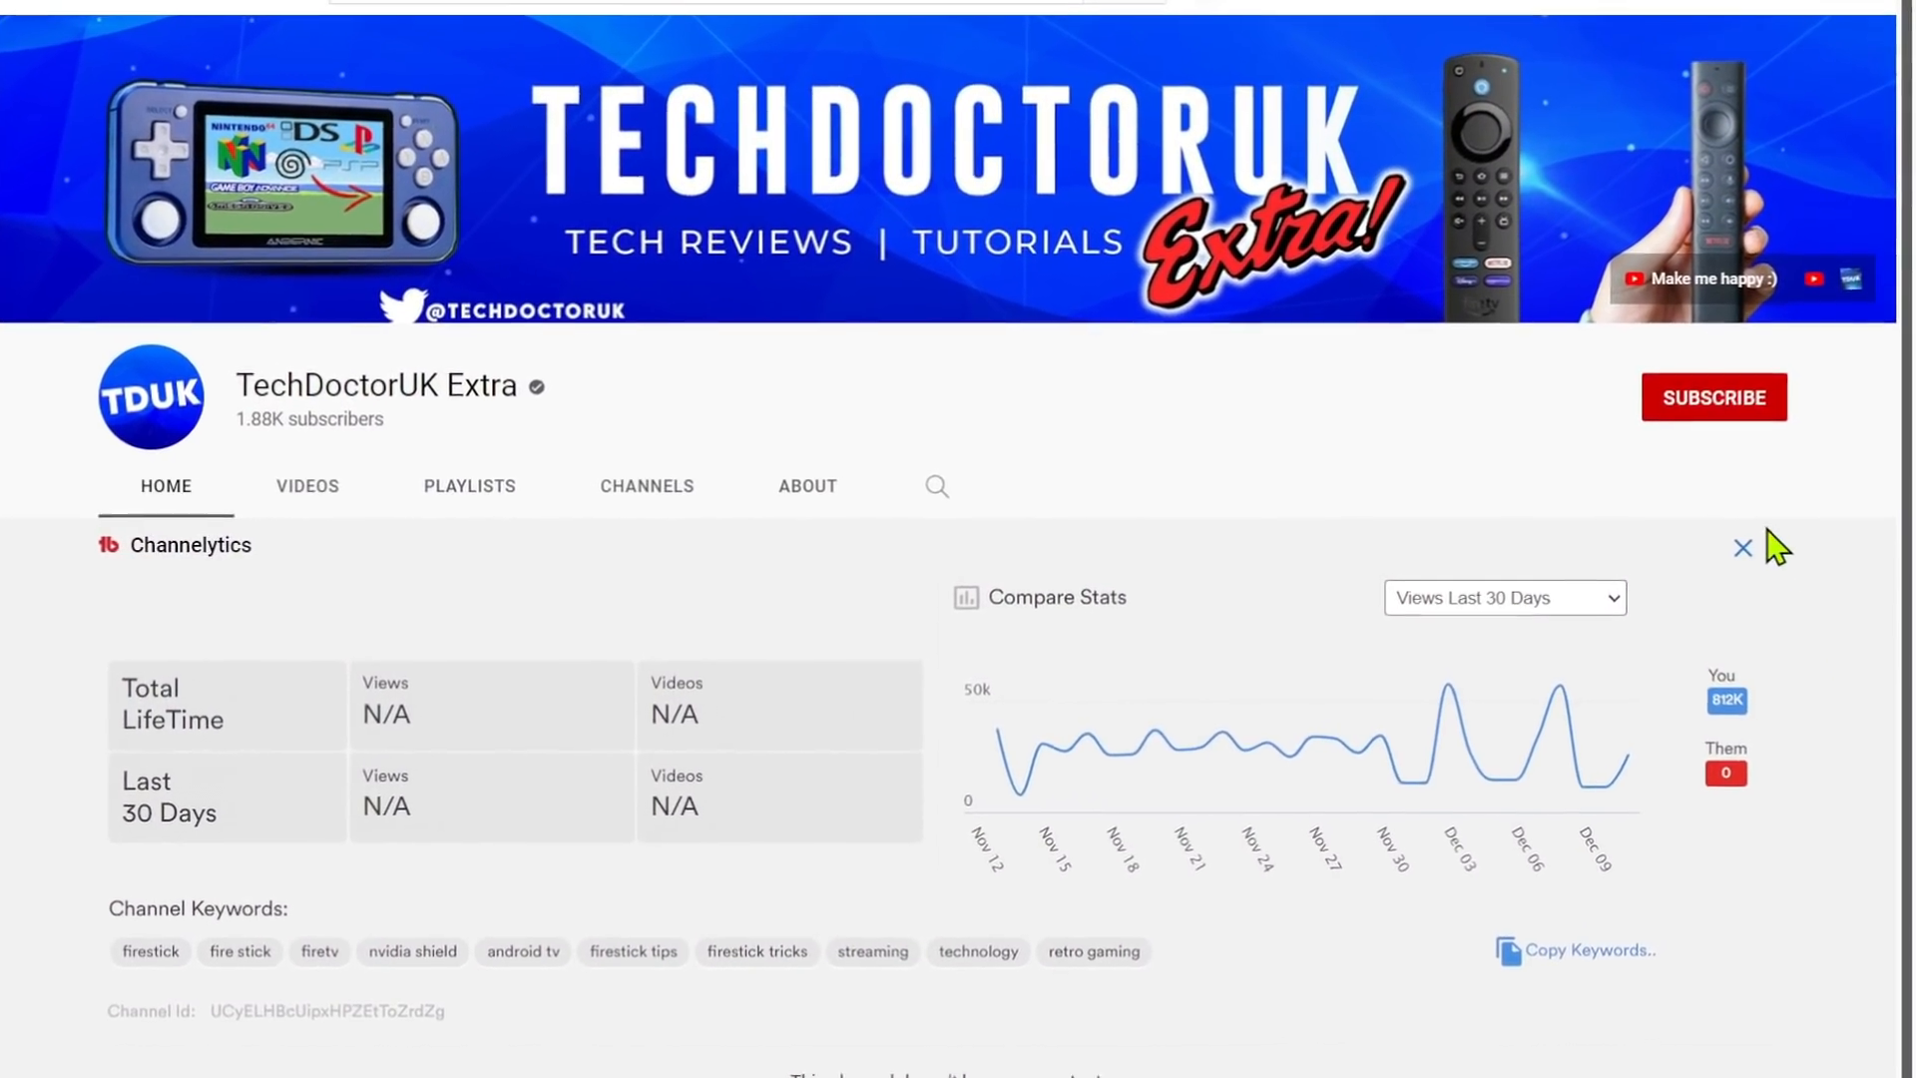
# - Subscribe to TechDoctorUK Extra with notifications set to All
pyautogui.click(1712, 397)
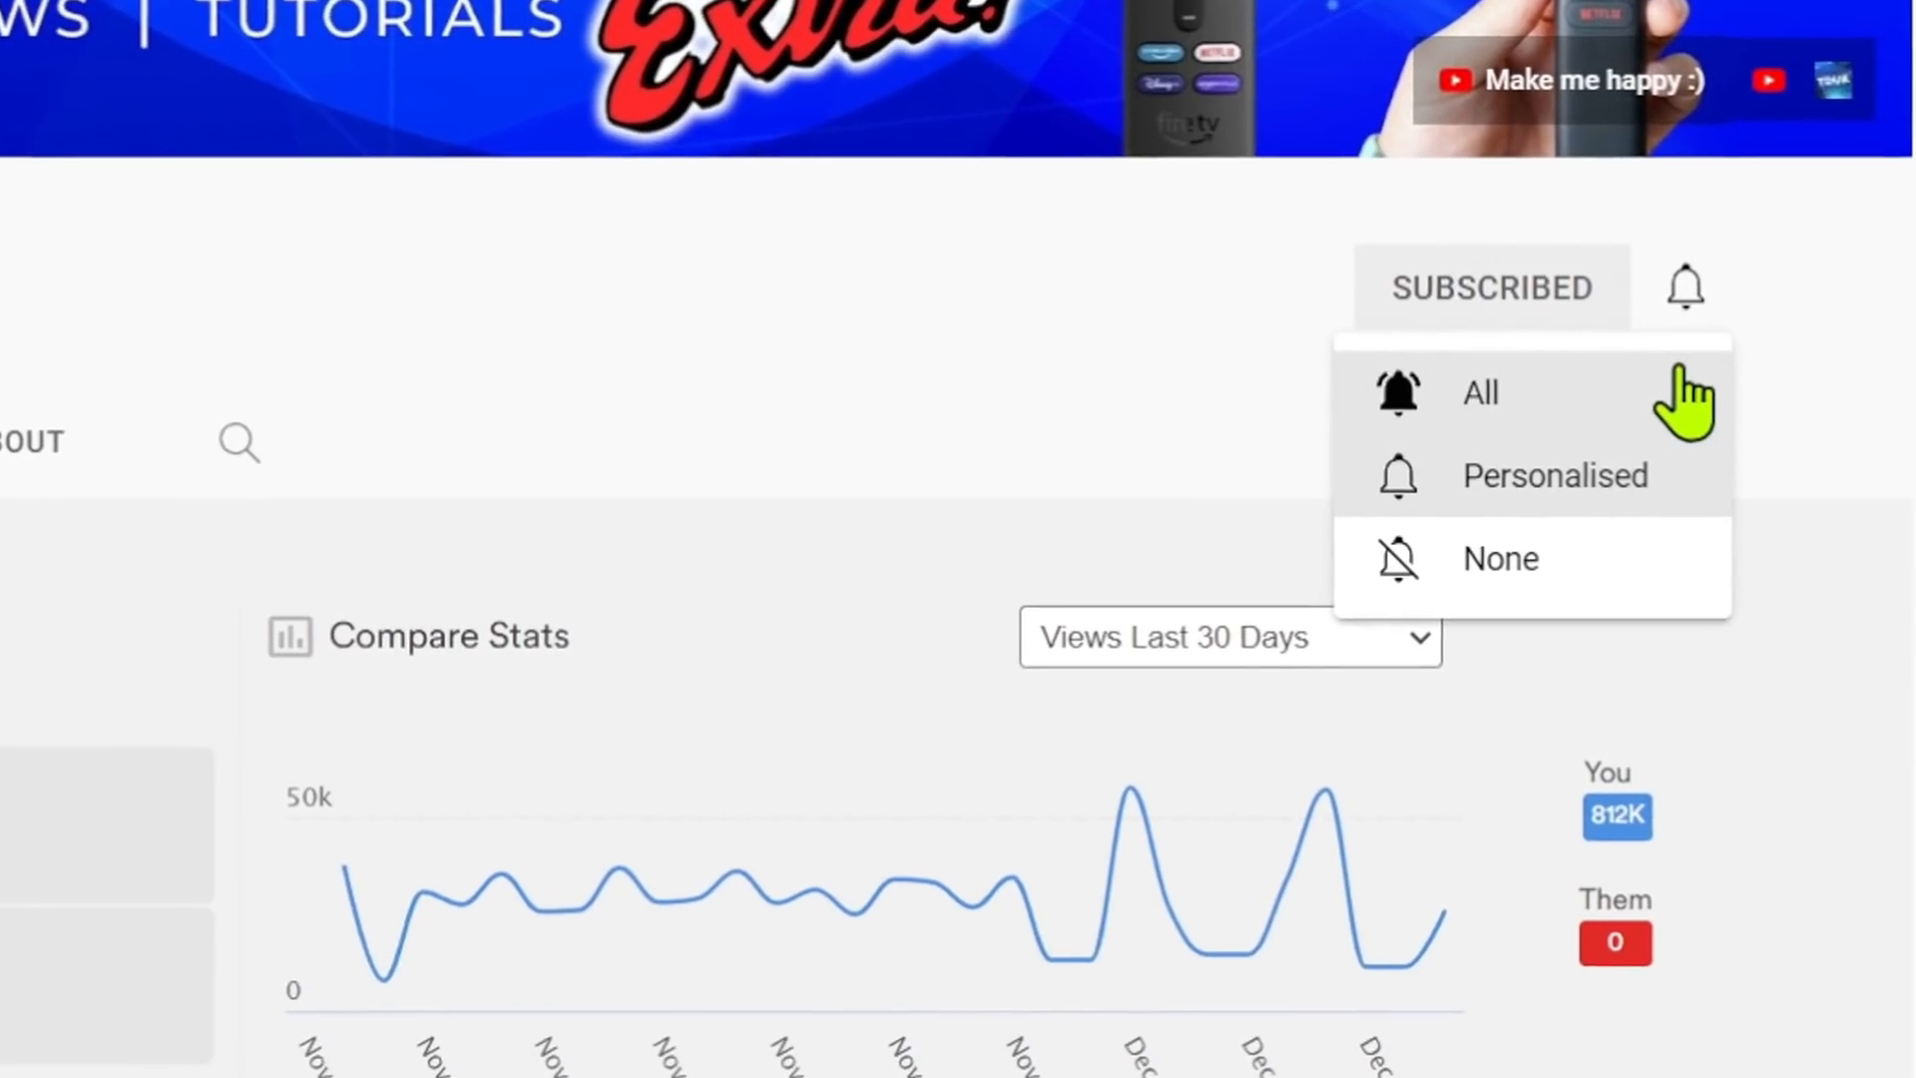
pyautogui.click(1479, 394)
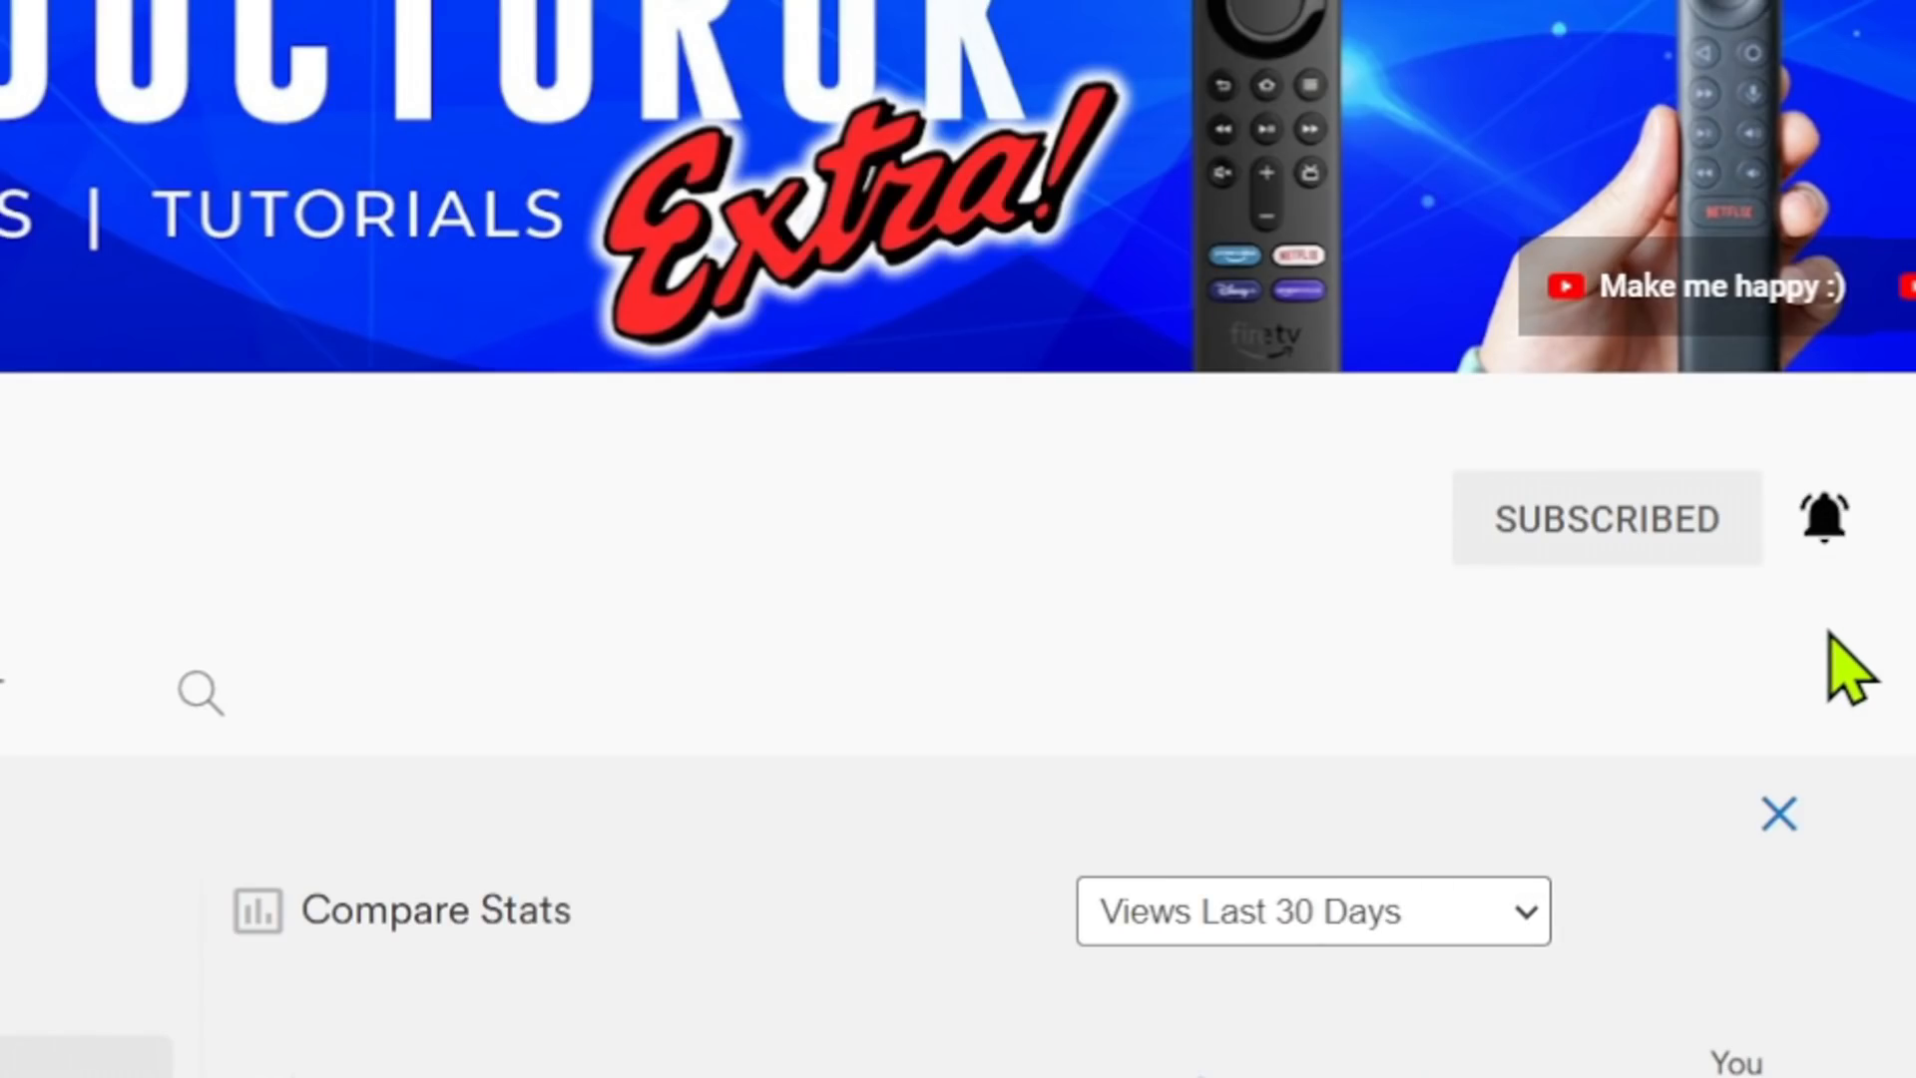
pyautogui.moveTo(1906, 732)
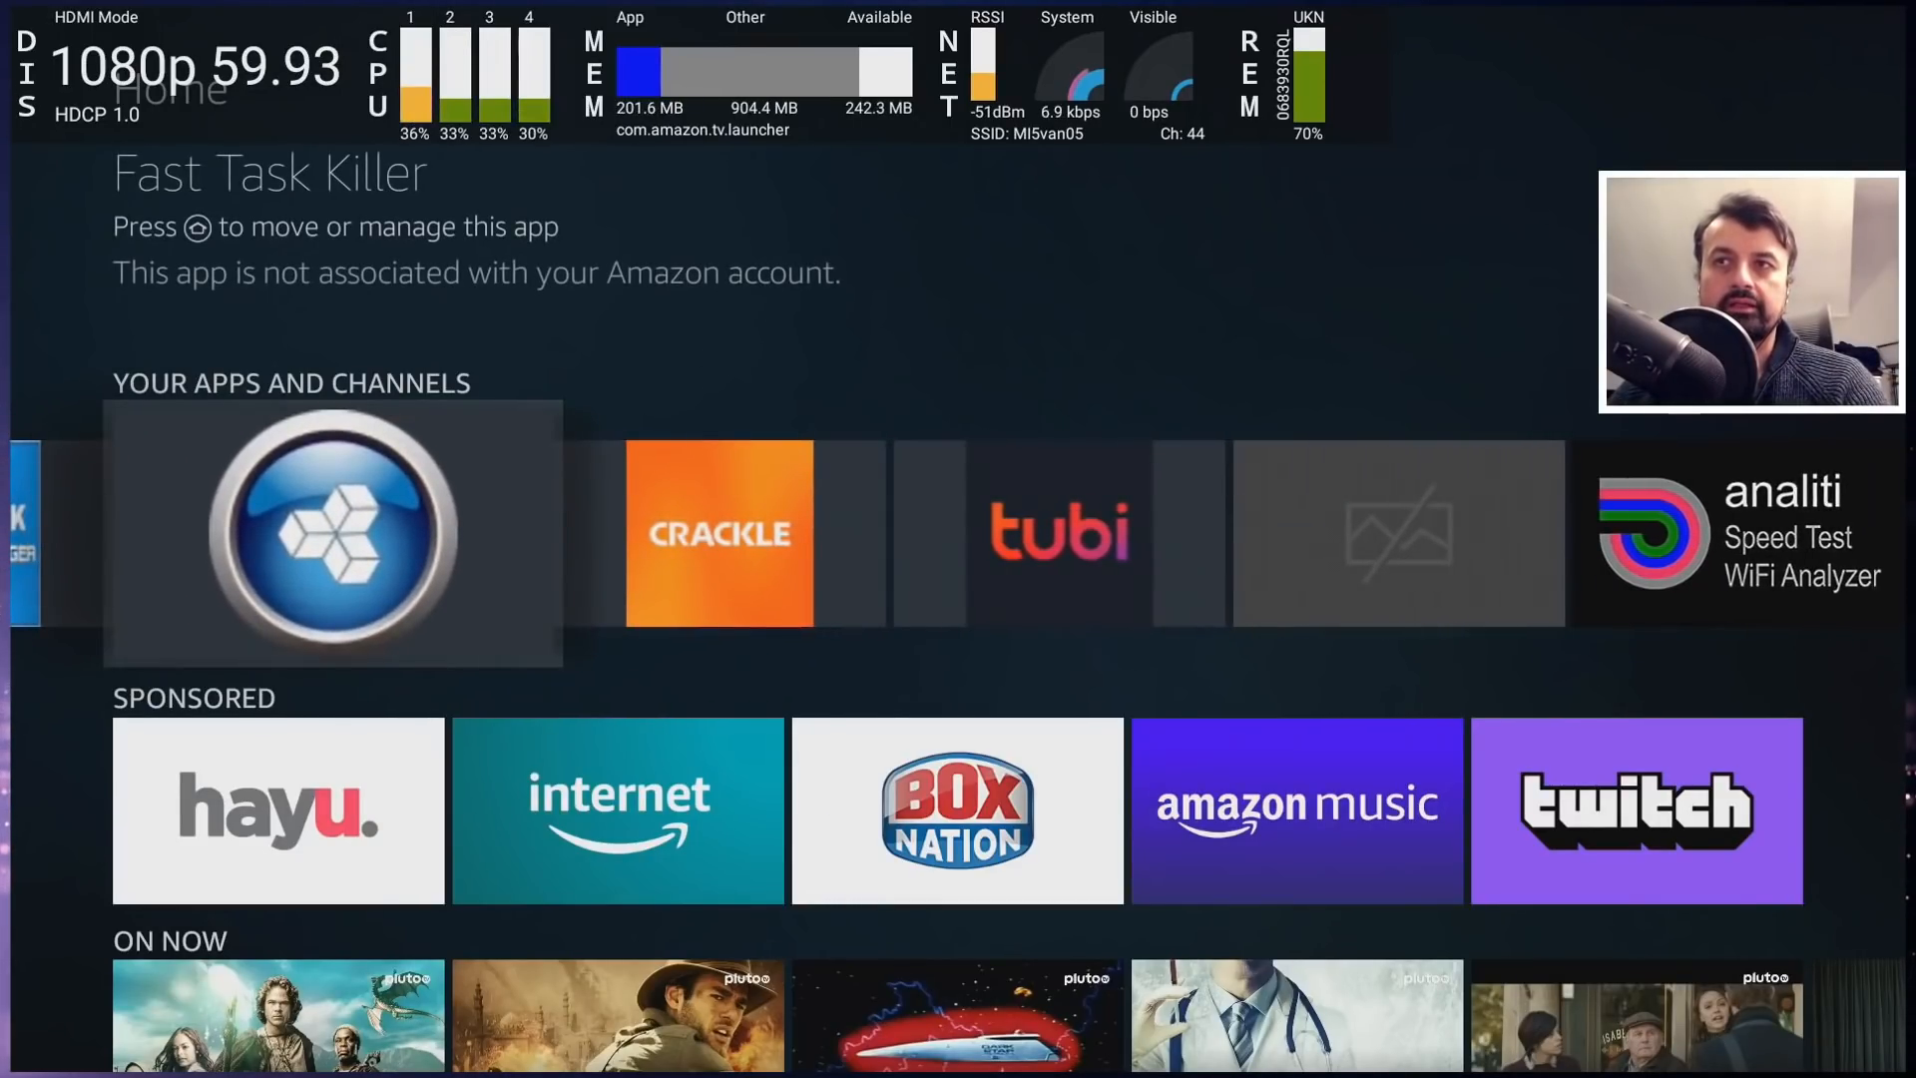
pyautogui.click(334, 531)
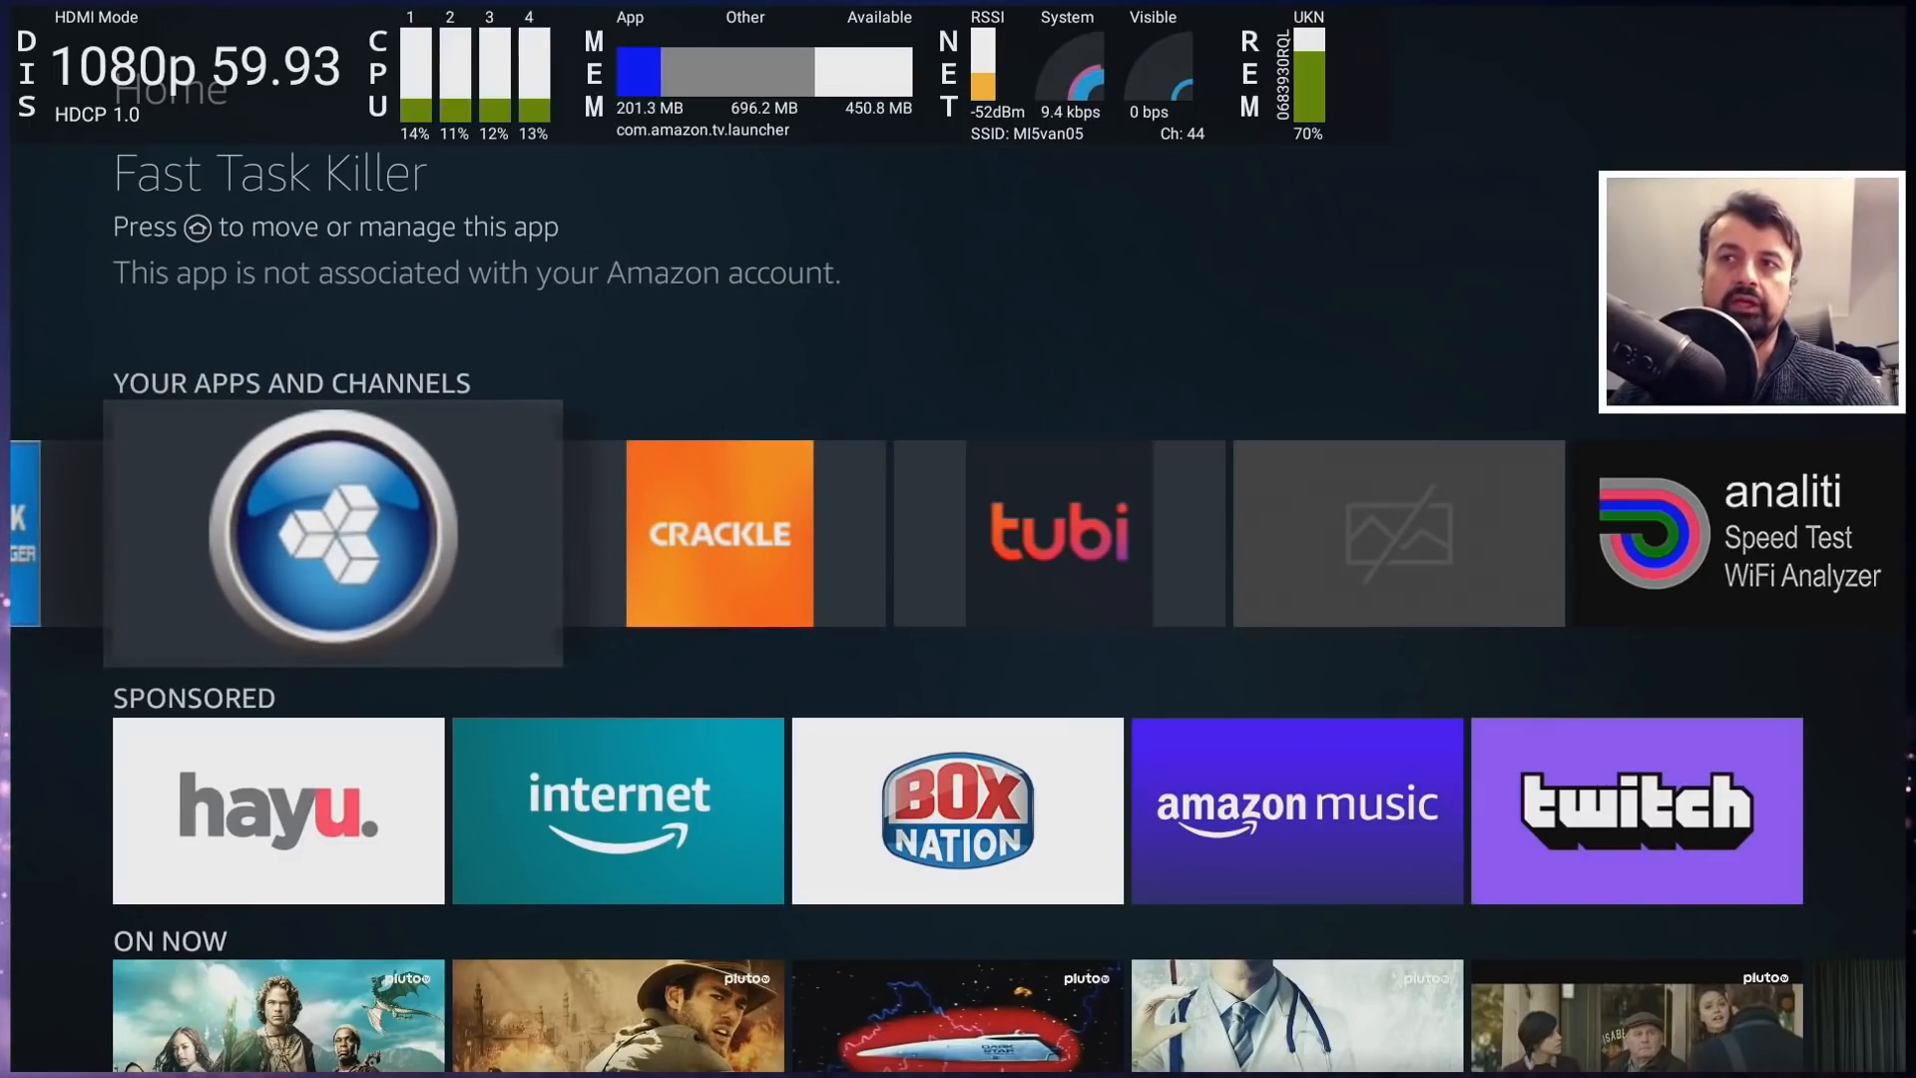
pyautogui.click(333, 531)
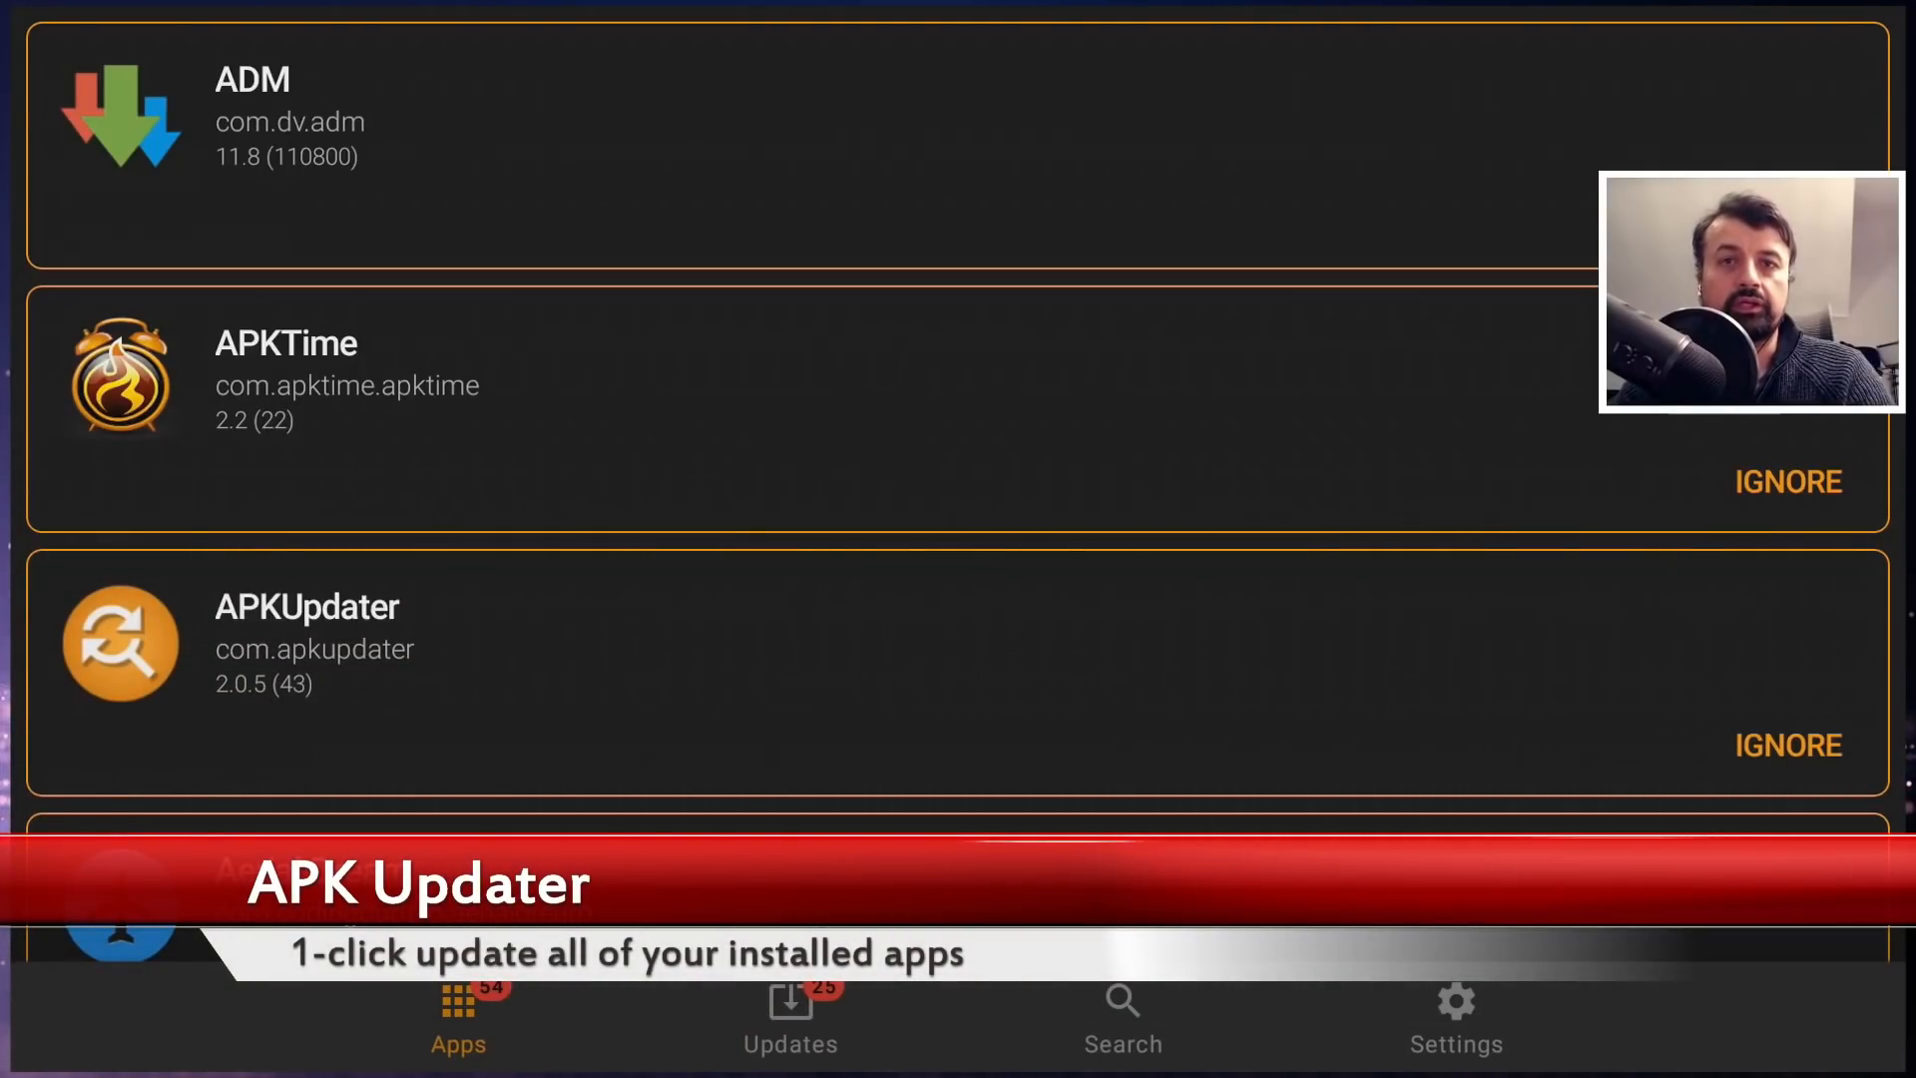
# - Scroll the installed apps list past Easy Fire Tools and Fast Task Killer, then go to Settings
pyautogui.scroll(-3)
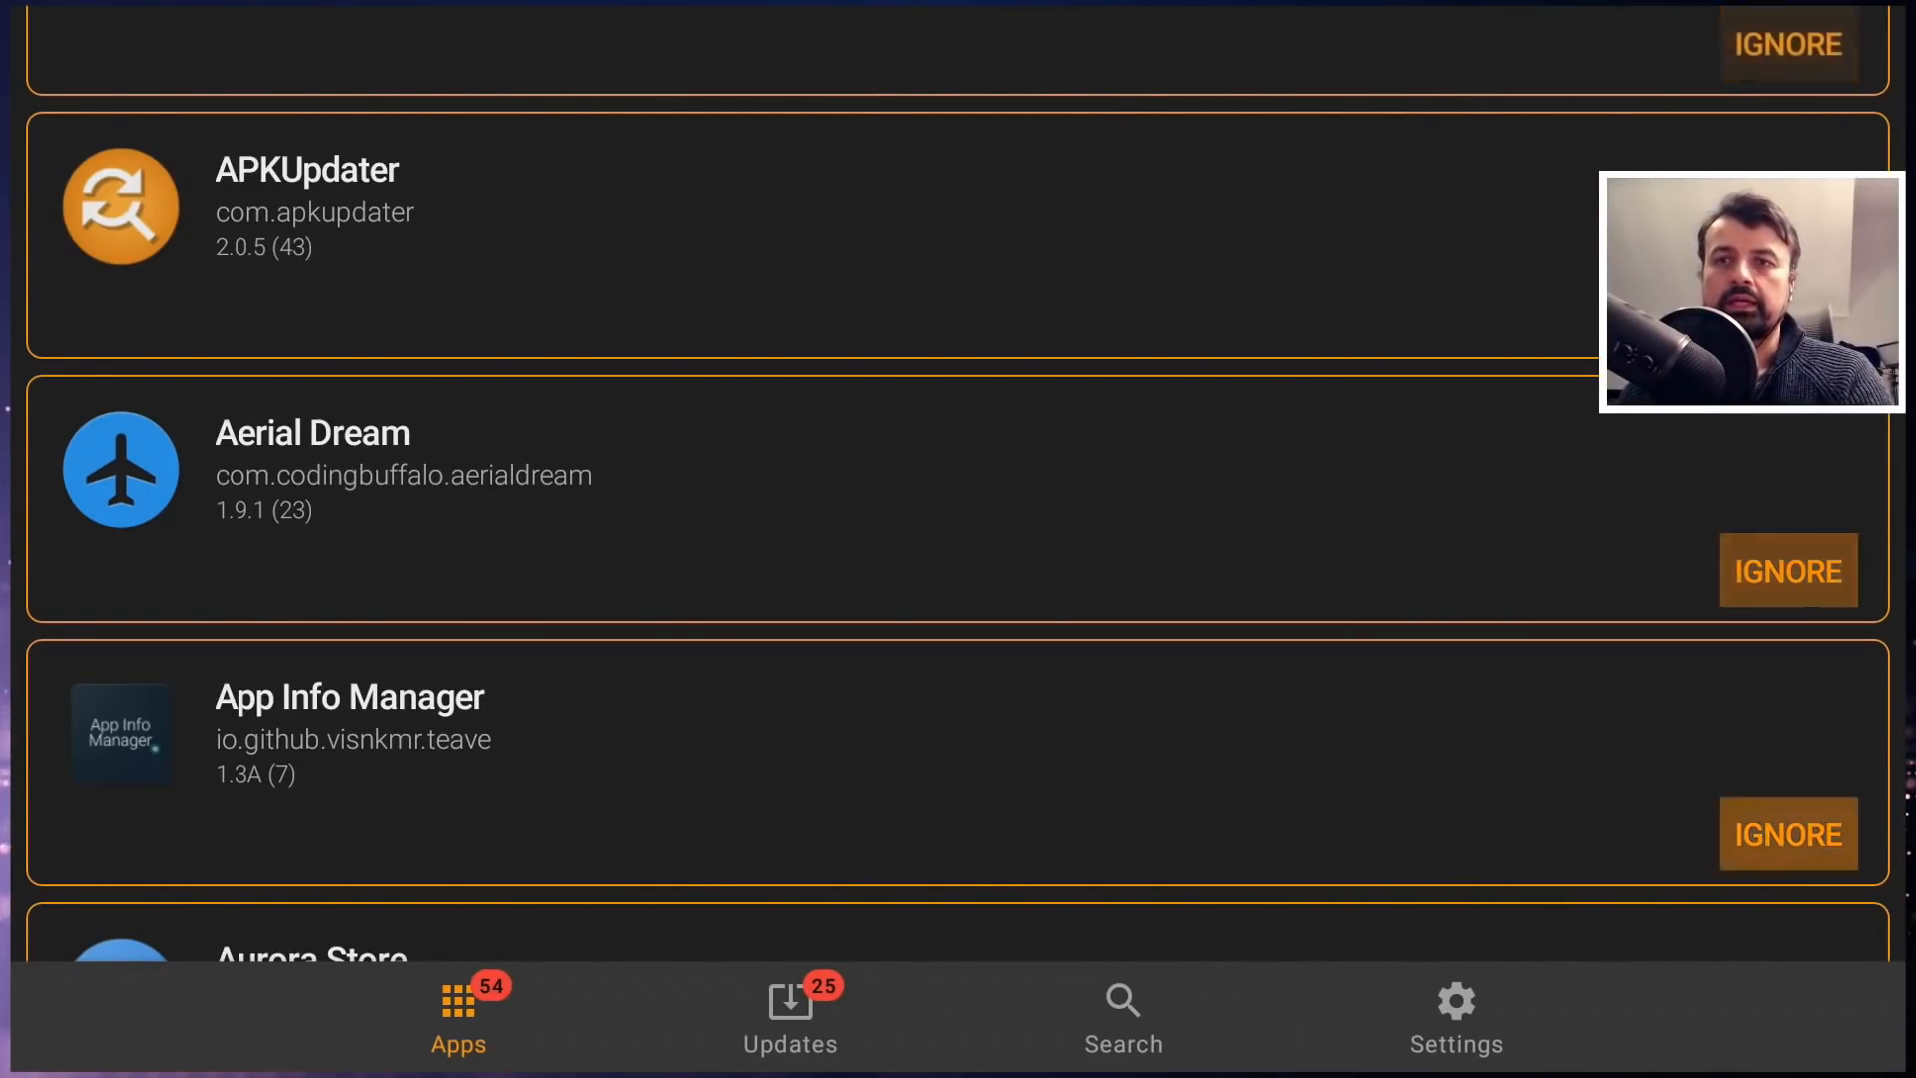
pyautogui.scroll(-3)
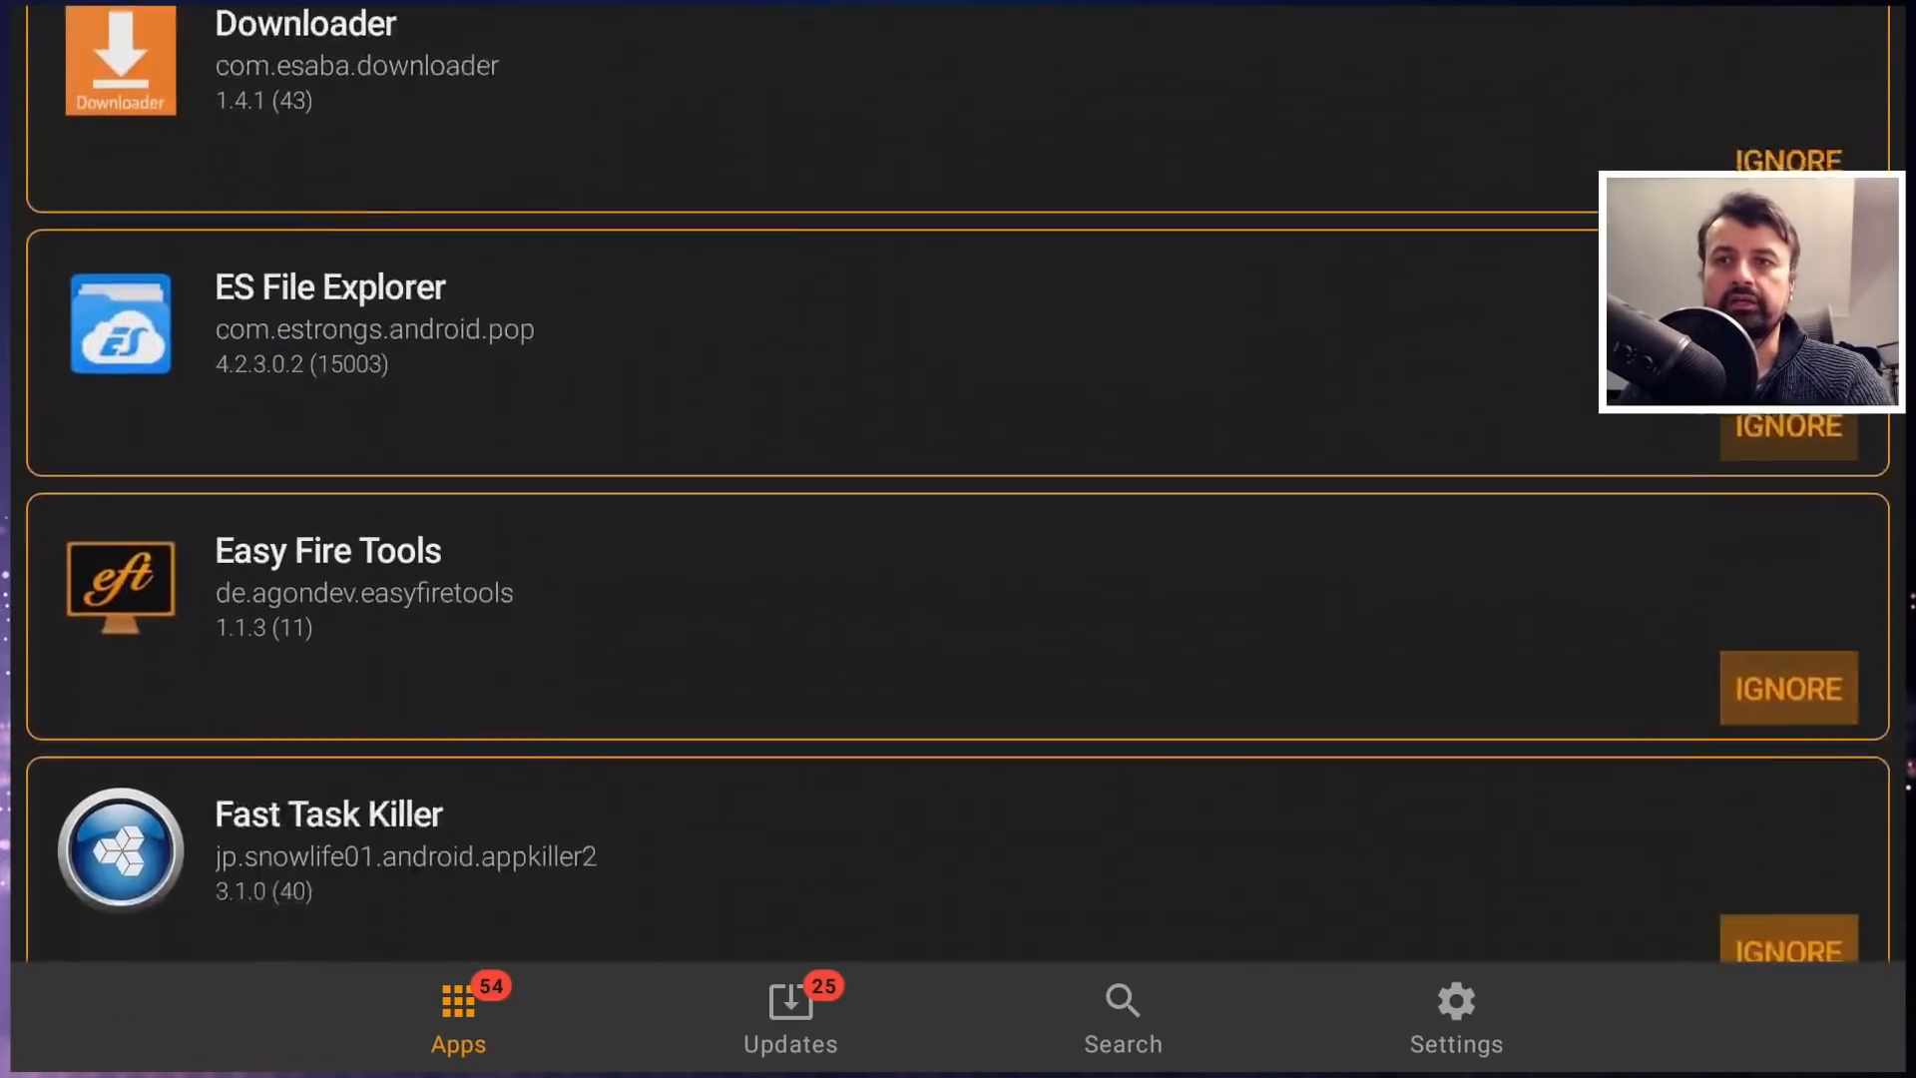
pyautogui.click(1453, 1014)
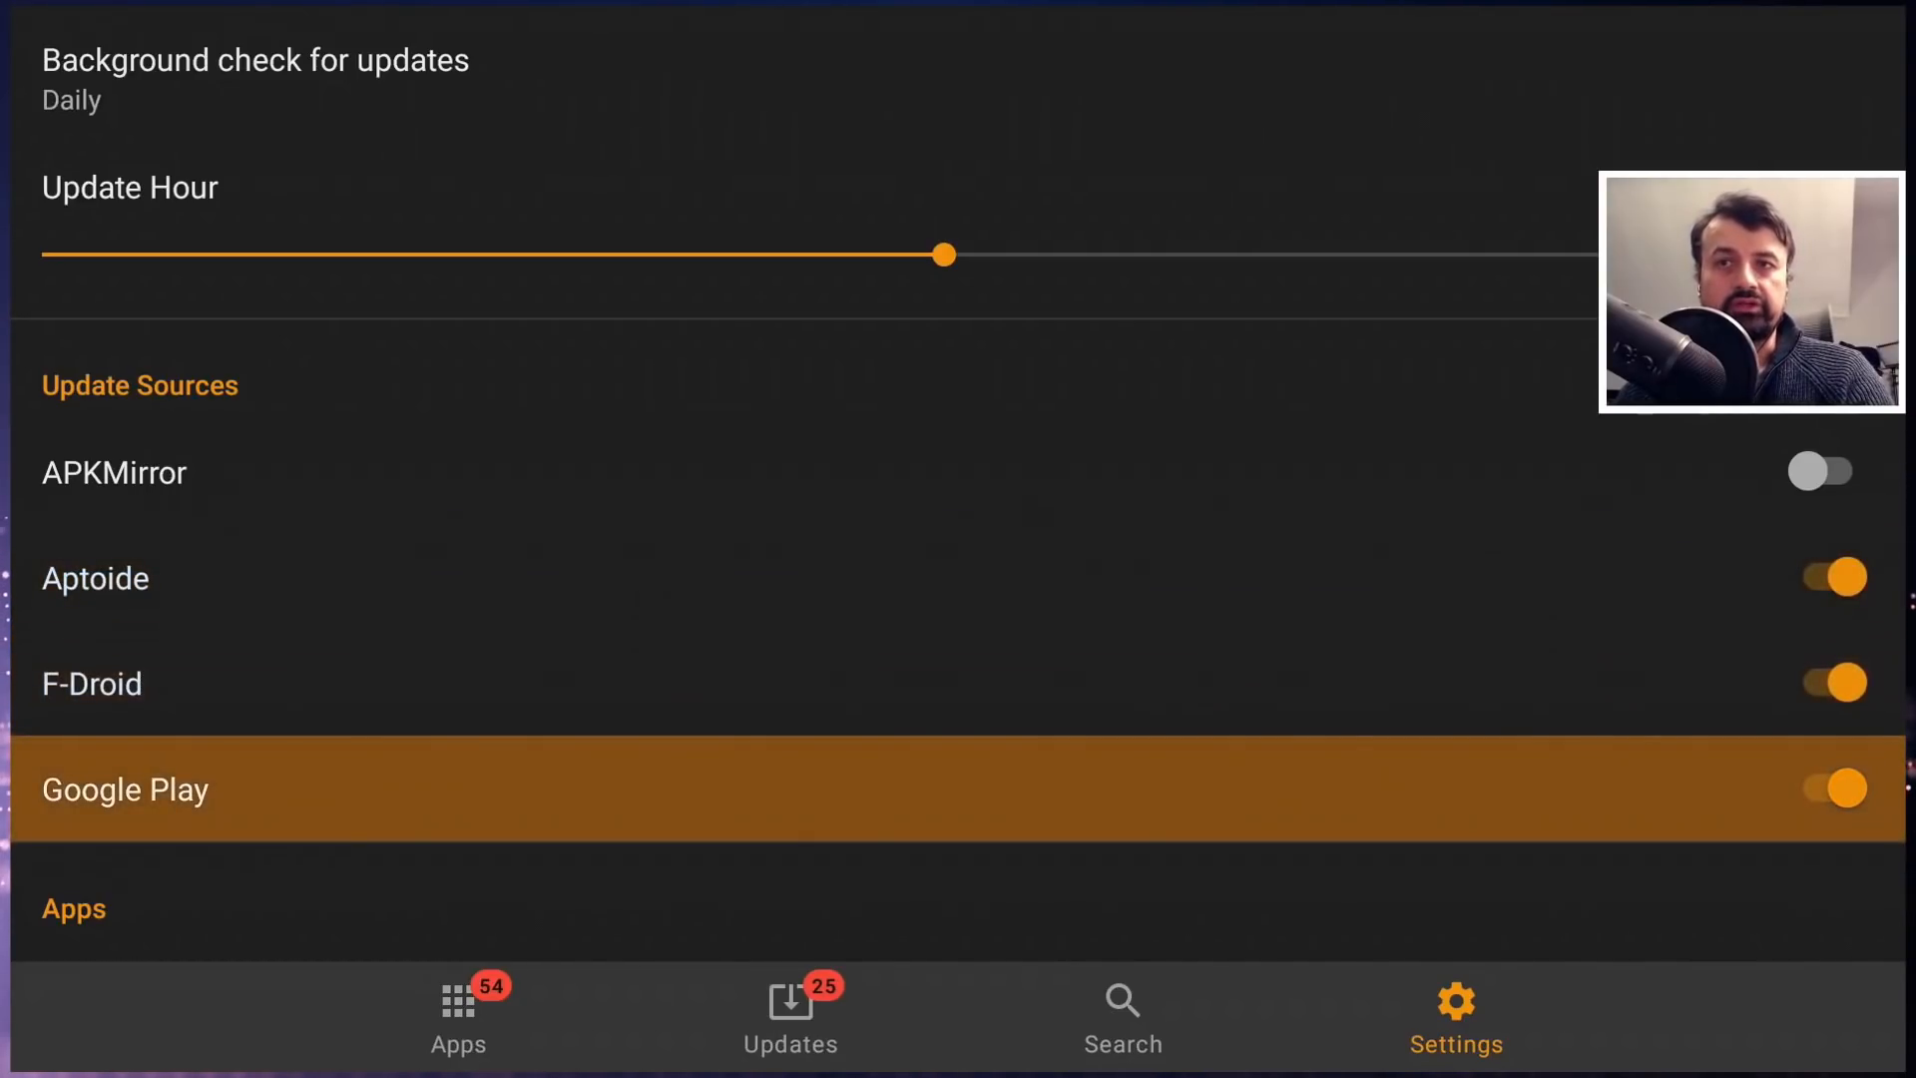
# - Switch off Google Play as an update source, keeping Aptoide and F-Droid, and return to Apps
pyautogui.click(1822, 786)
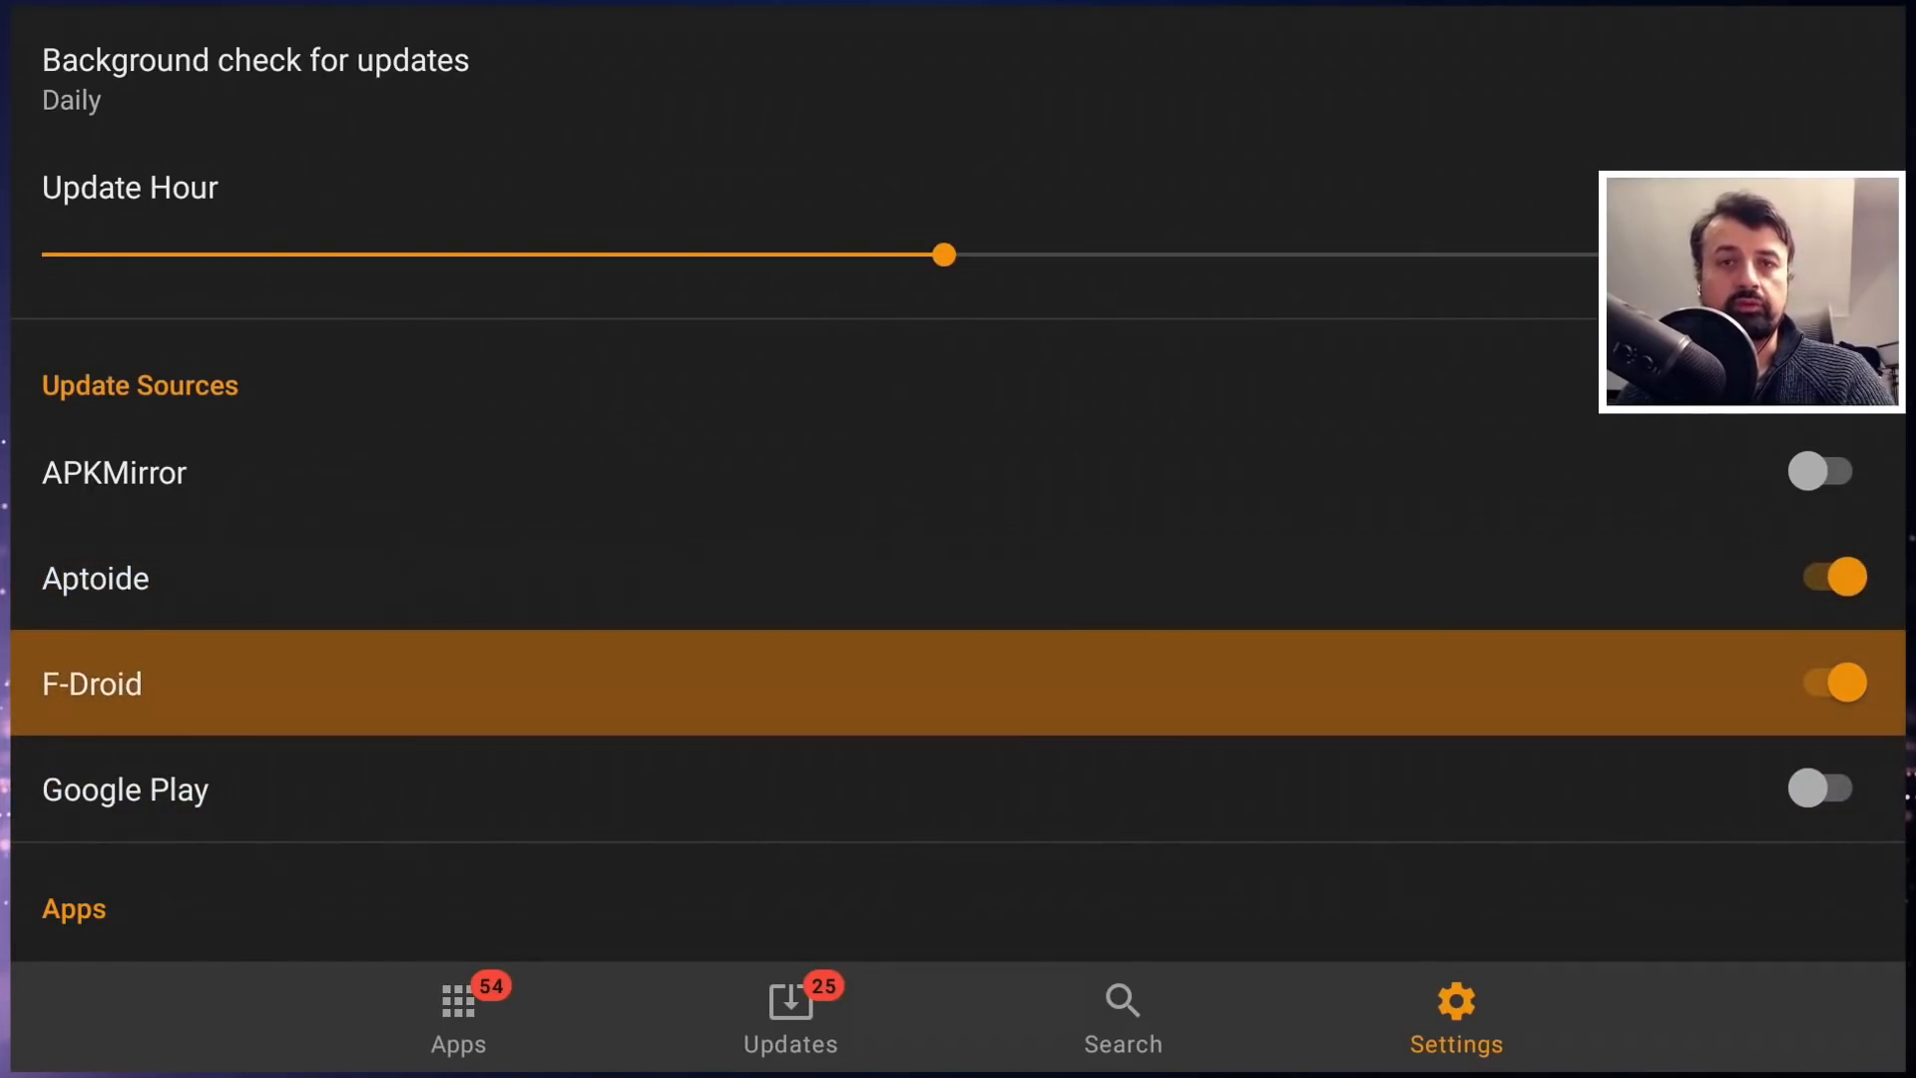
pyautogui.scroll(-3)
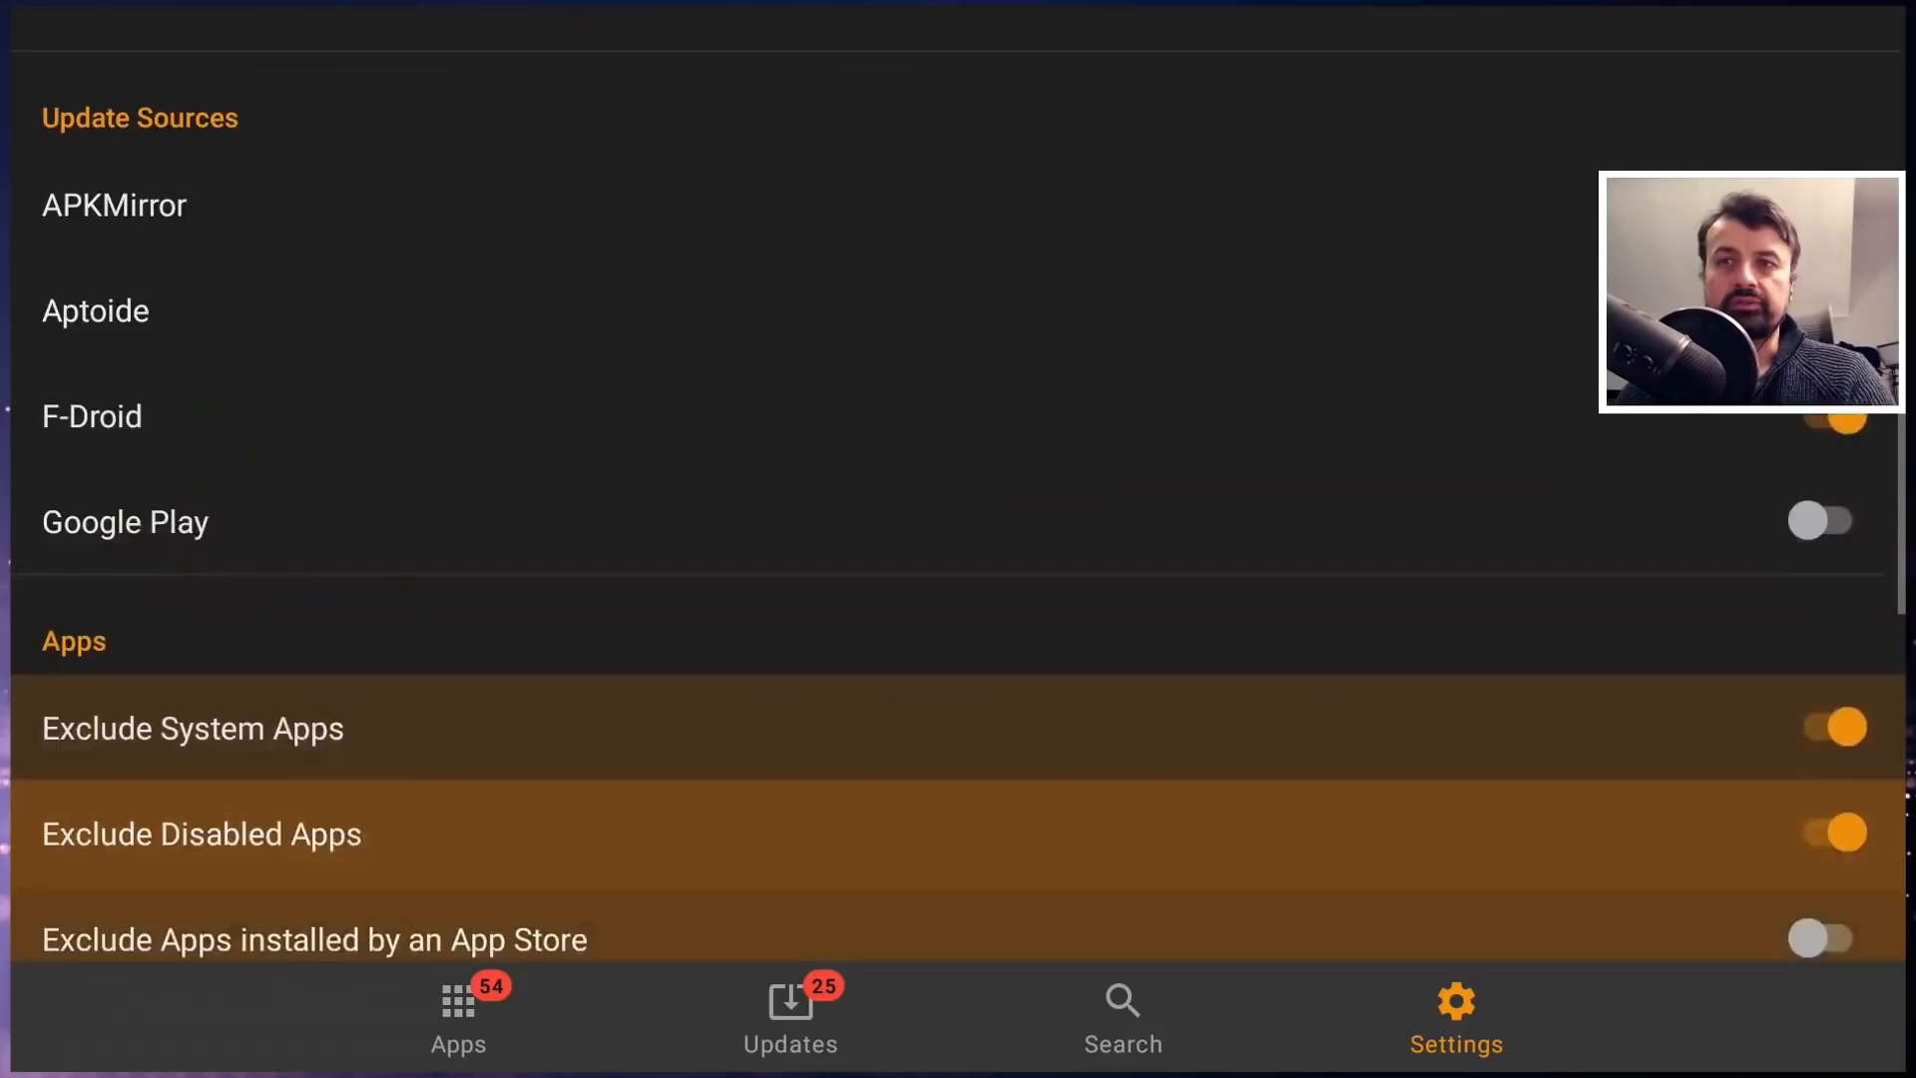
pyautogui.click(457, 1016)
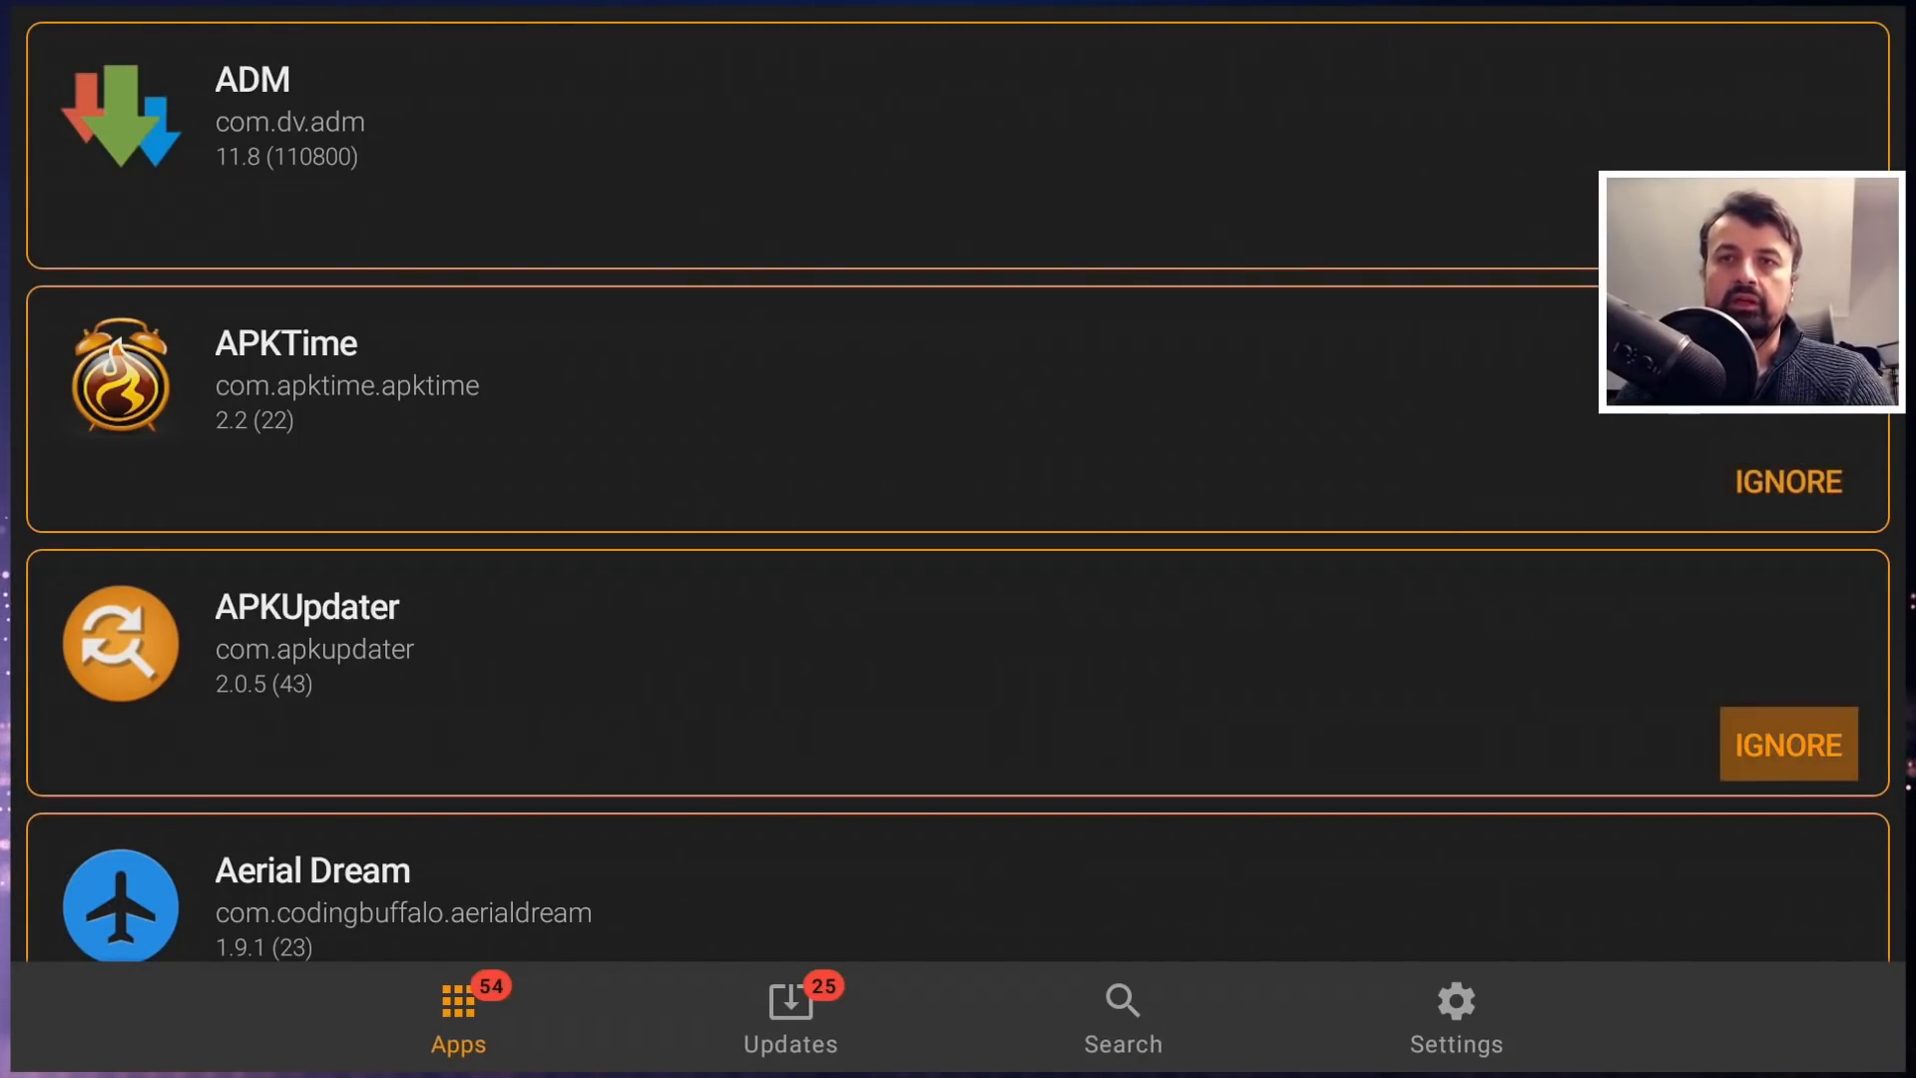
# - Scroll the apps list to the ignored Aurora Store and Live Channels, then switch to Updates
pyautogui.scroll(-3)
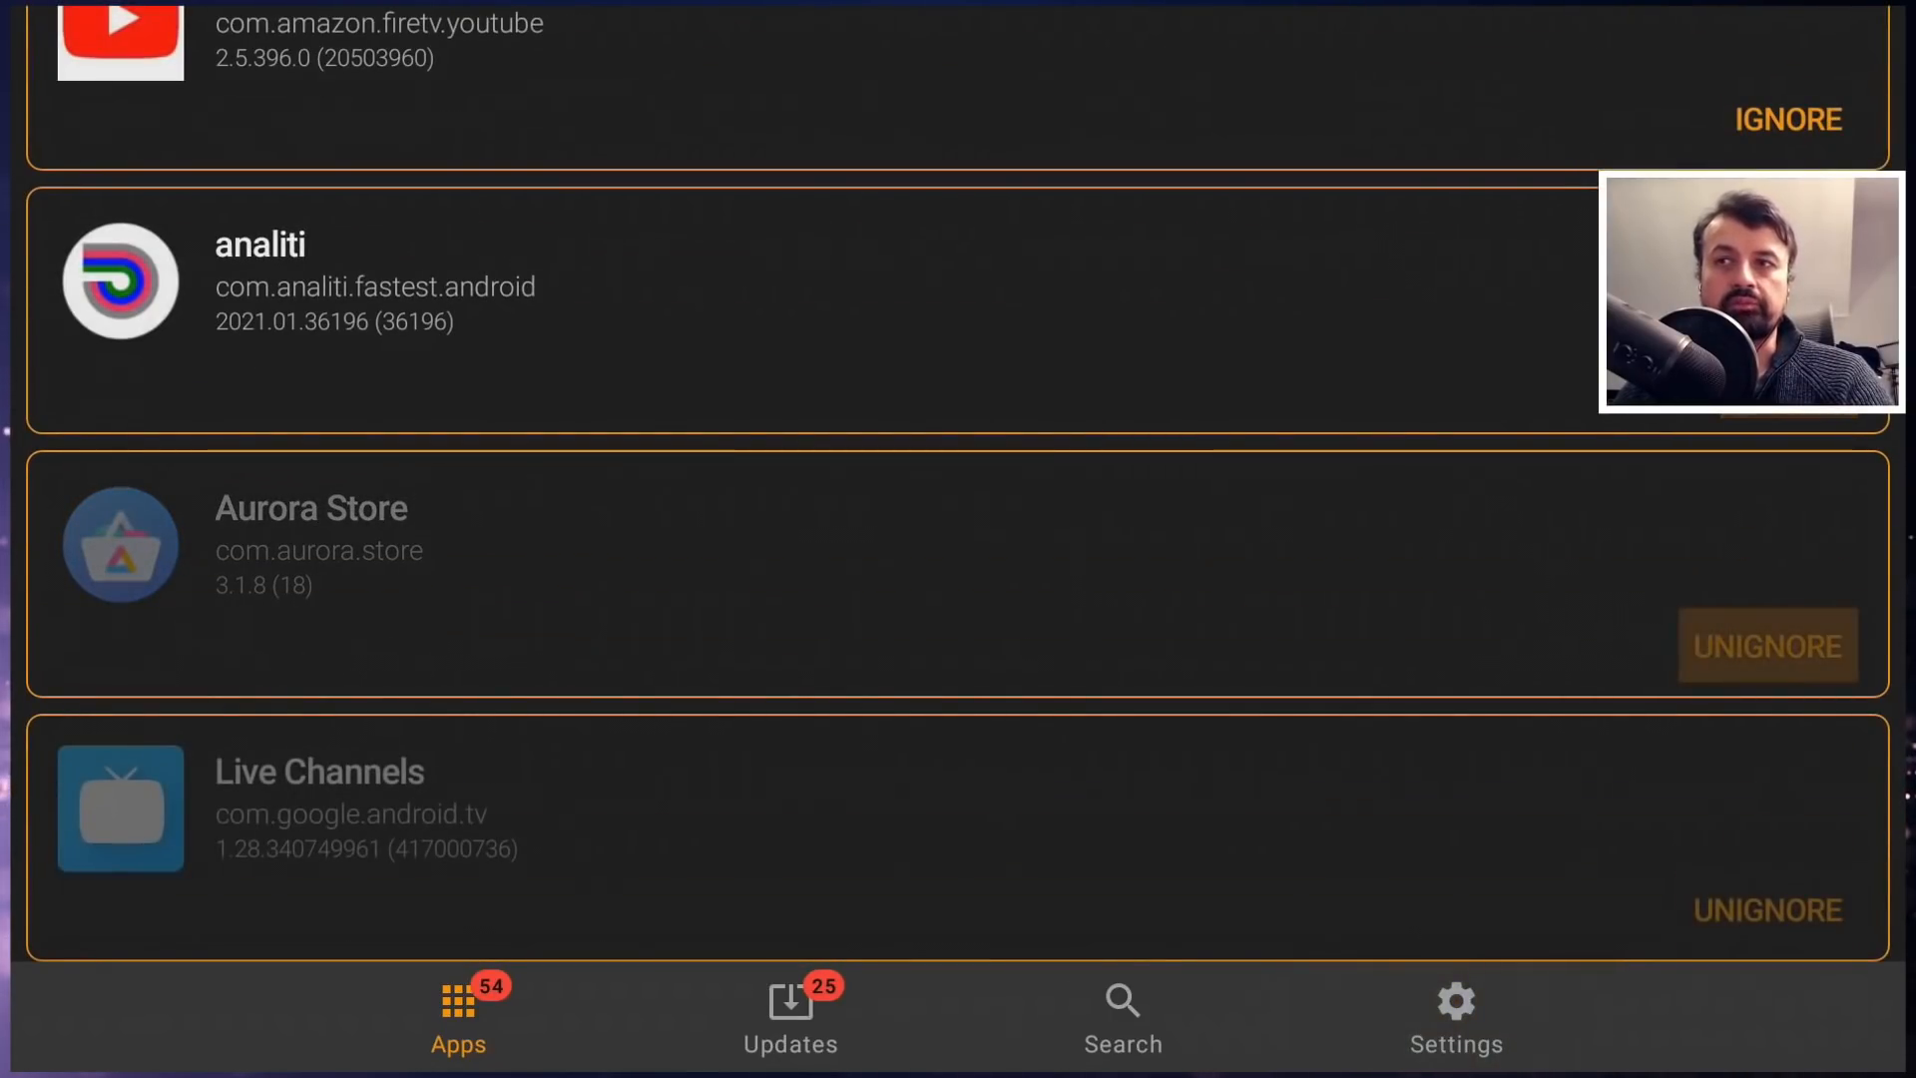
pyautogui.scroll(-3)
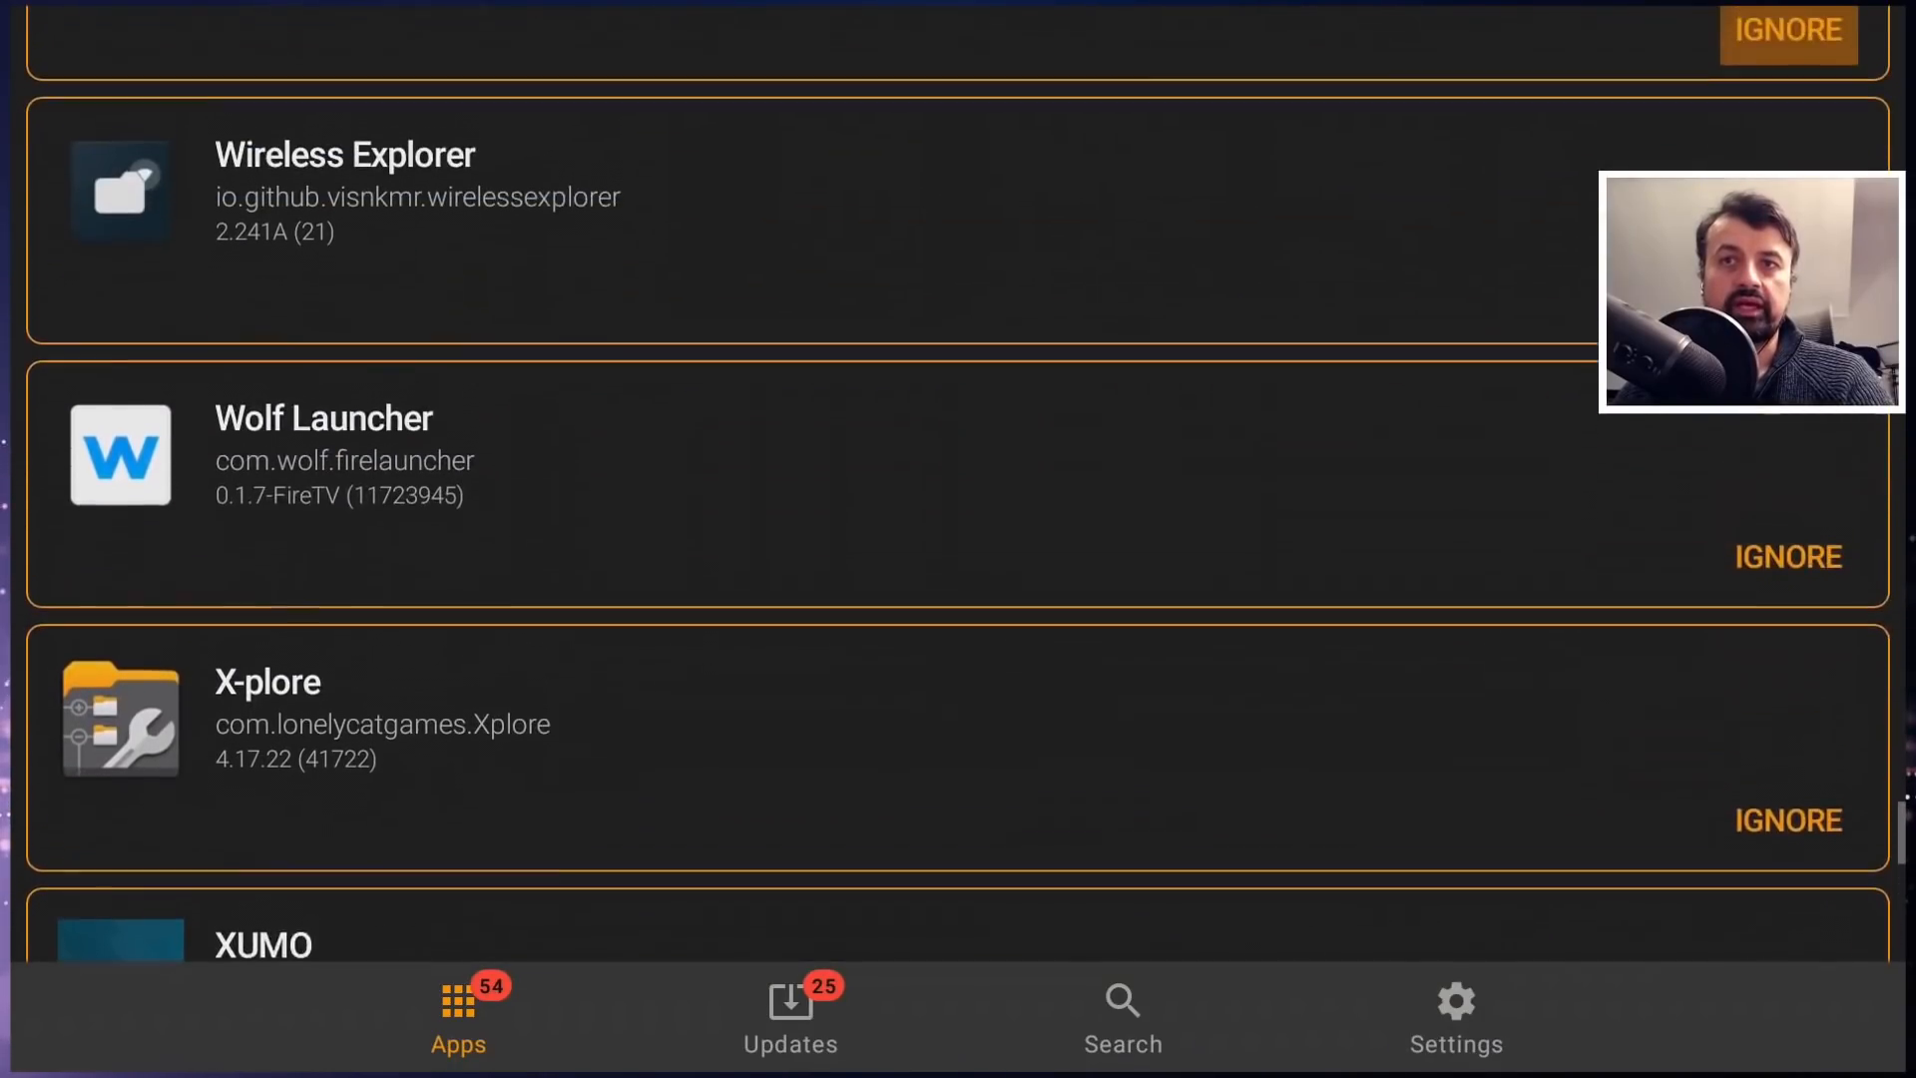
pyautogui.scroll(3)
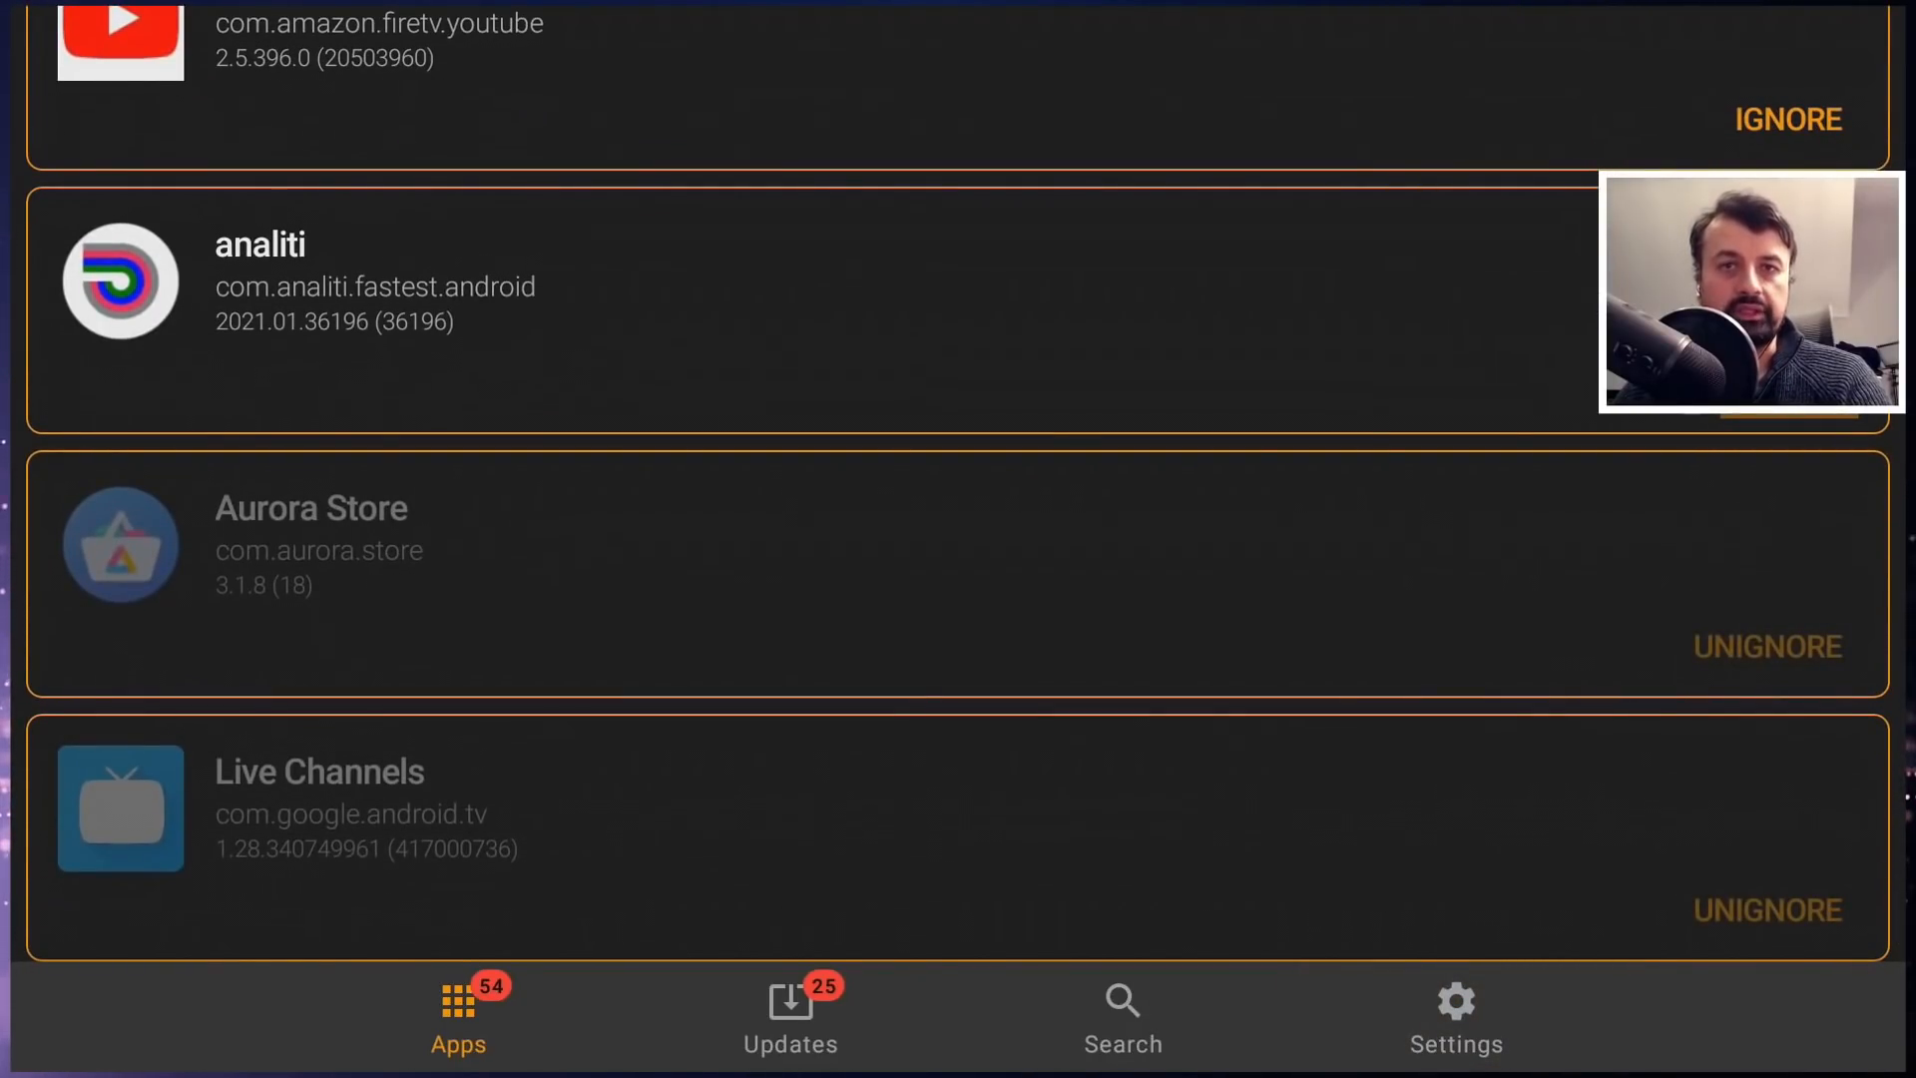
pyautogui.scroll(3)
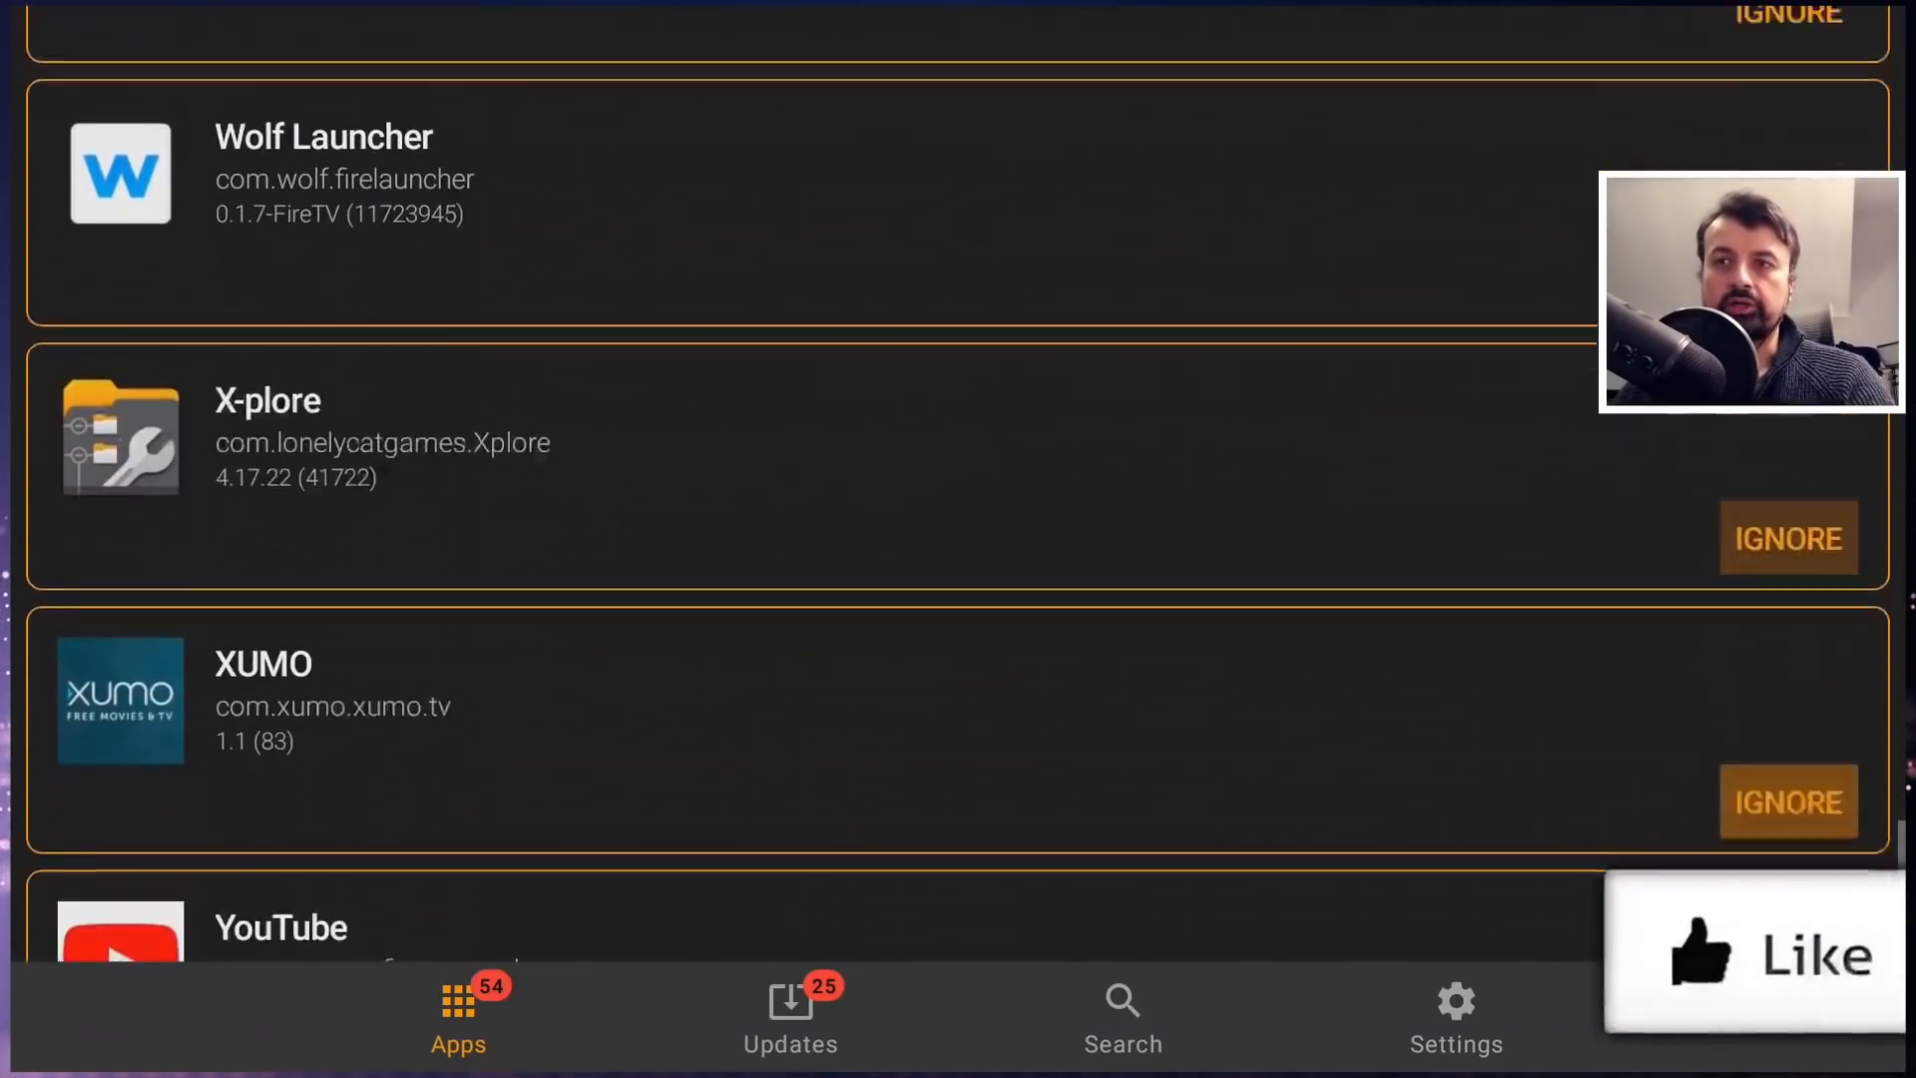
pyautogui.scroll(-3)
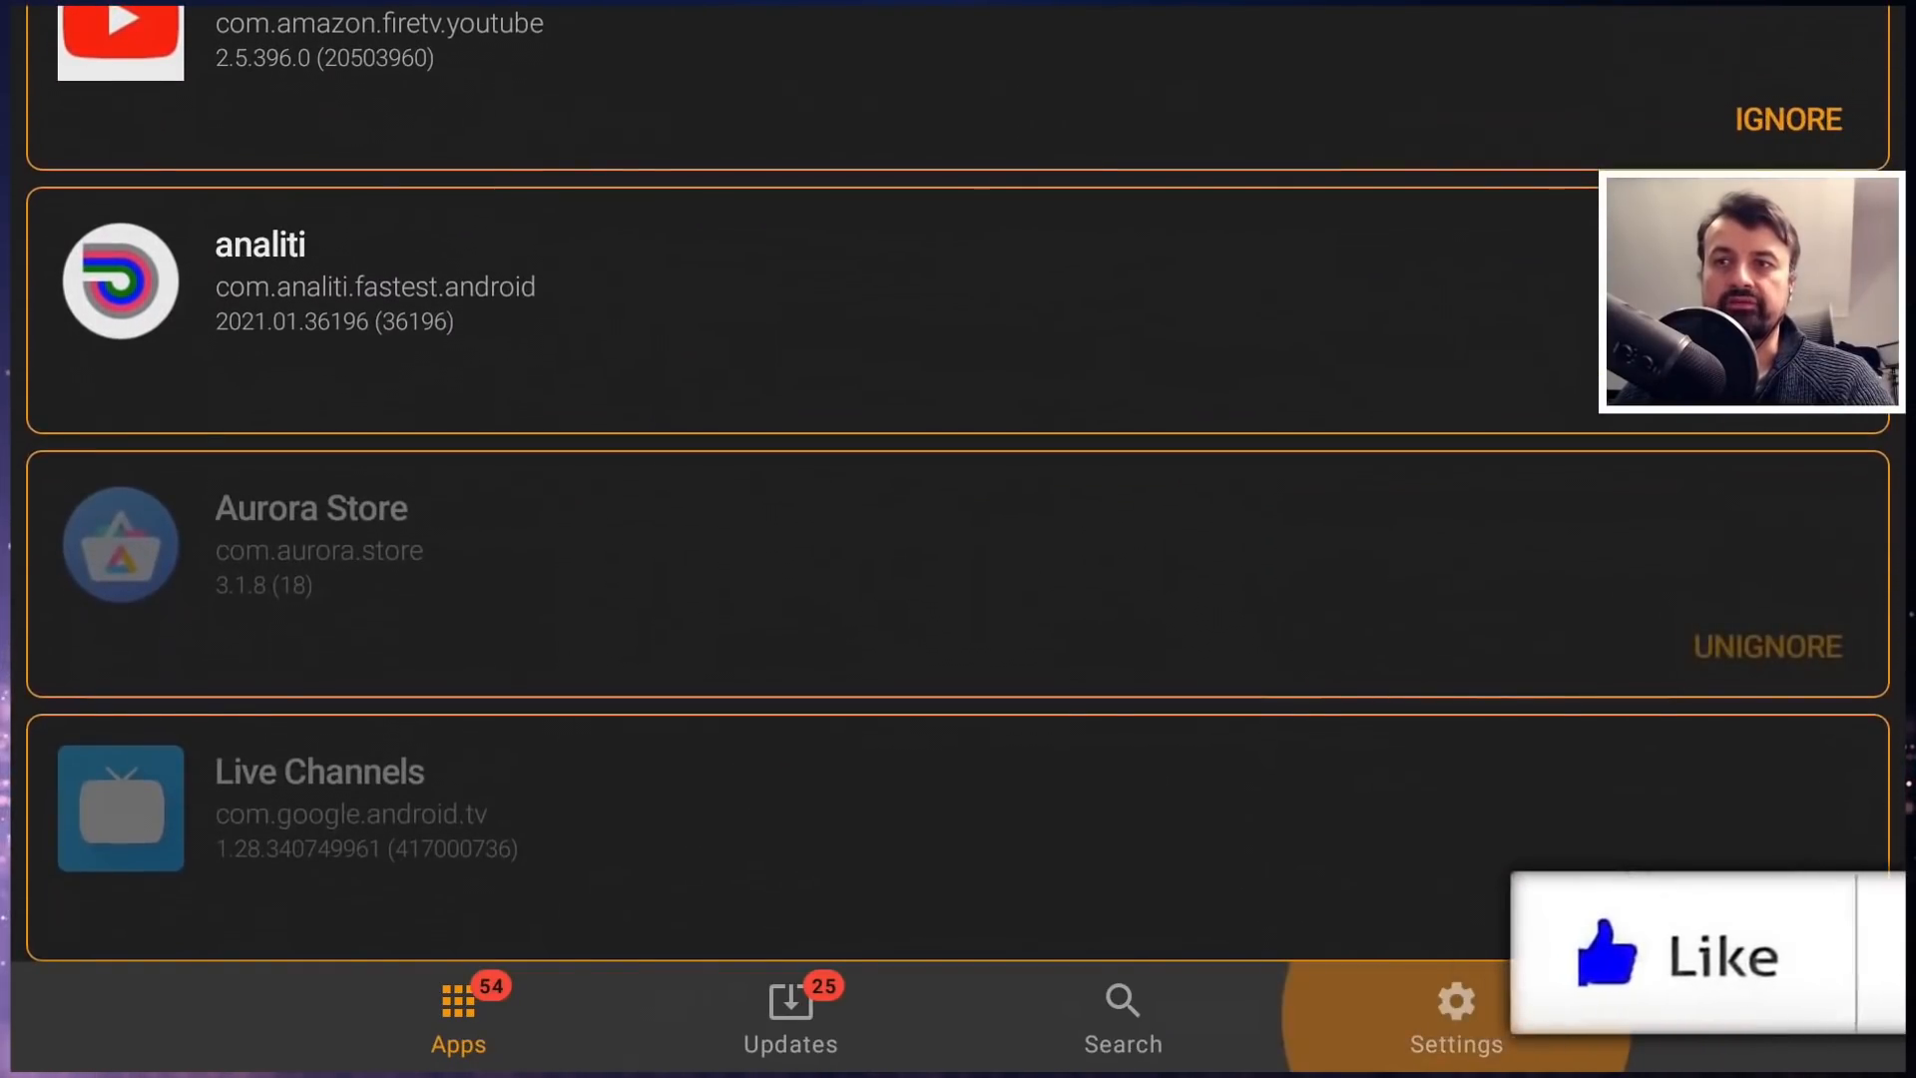
pyautogui.click(791, 1014)
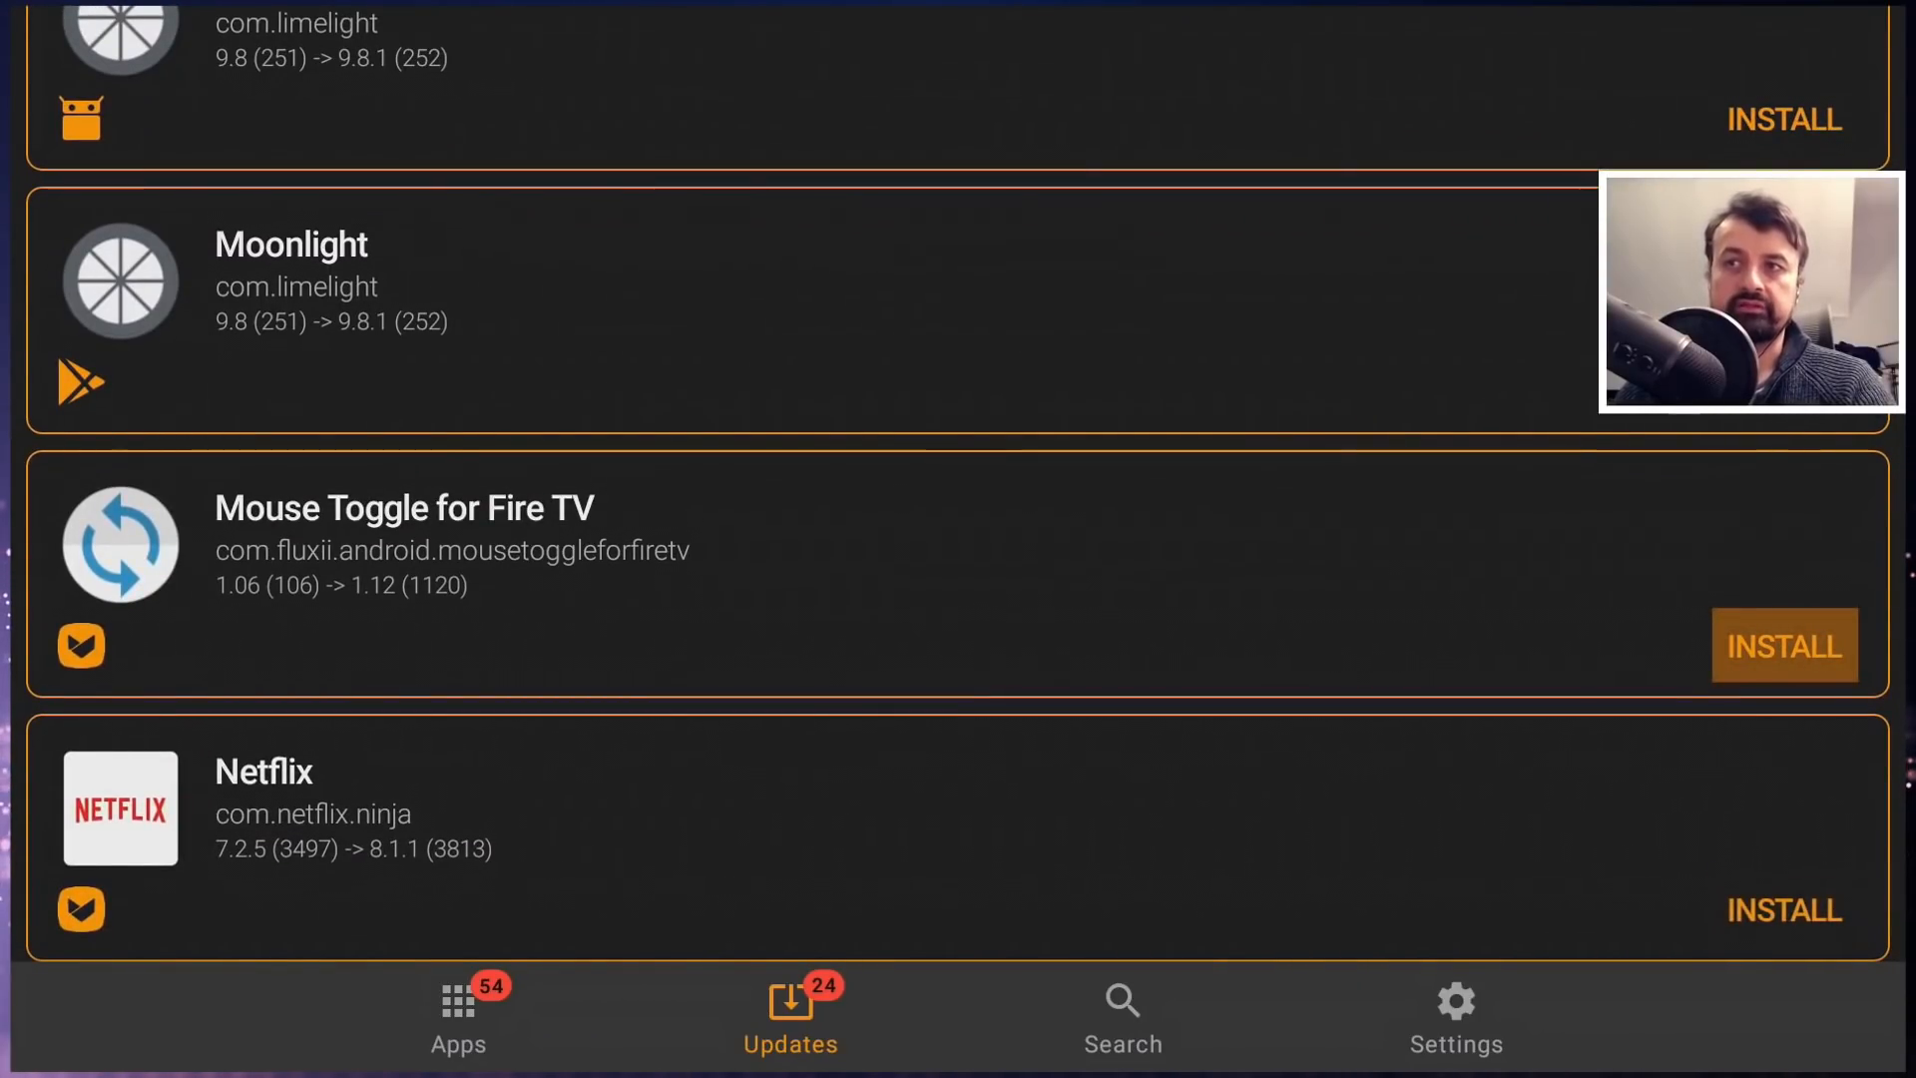
# - Install the Mouse Toggle for Fire TV update and dismiss the installed notice
pyautogui.click(1782, 645)
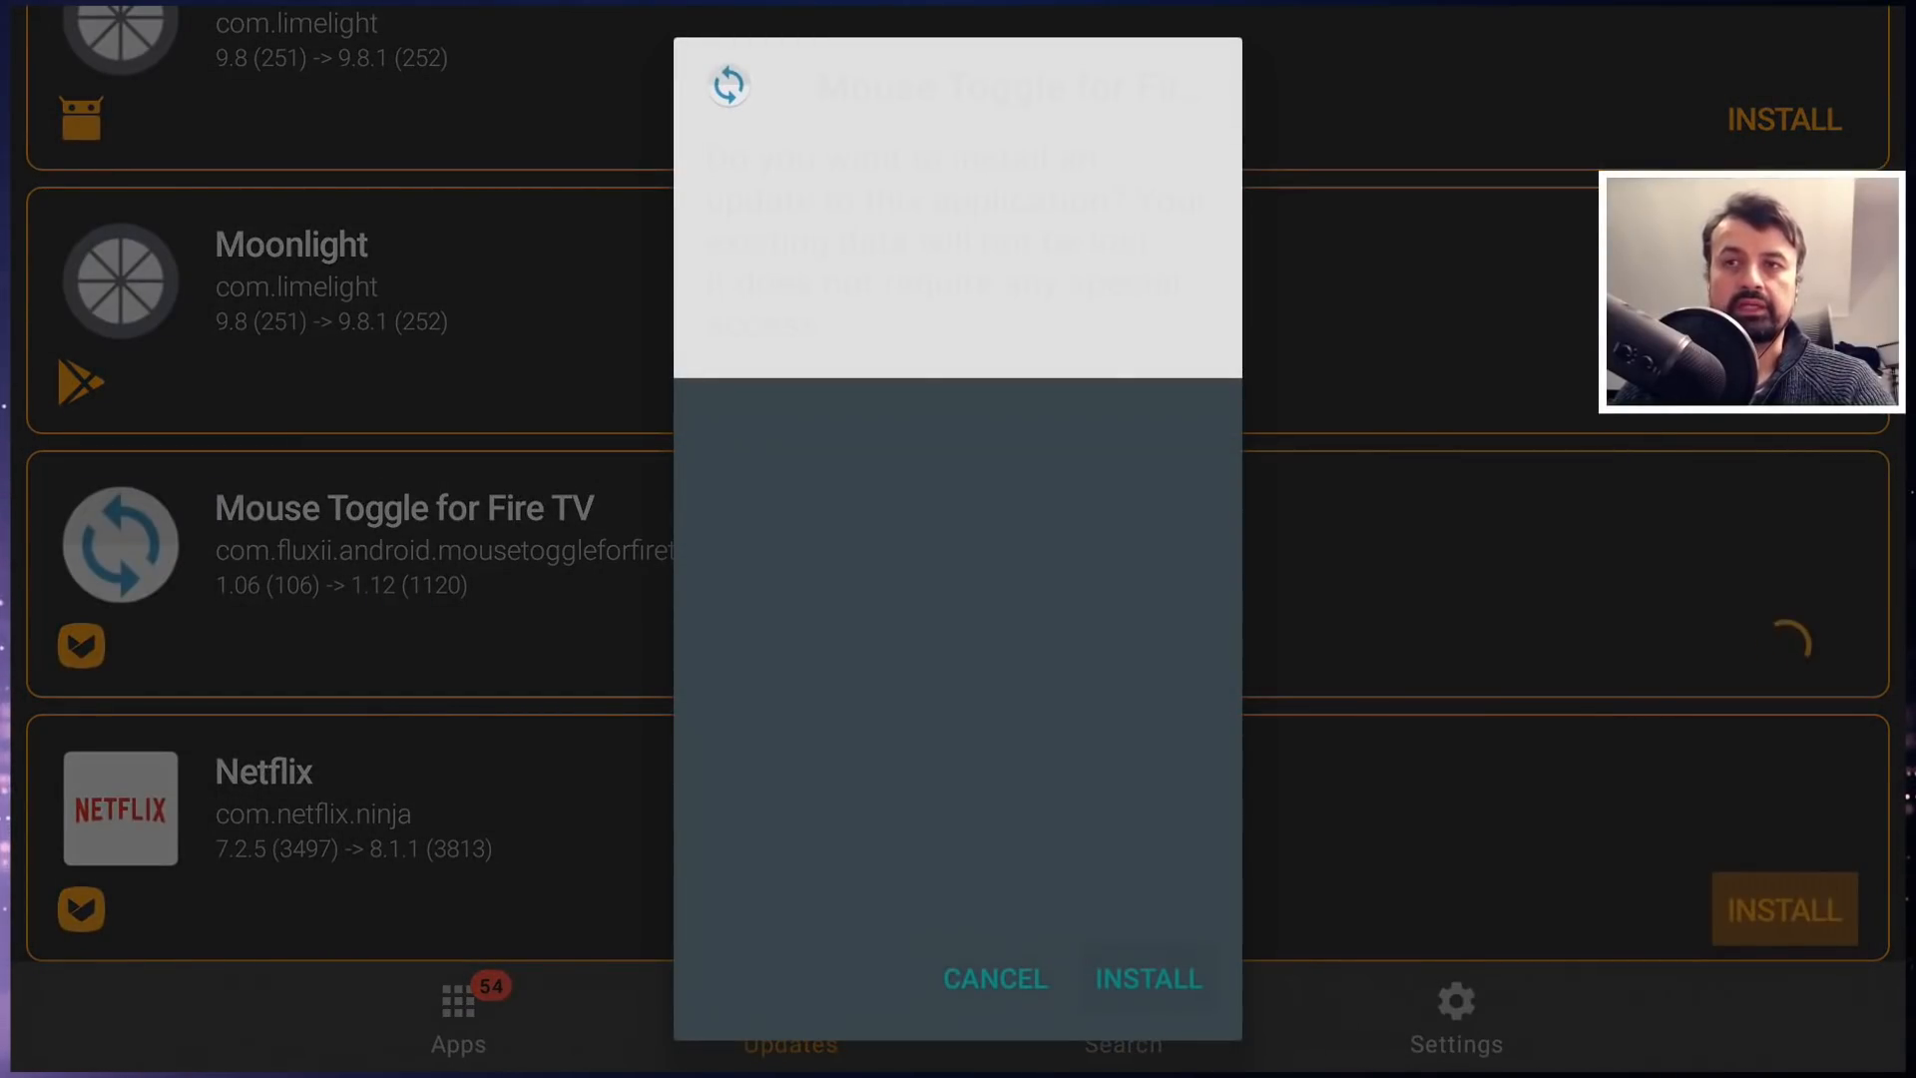
pyautogui.click(1146, 978)
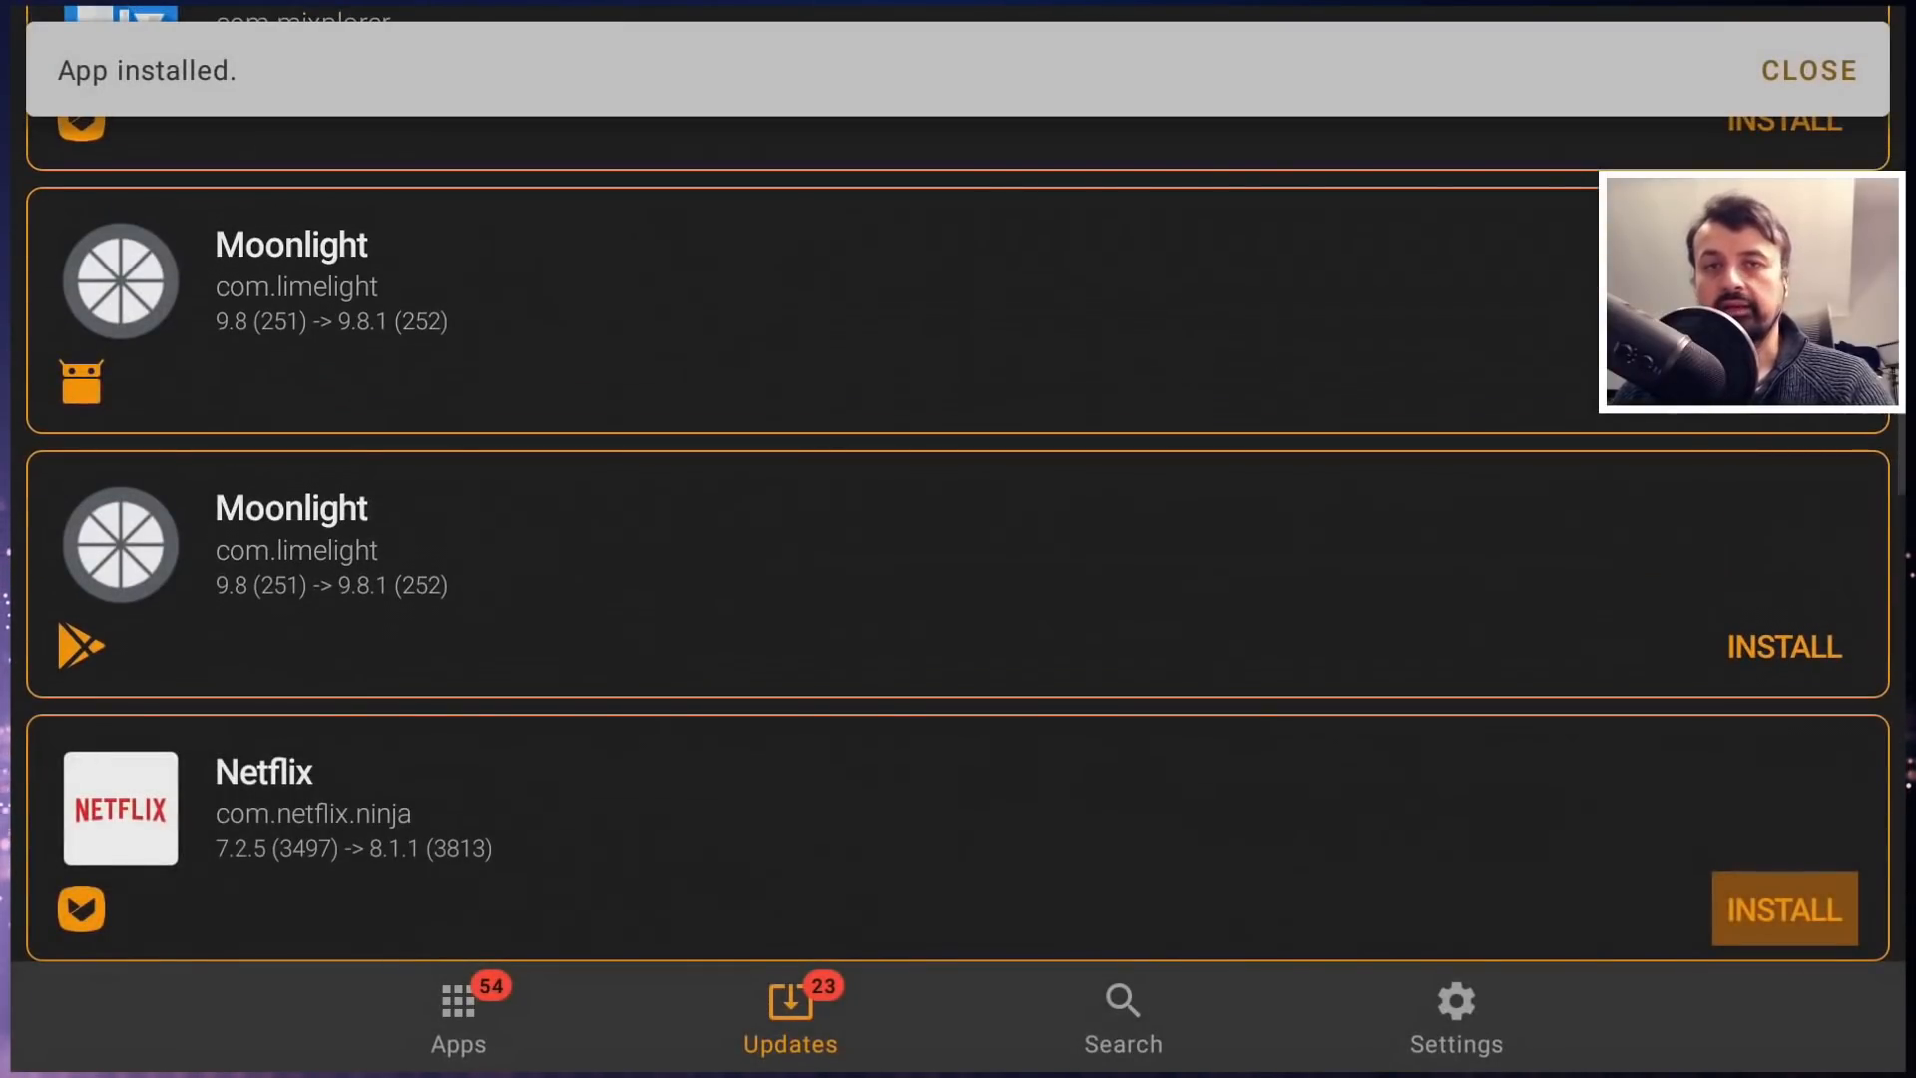
pyautogui.click(1808, 70)
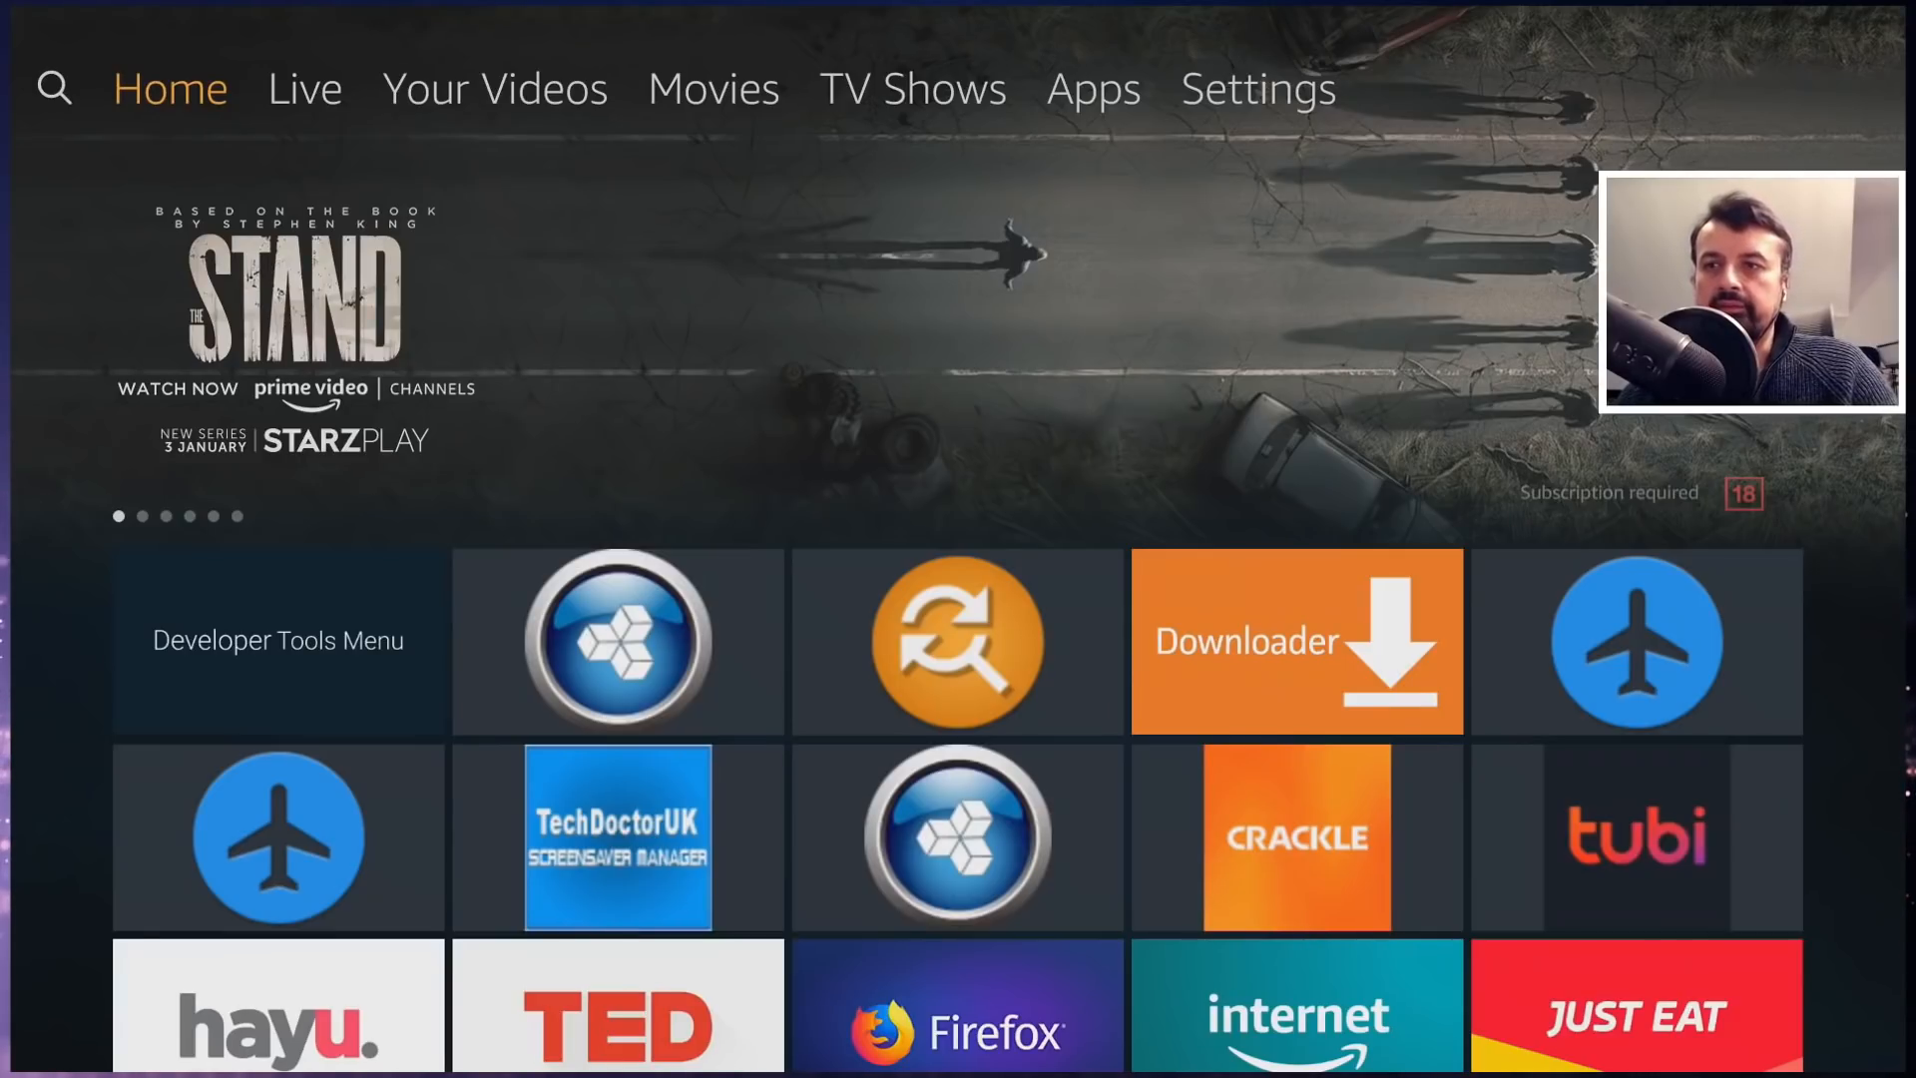
# - Show the sideload installed-apps list and open the navigation drawer of app sections
pyautogui.click(616, 640)
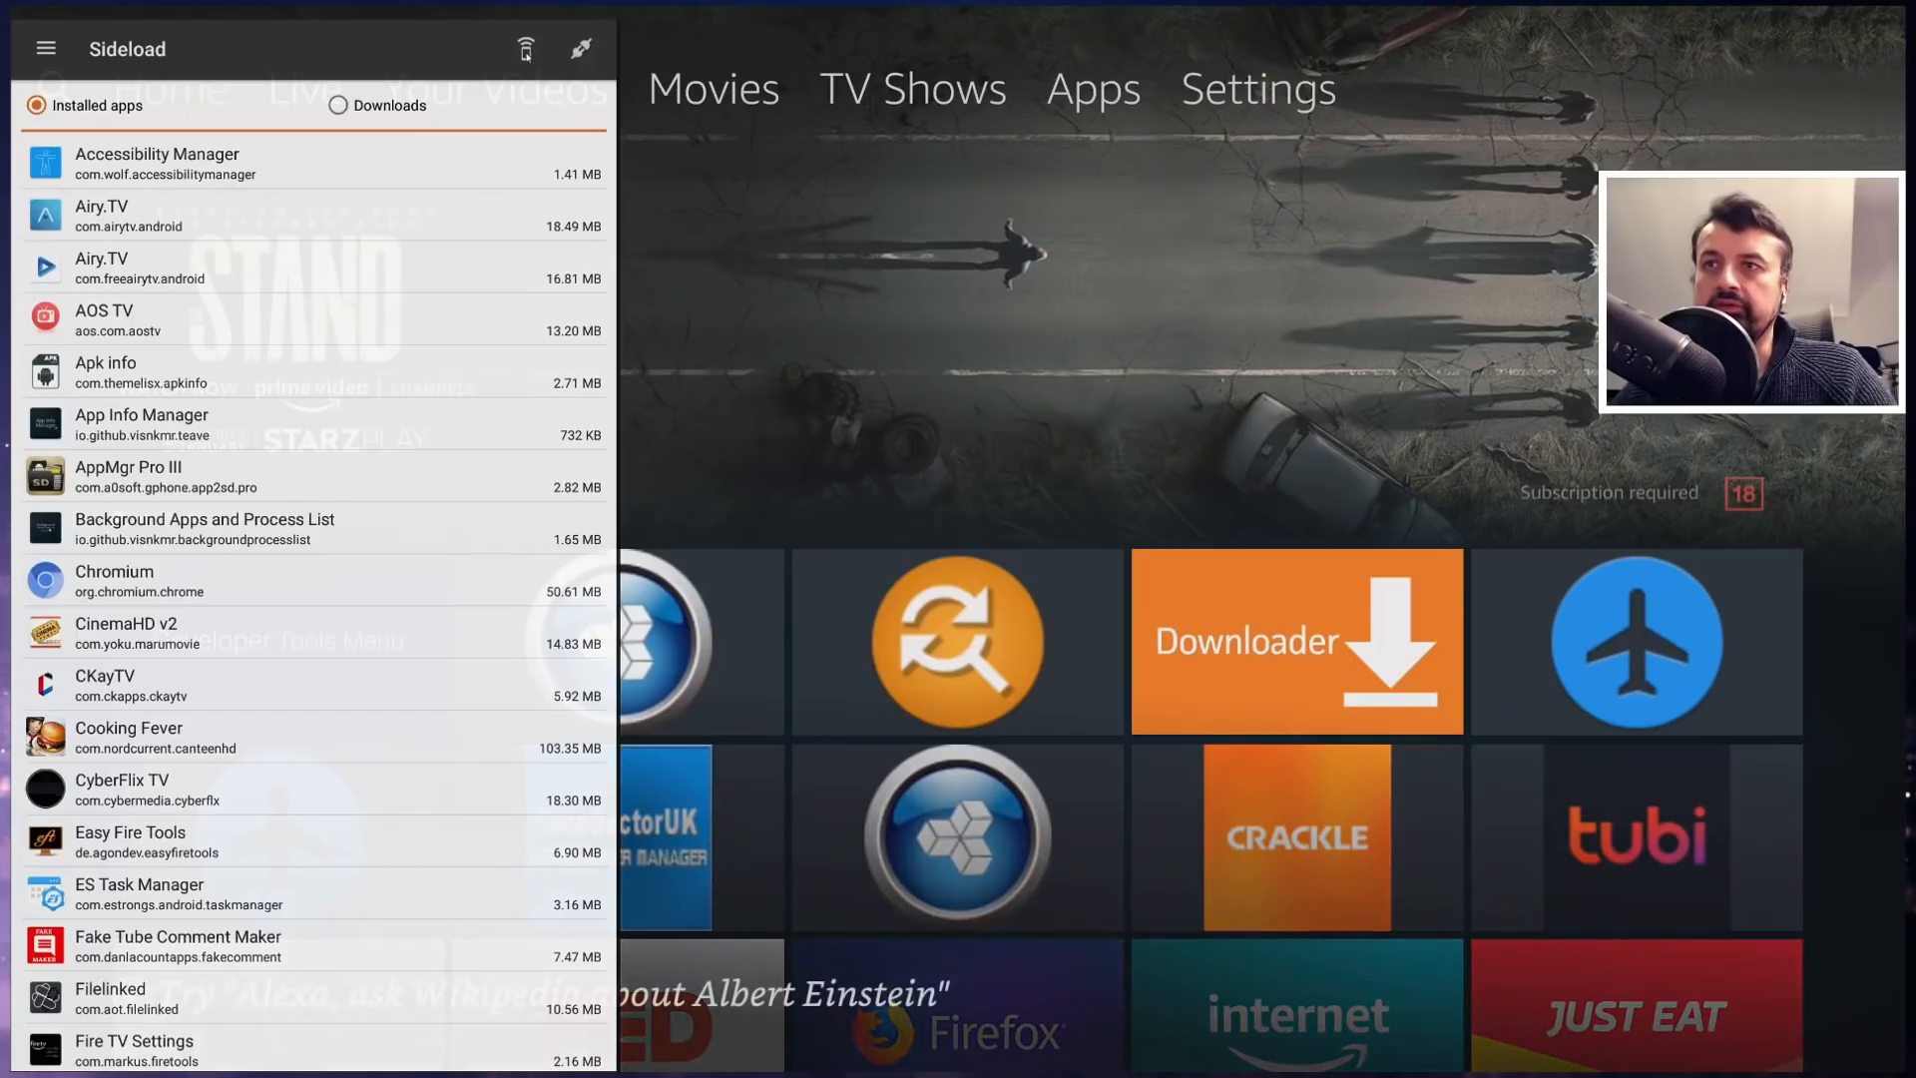
pyautogui.click(525, 48)
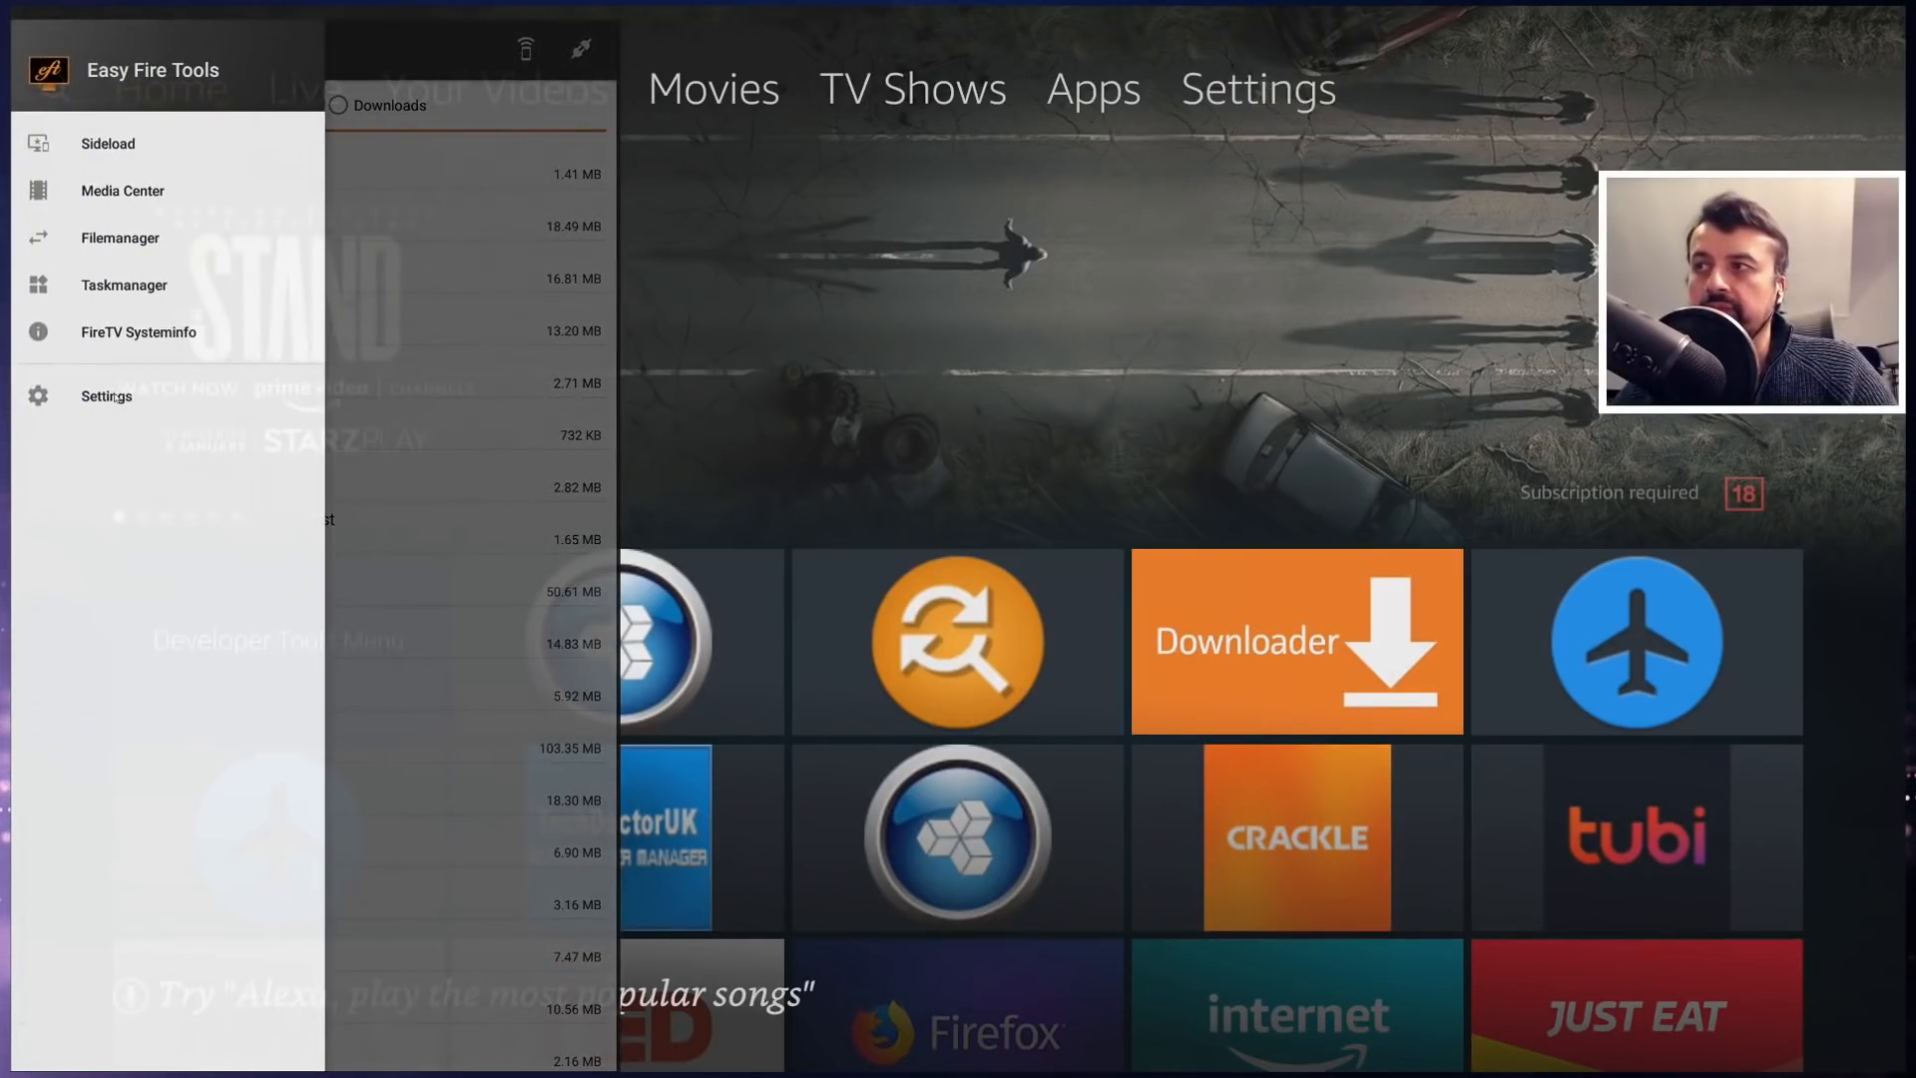
# - In Settings, edit the FireTV IP field to read 192.168.0.121
pyautogui.click(106, 396)
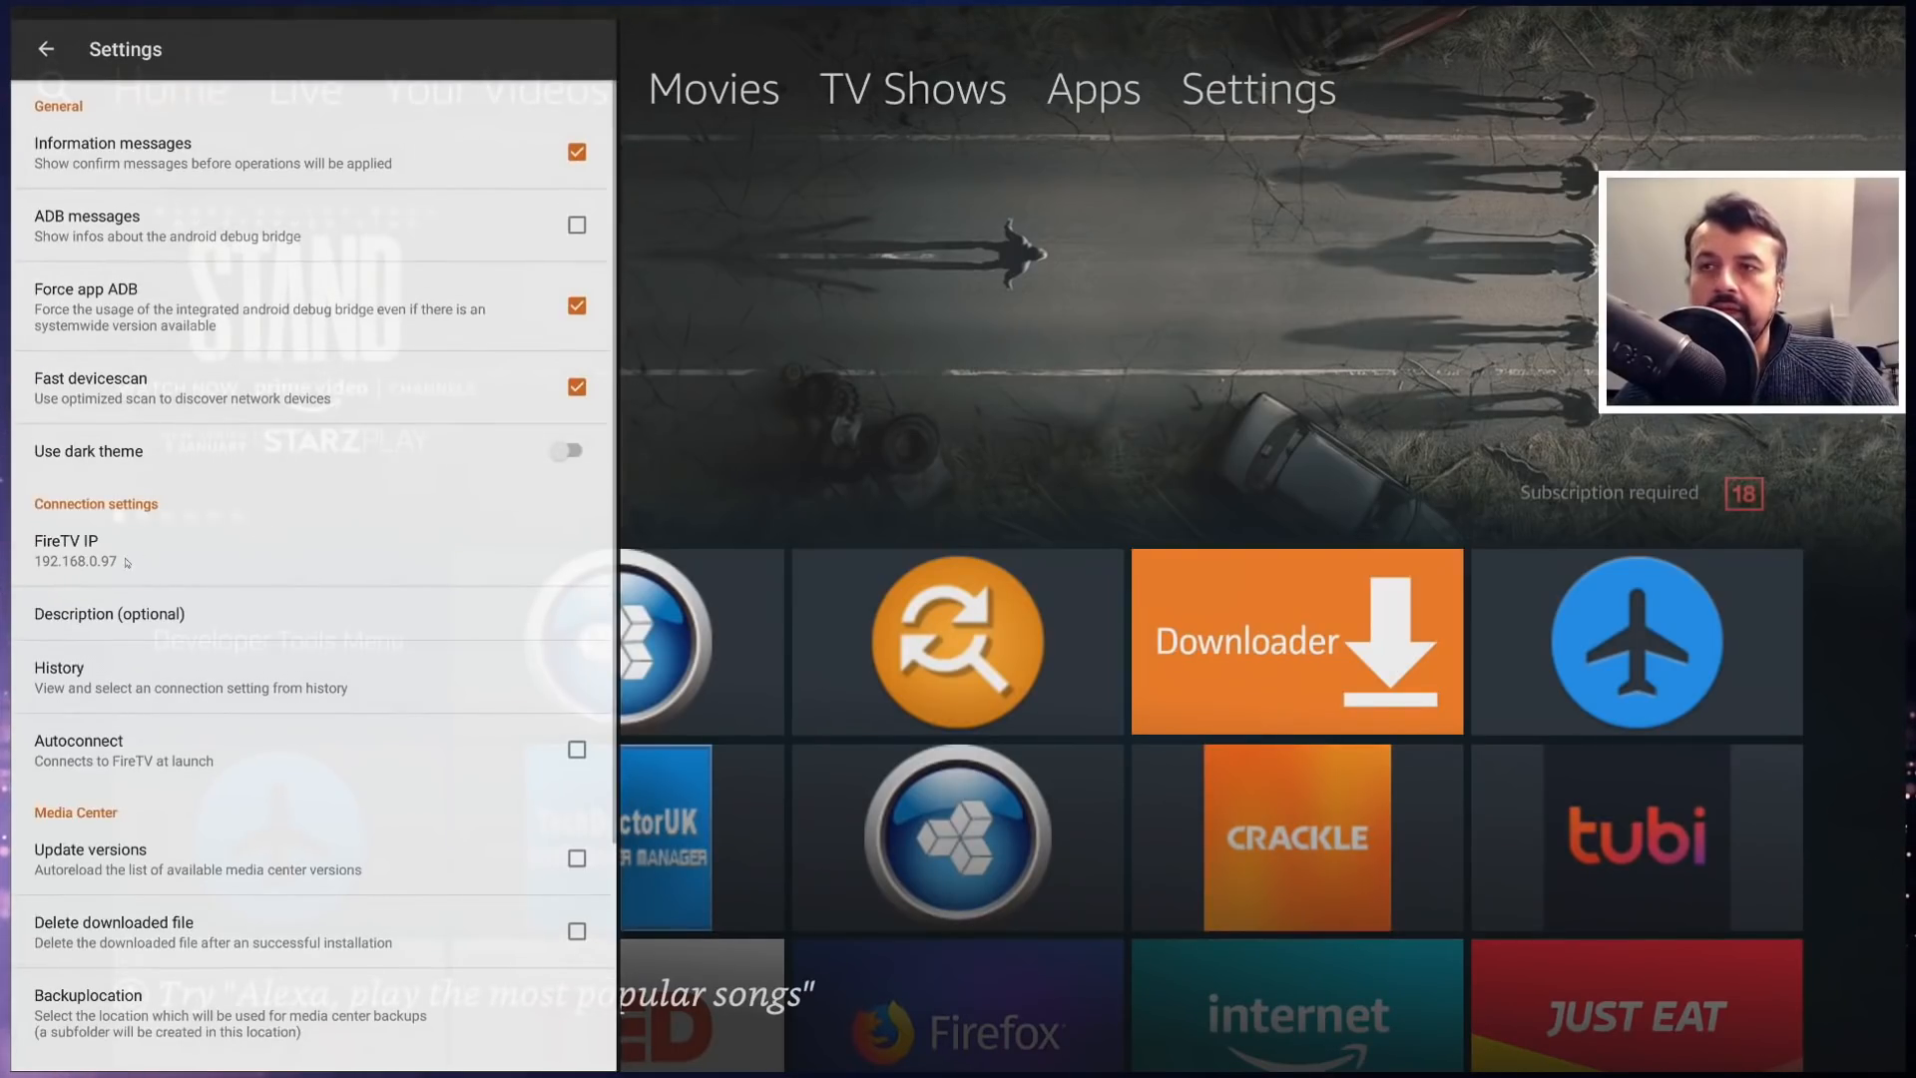
pyautogui.click(68, 551)
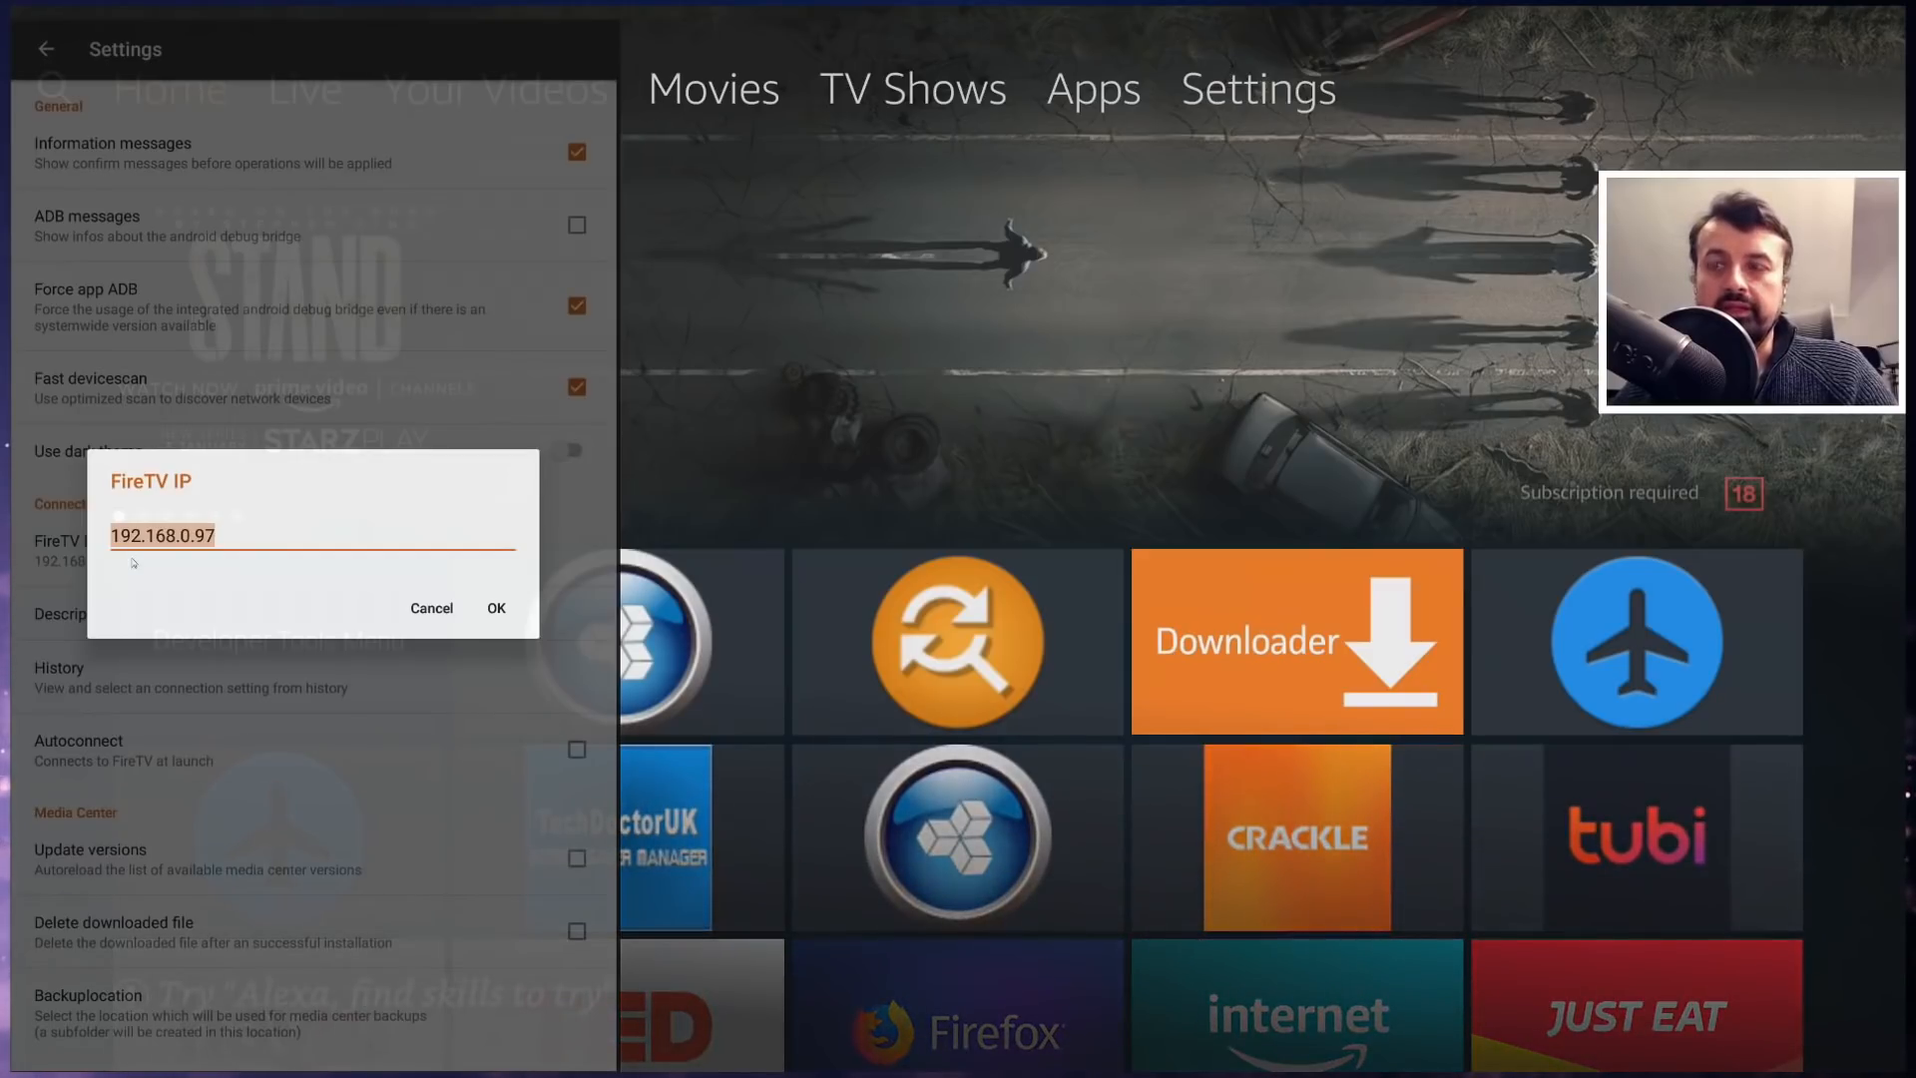
pyautogui.press('BackSpace')
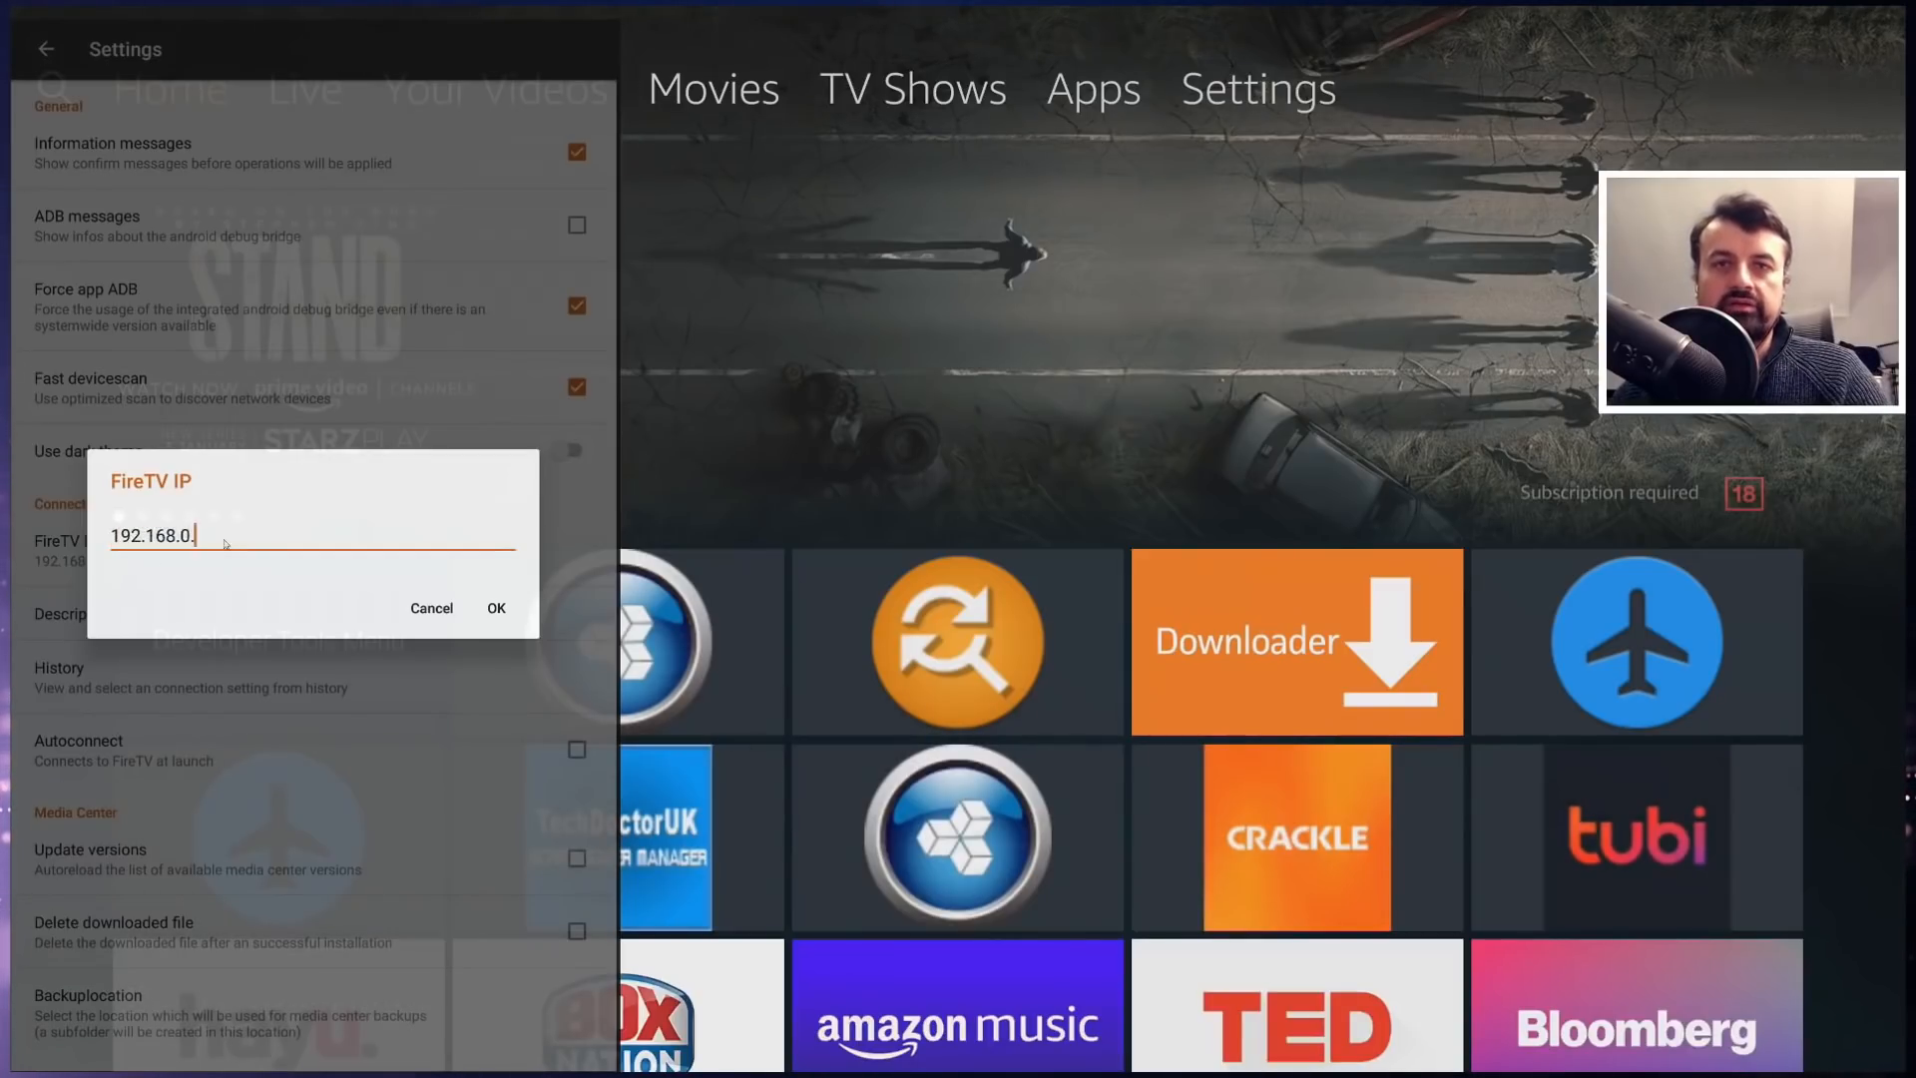
pyautogui.write('12')
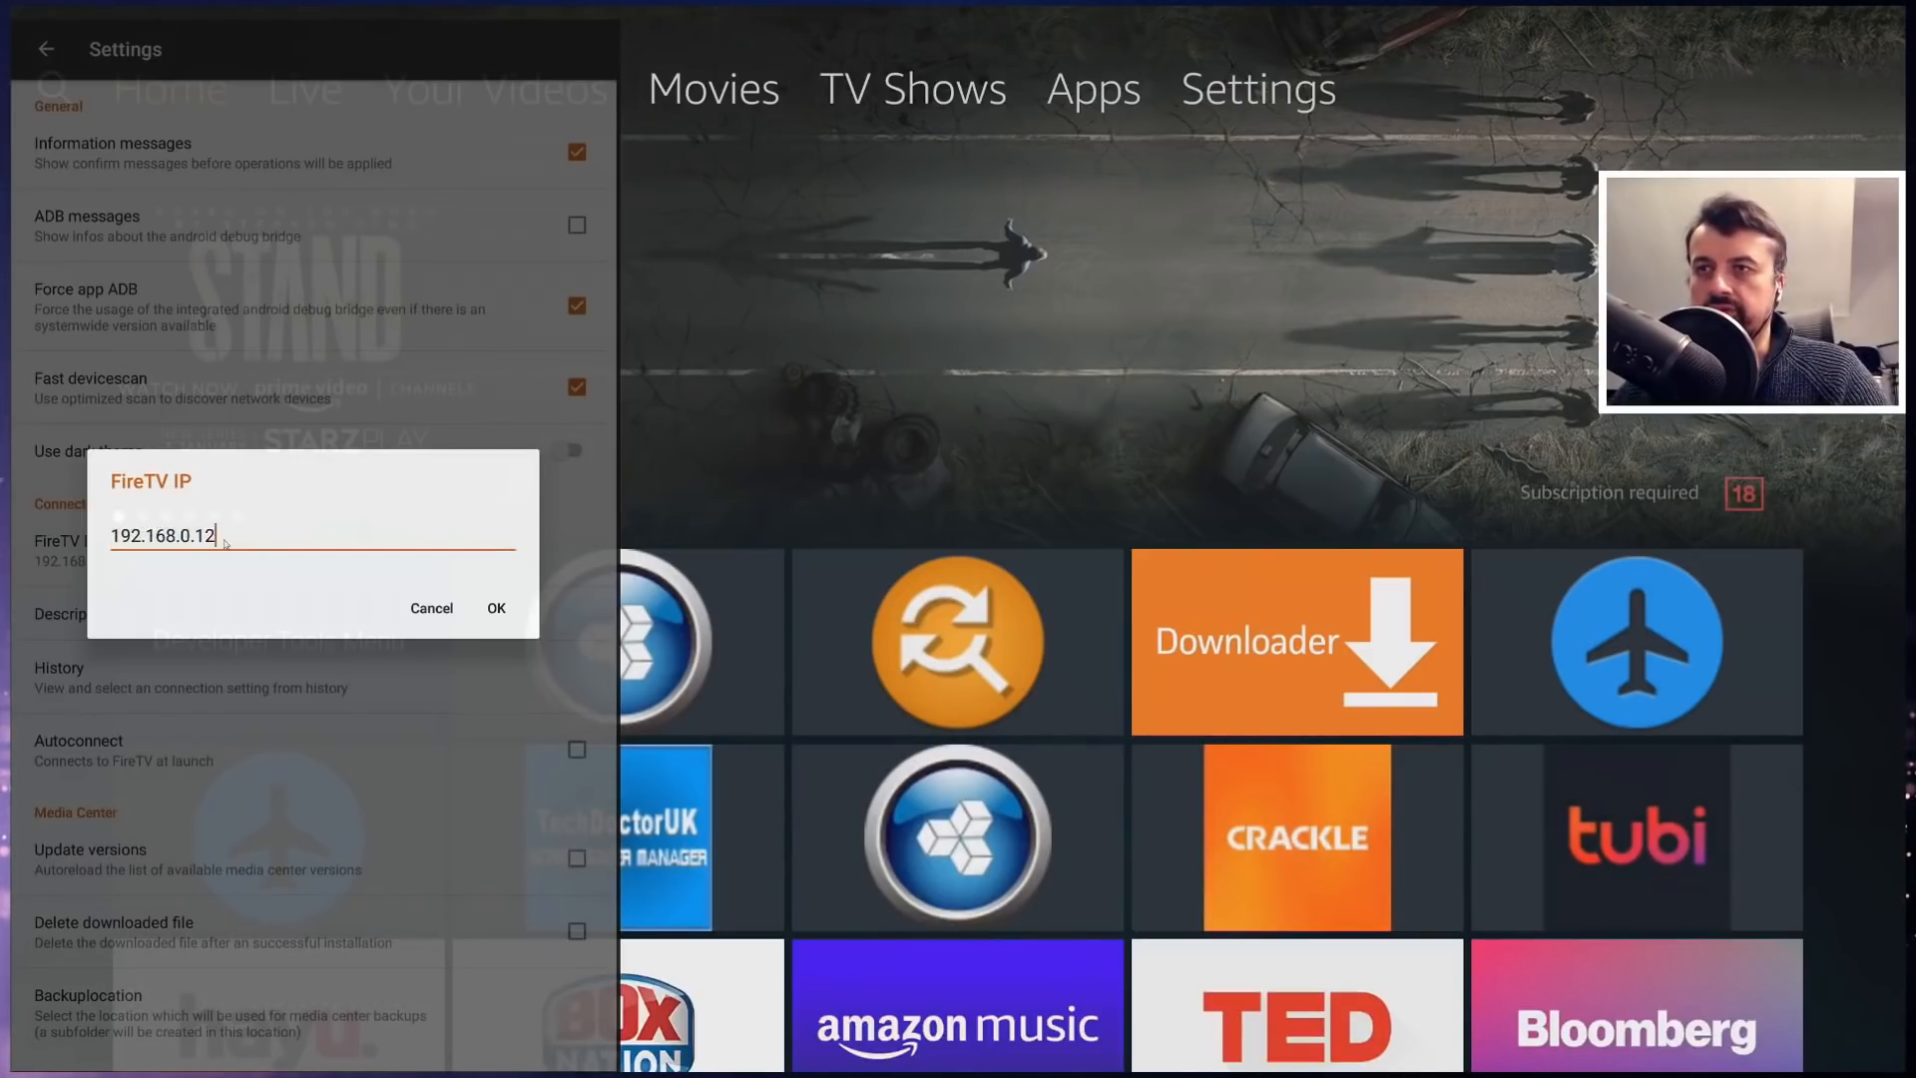
pyautogui.write('1')
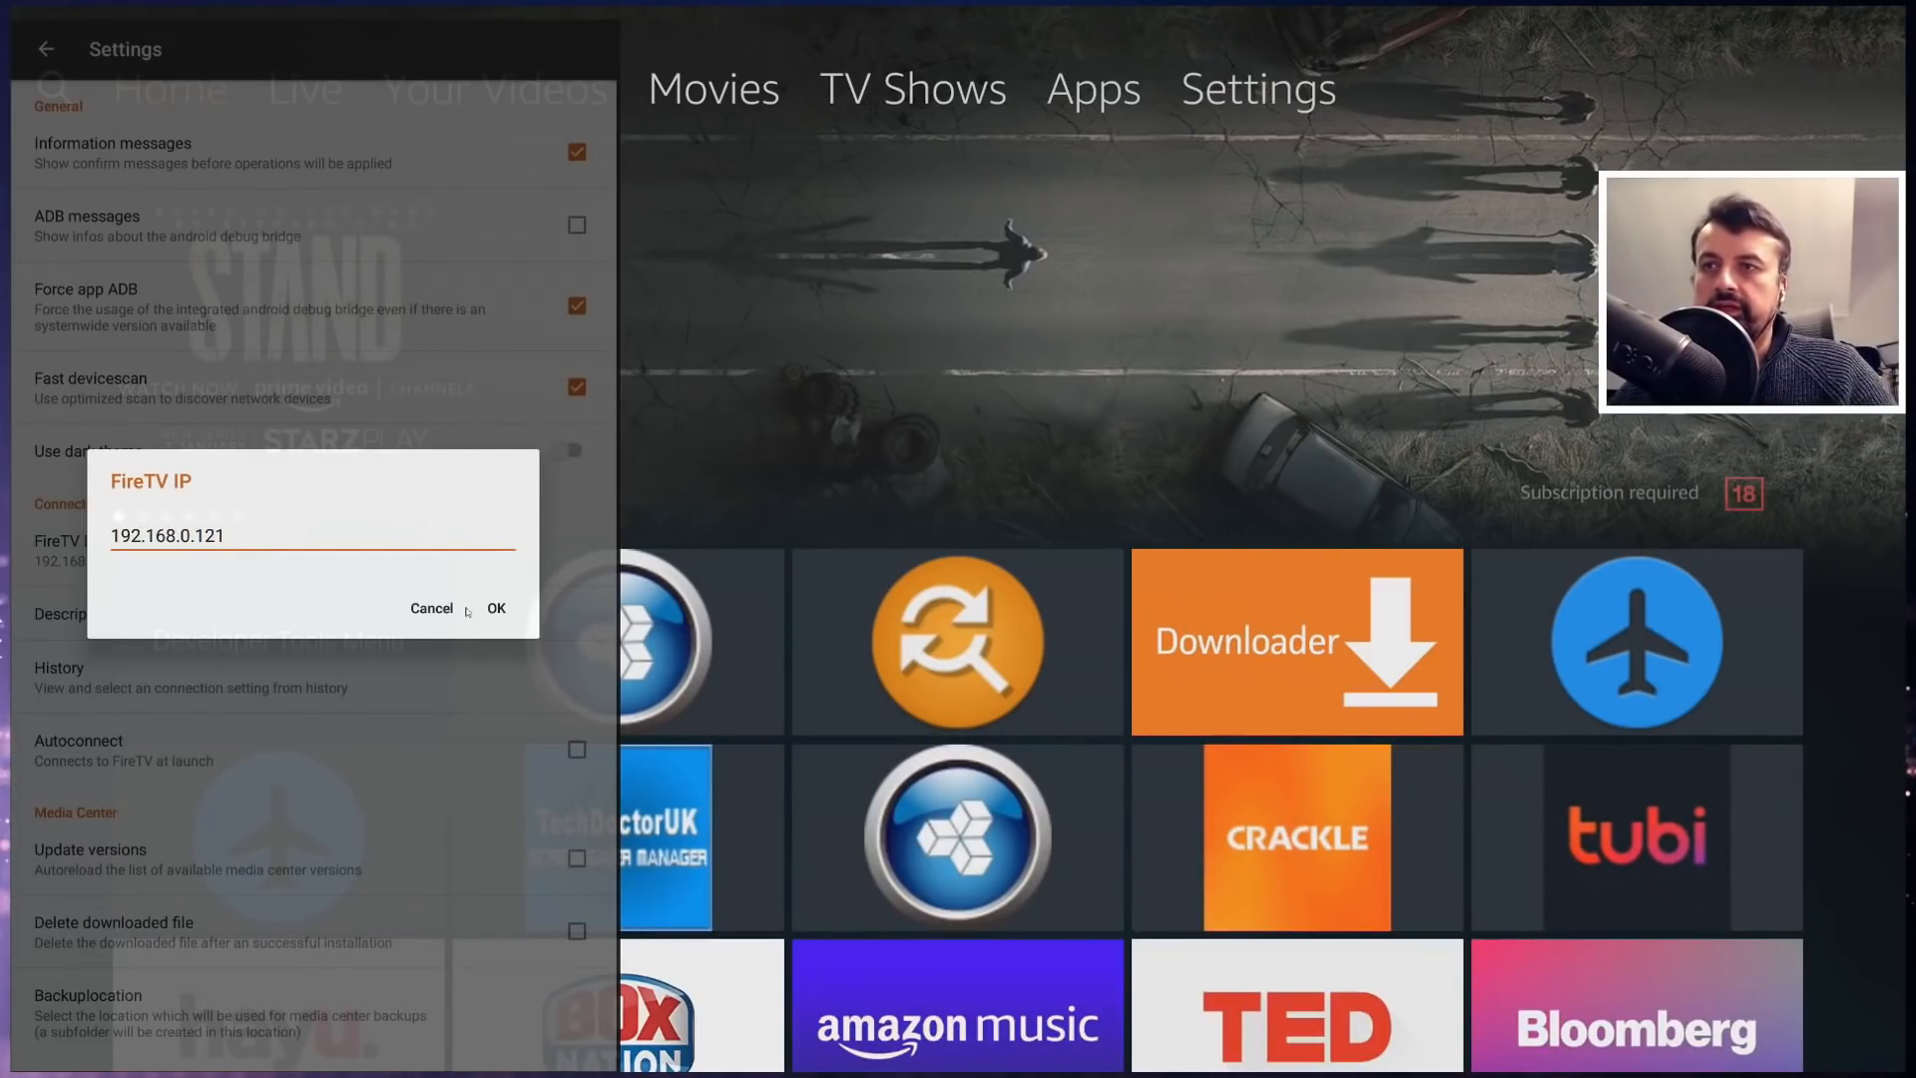
# - Confirm the new Fire TV IP and scroll through the apps installed on the Fire TV
pyautogui.click(495, 607)
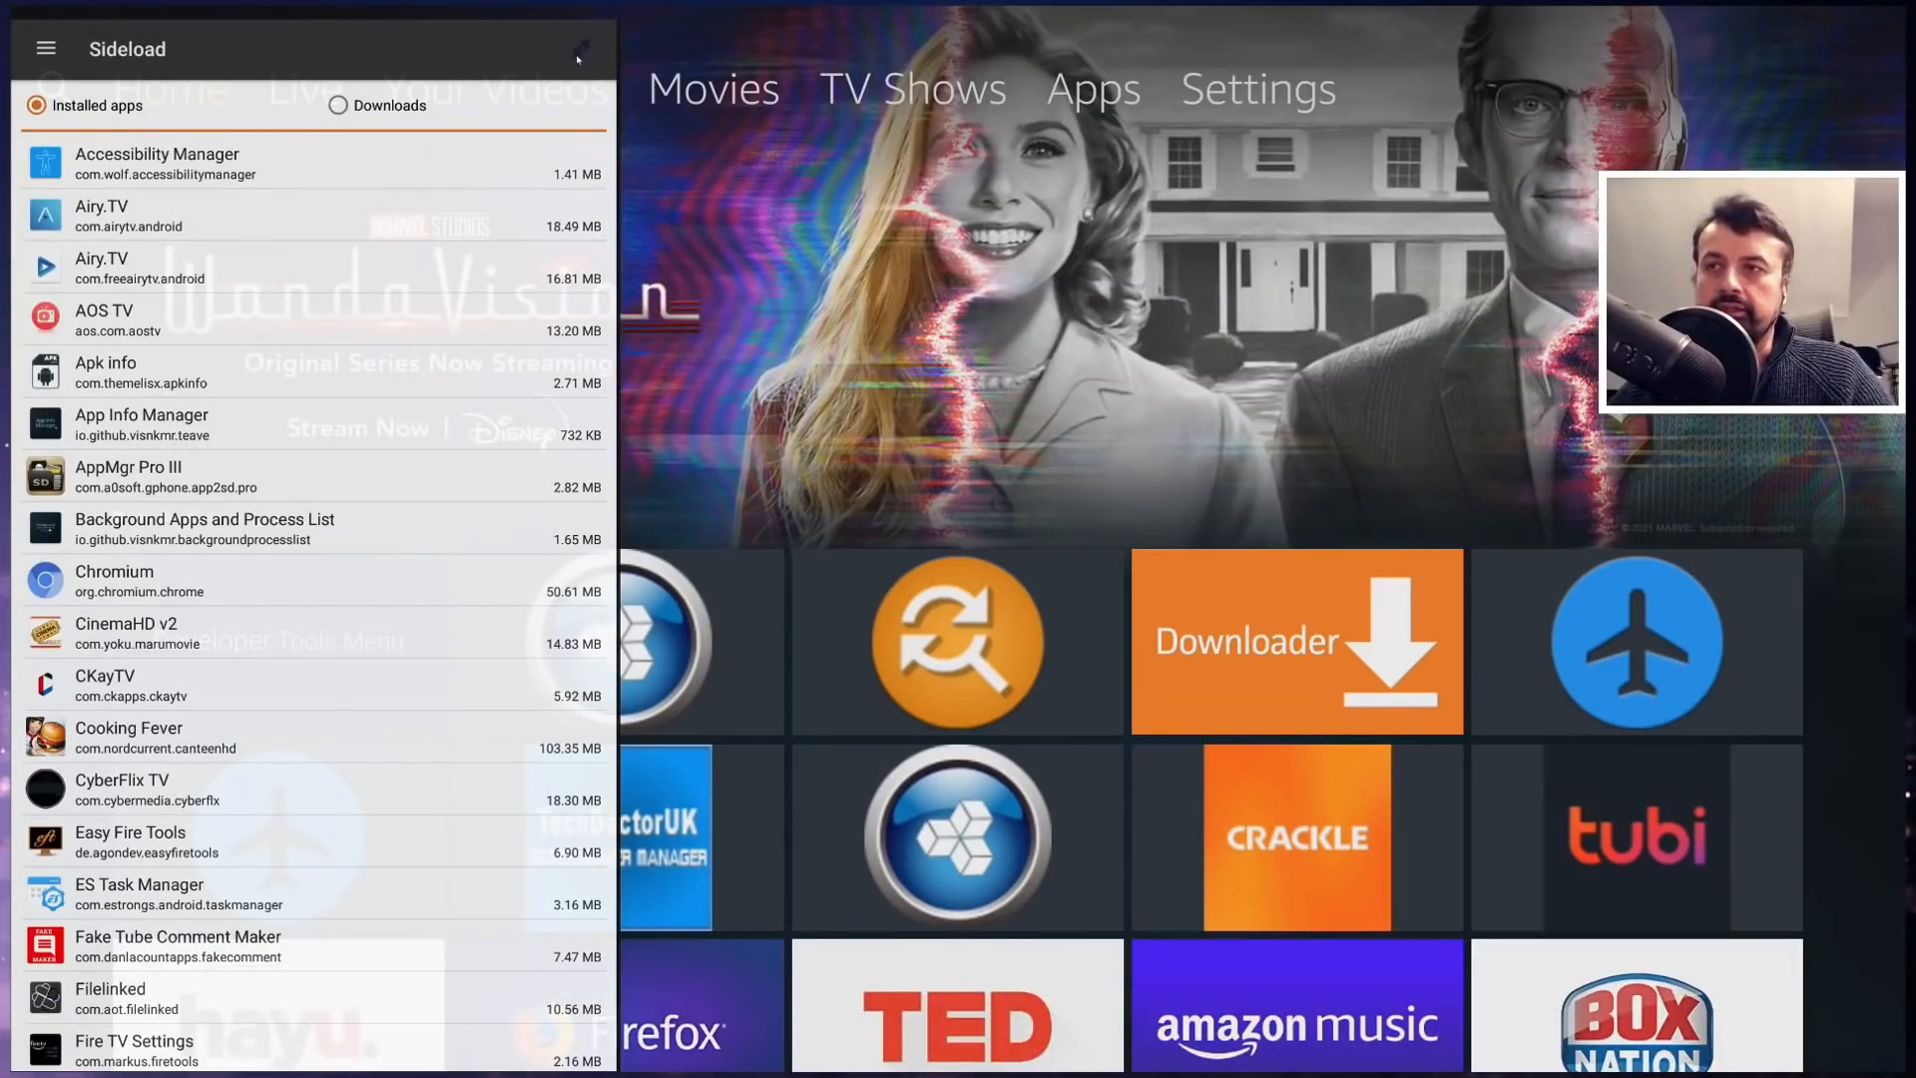
pyautogui.scroll(-3)
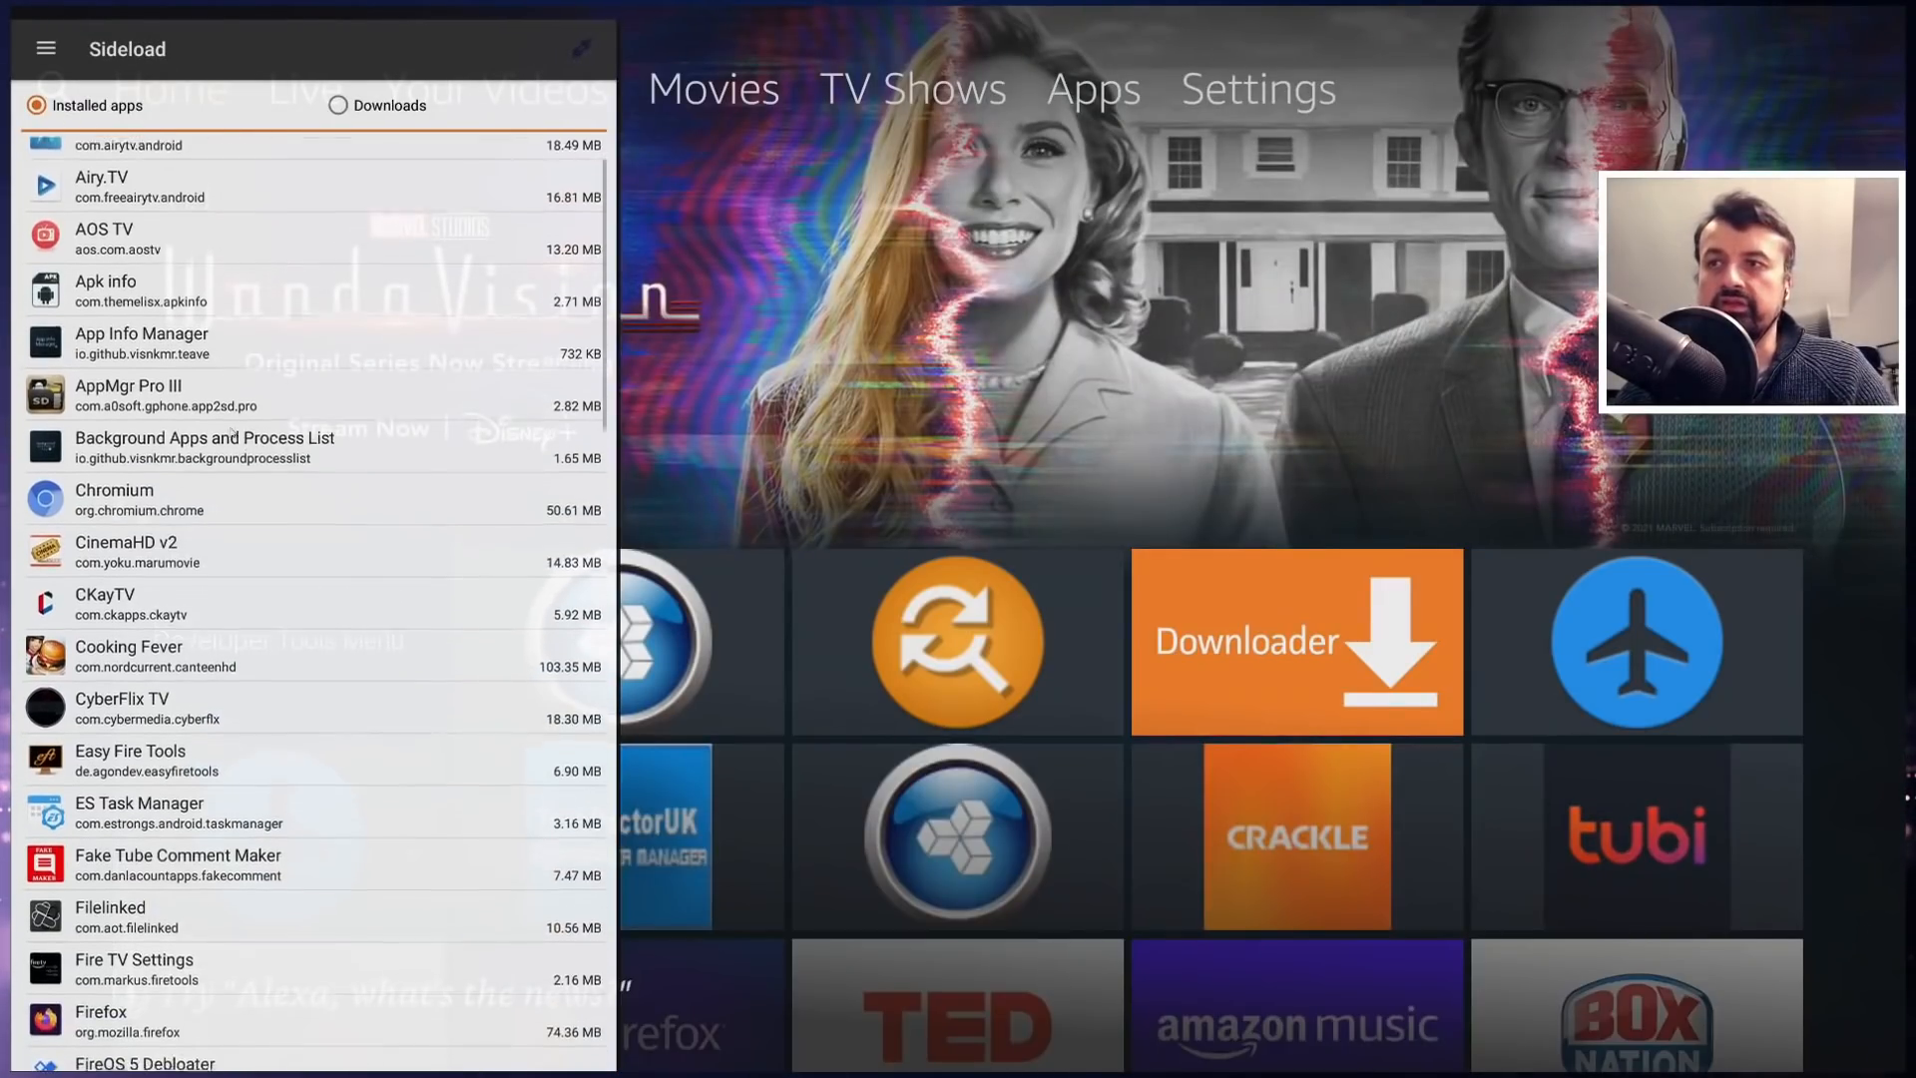
pyautogui.scroll(3)
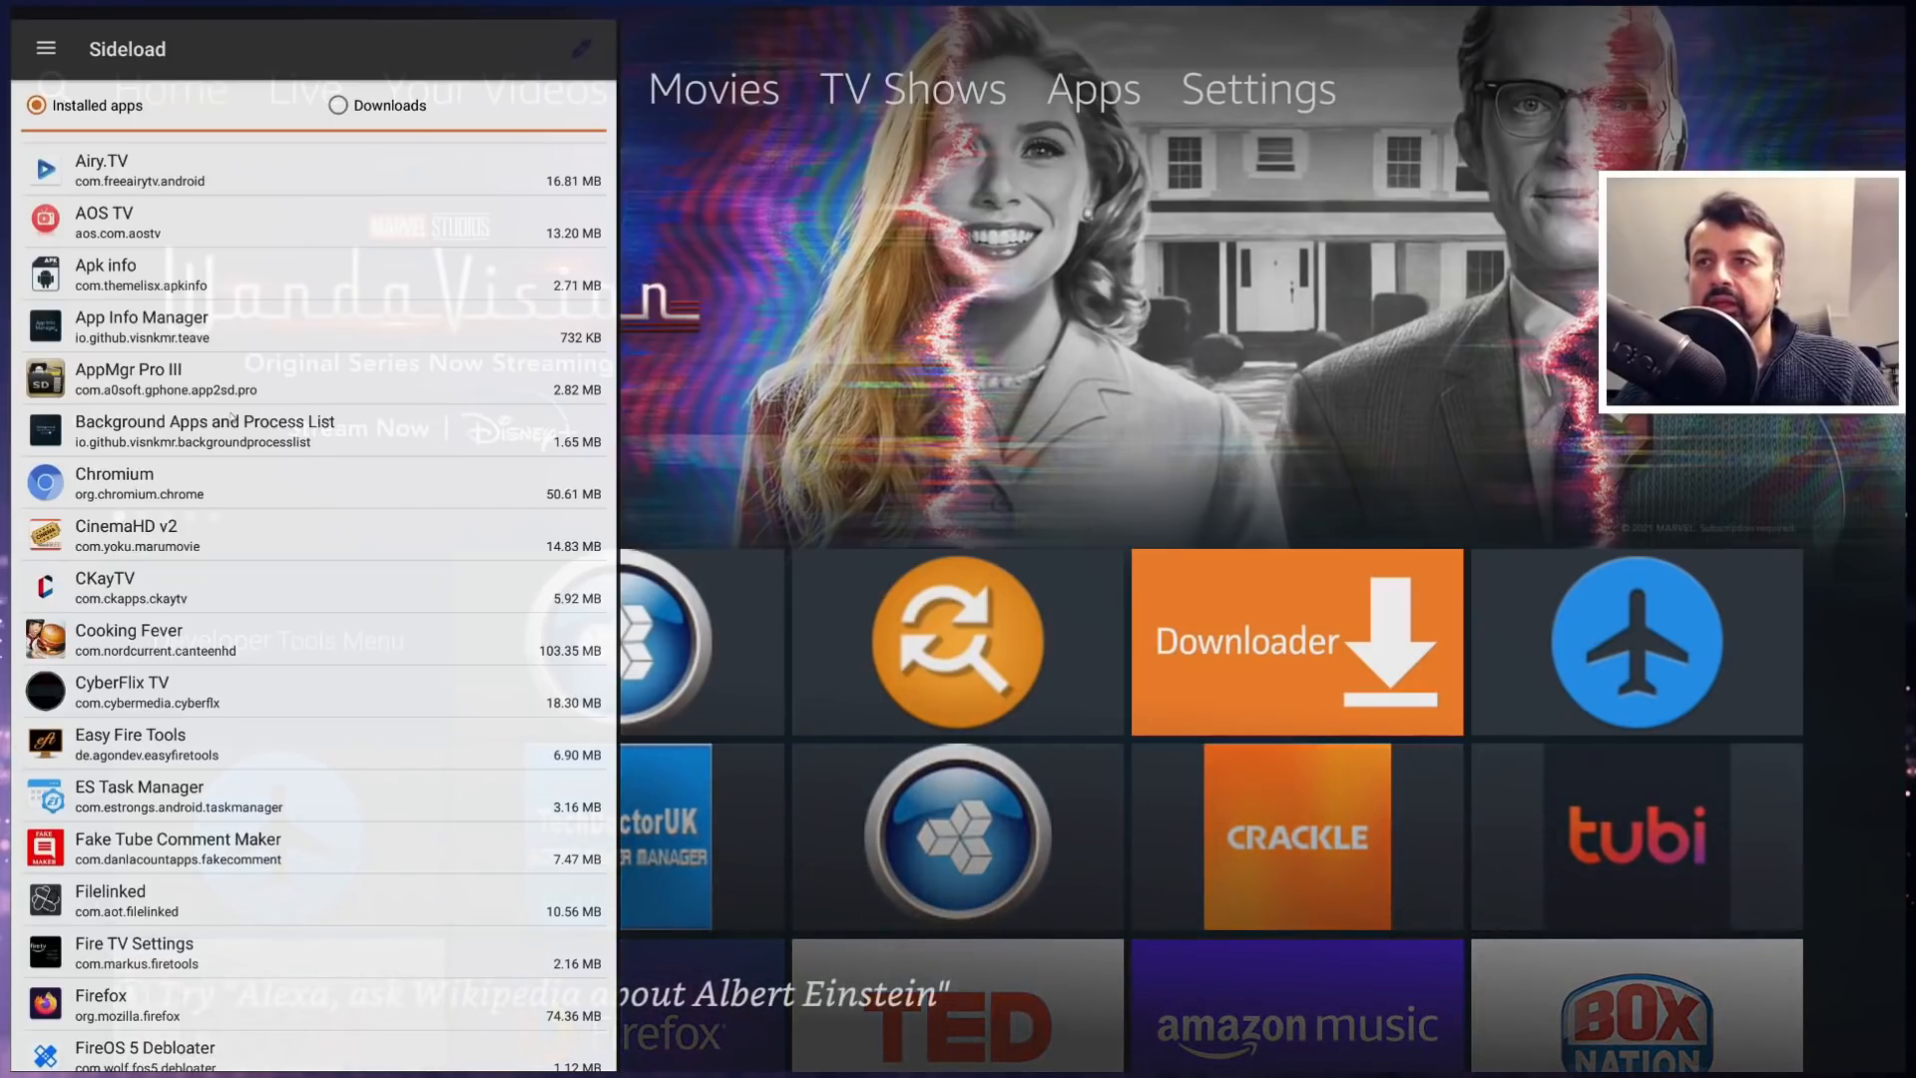
# - View the Kodi Backup options in Media Center, then show running apps in Taskmanager
pyautogui.click(46, 48)
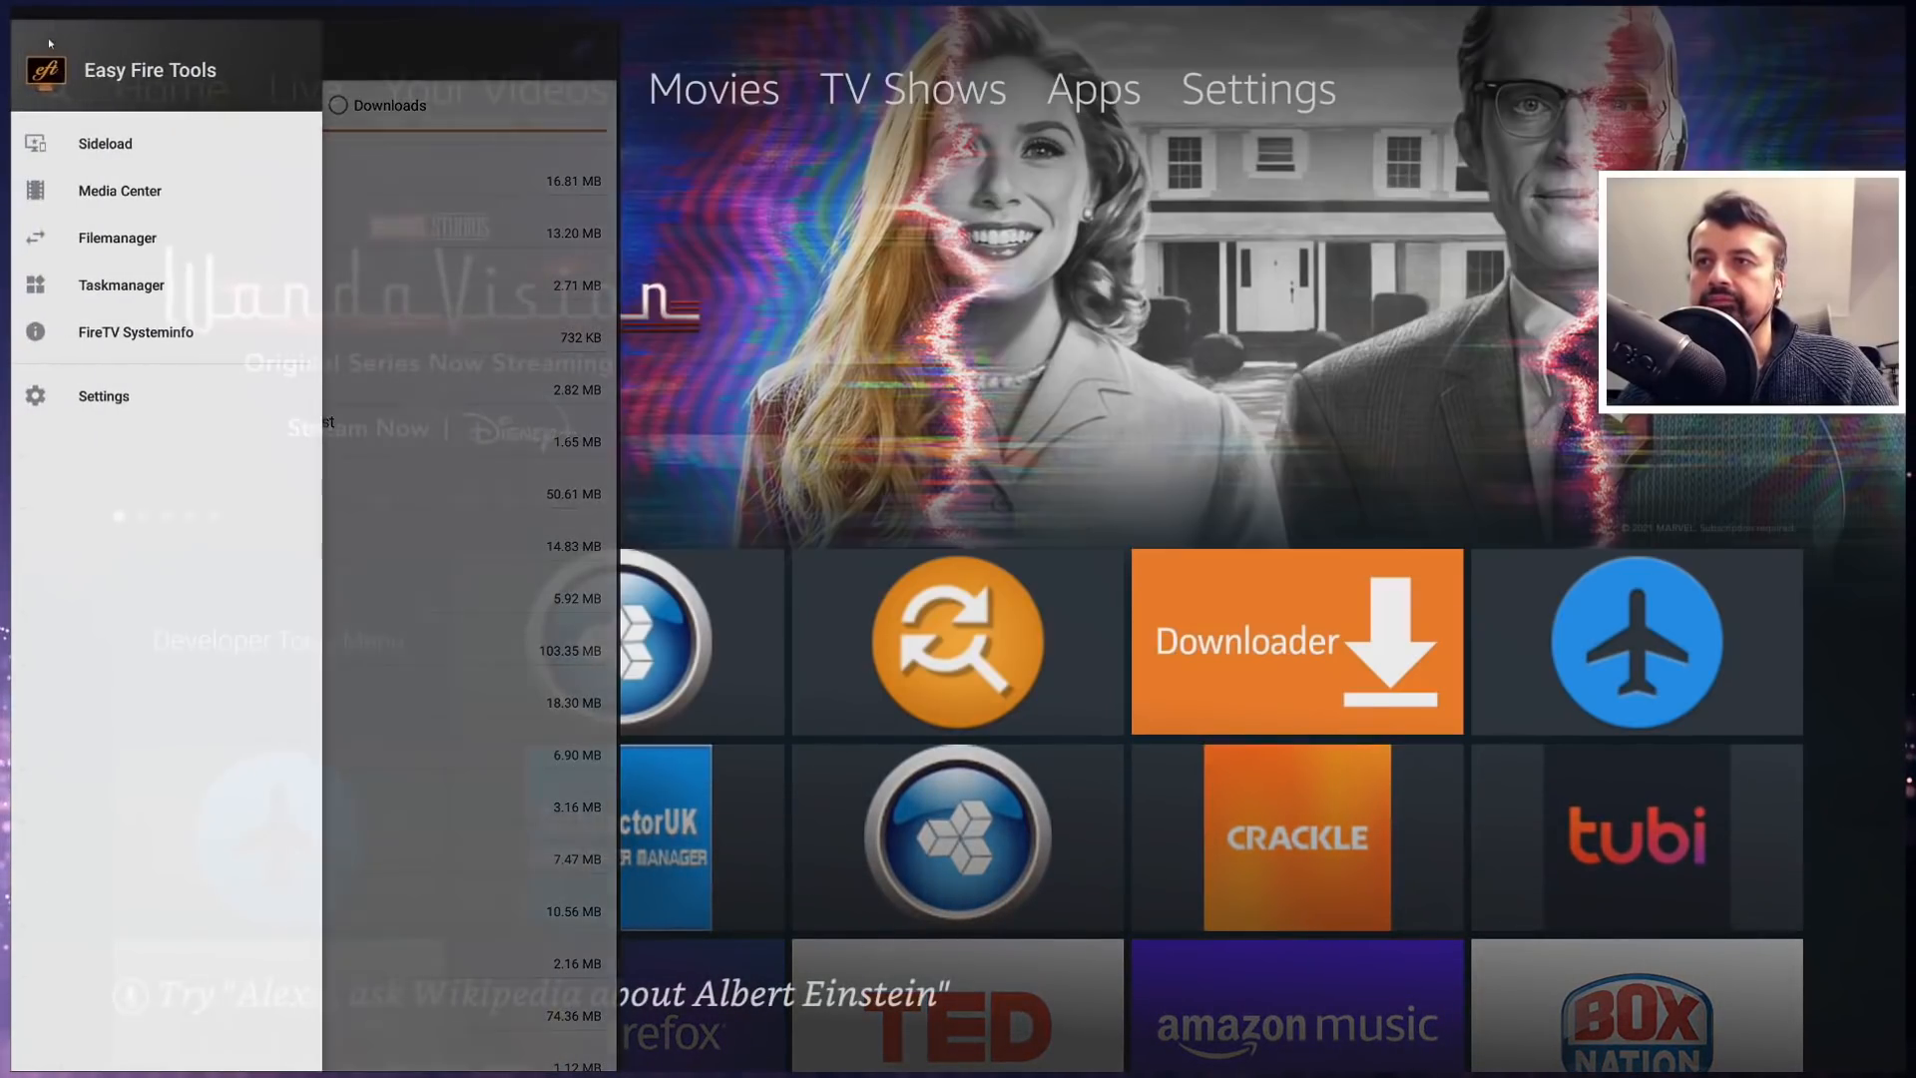
pyautogui.click(120, 192)
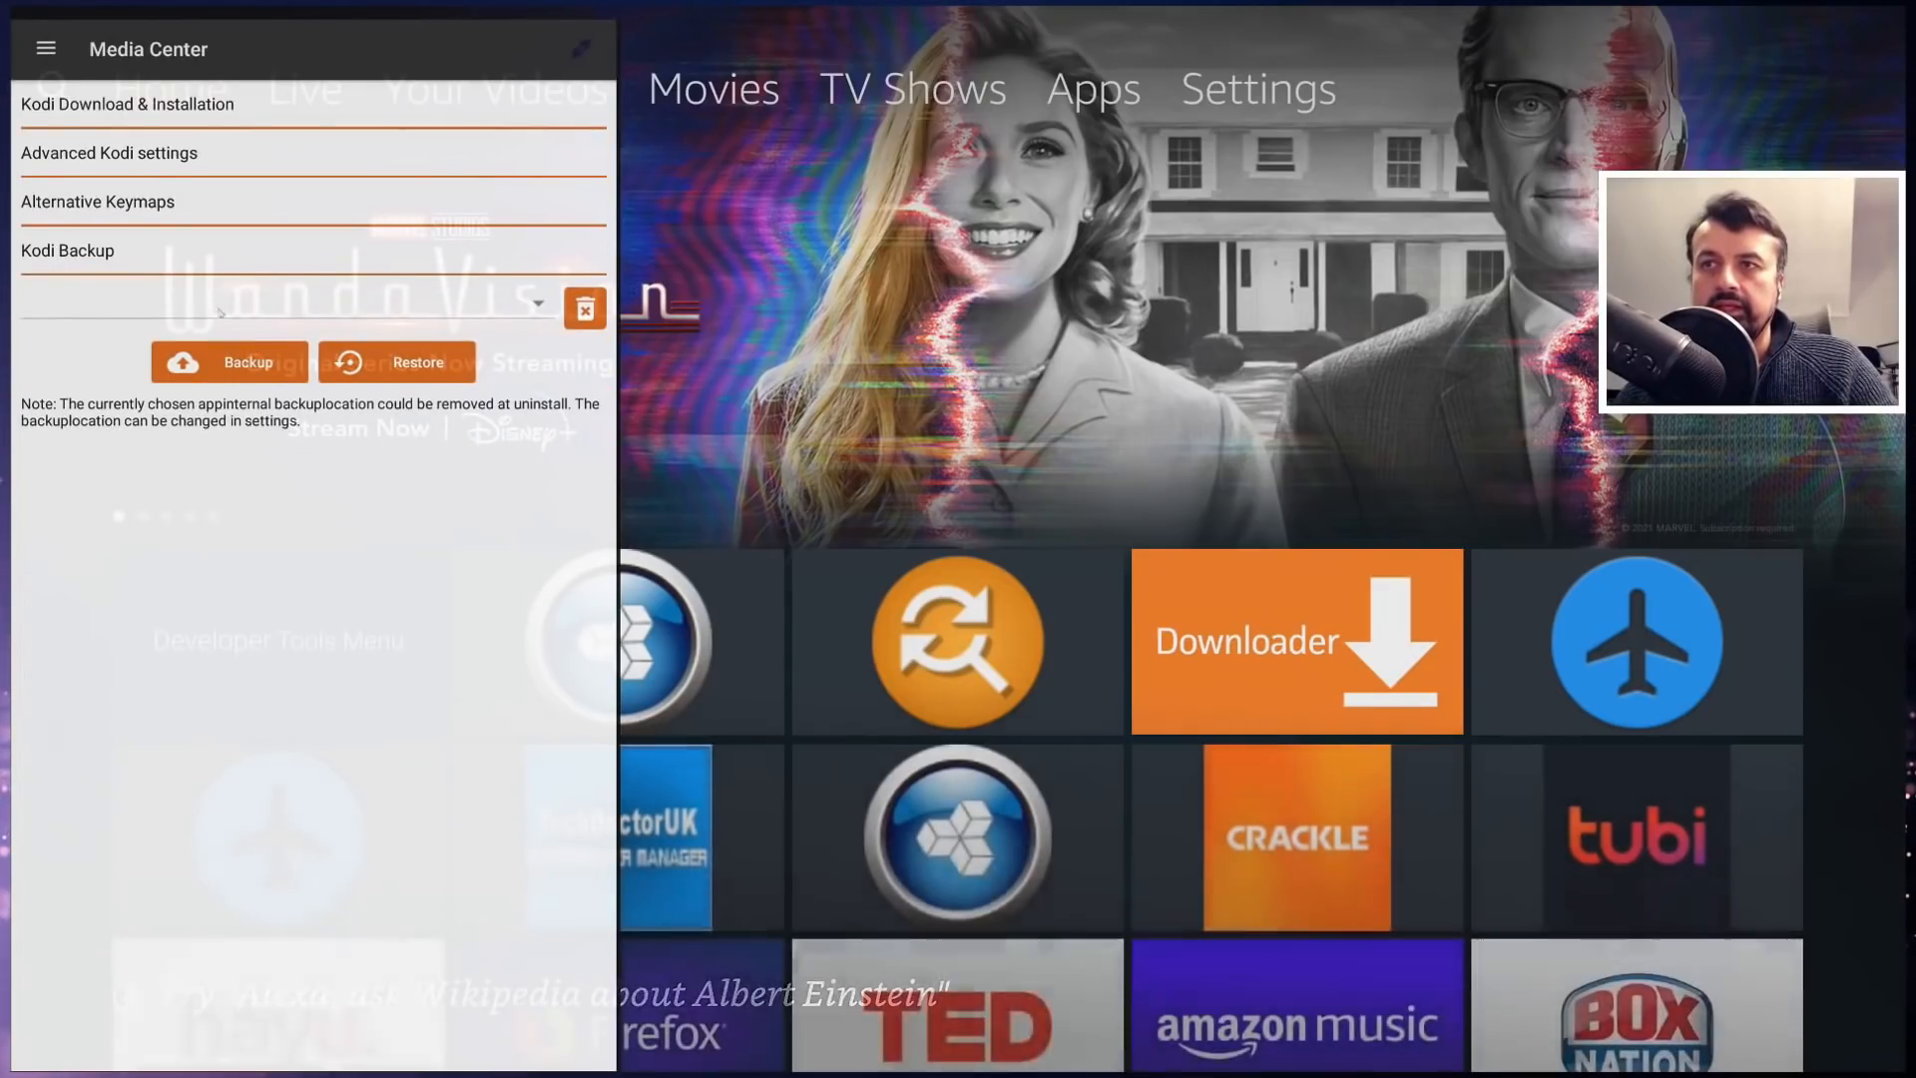
pyautogui.click(227, 361)
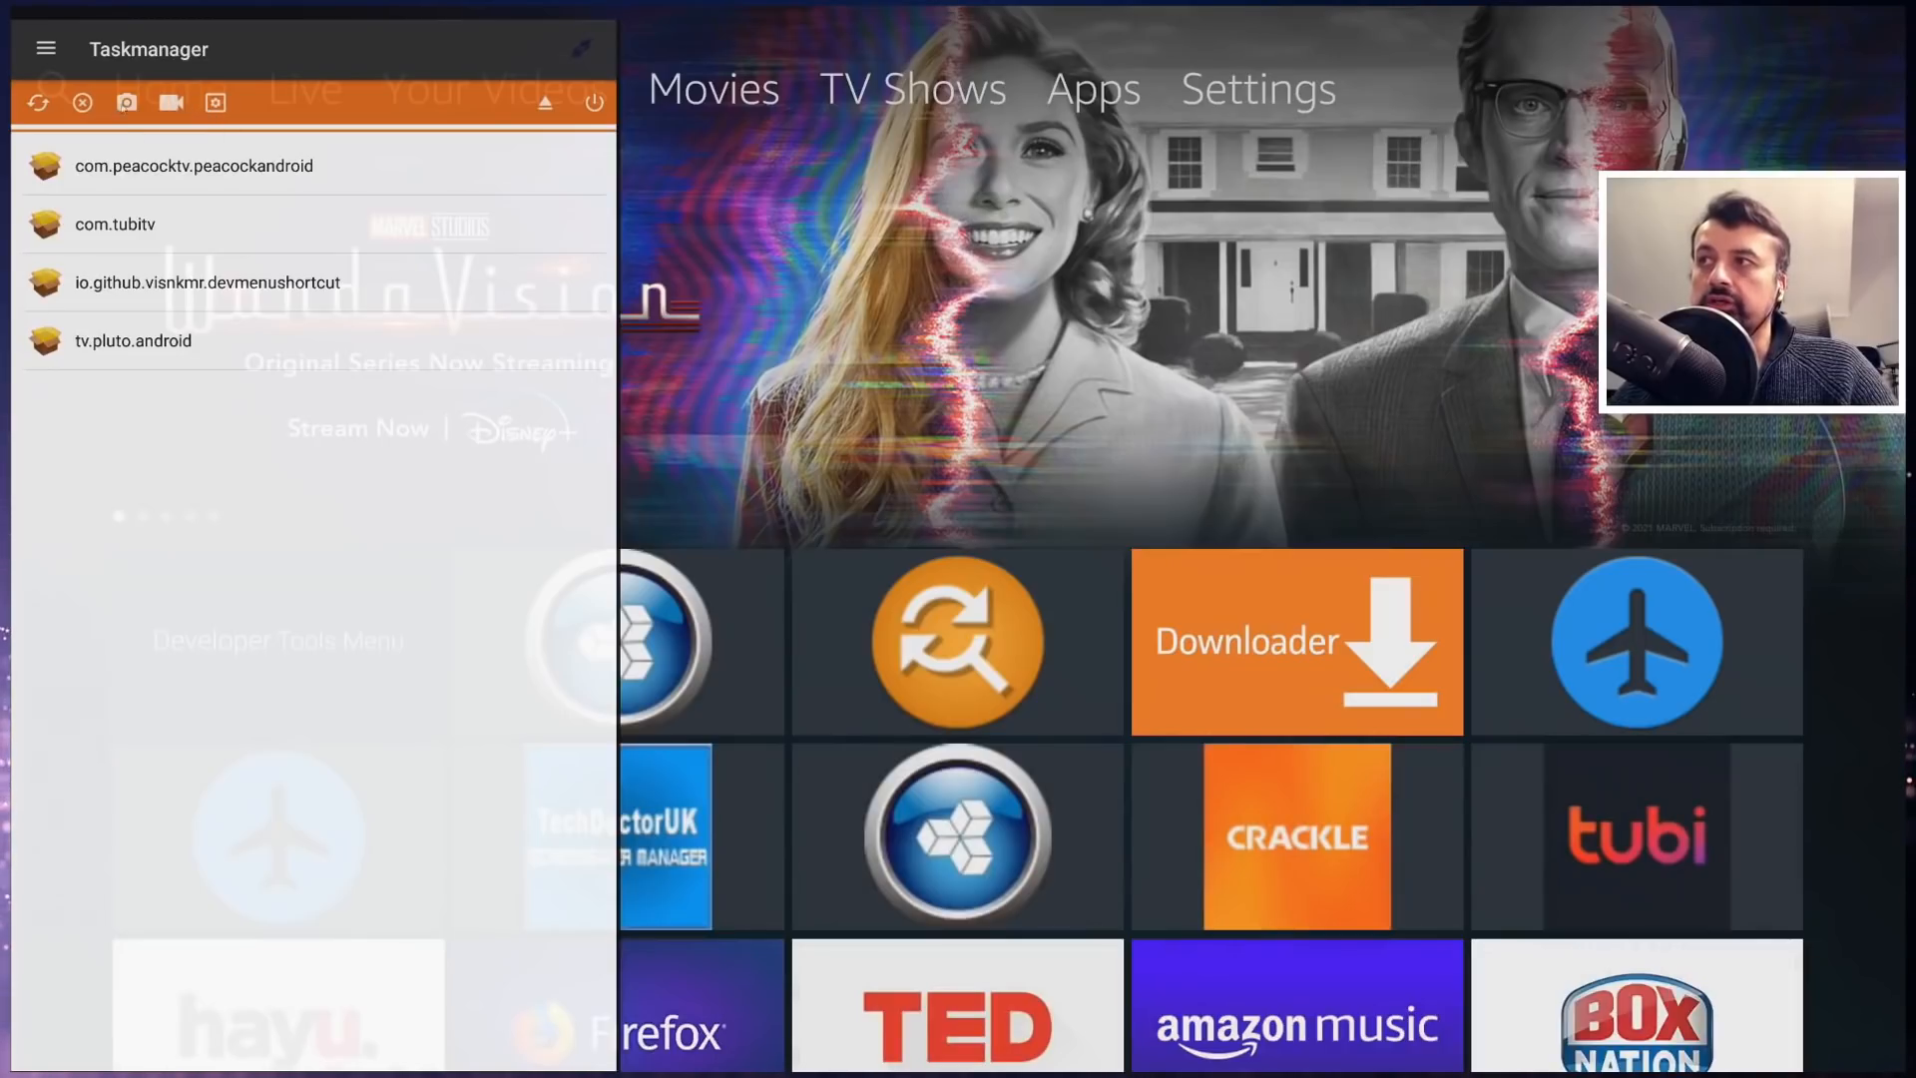
# - Capture a screenshot of the Fire TV screen via the camera toolbar icon and confirm it
pyautogui.click(126, 102)
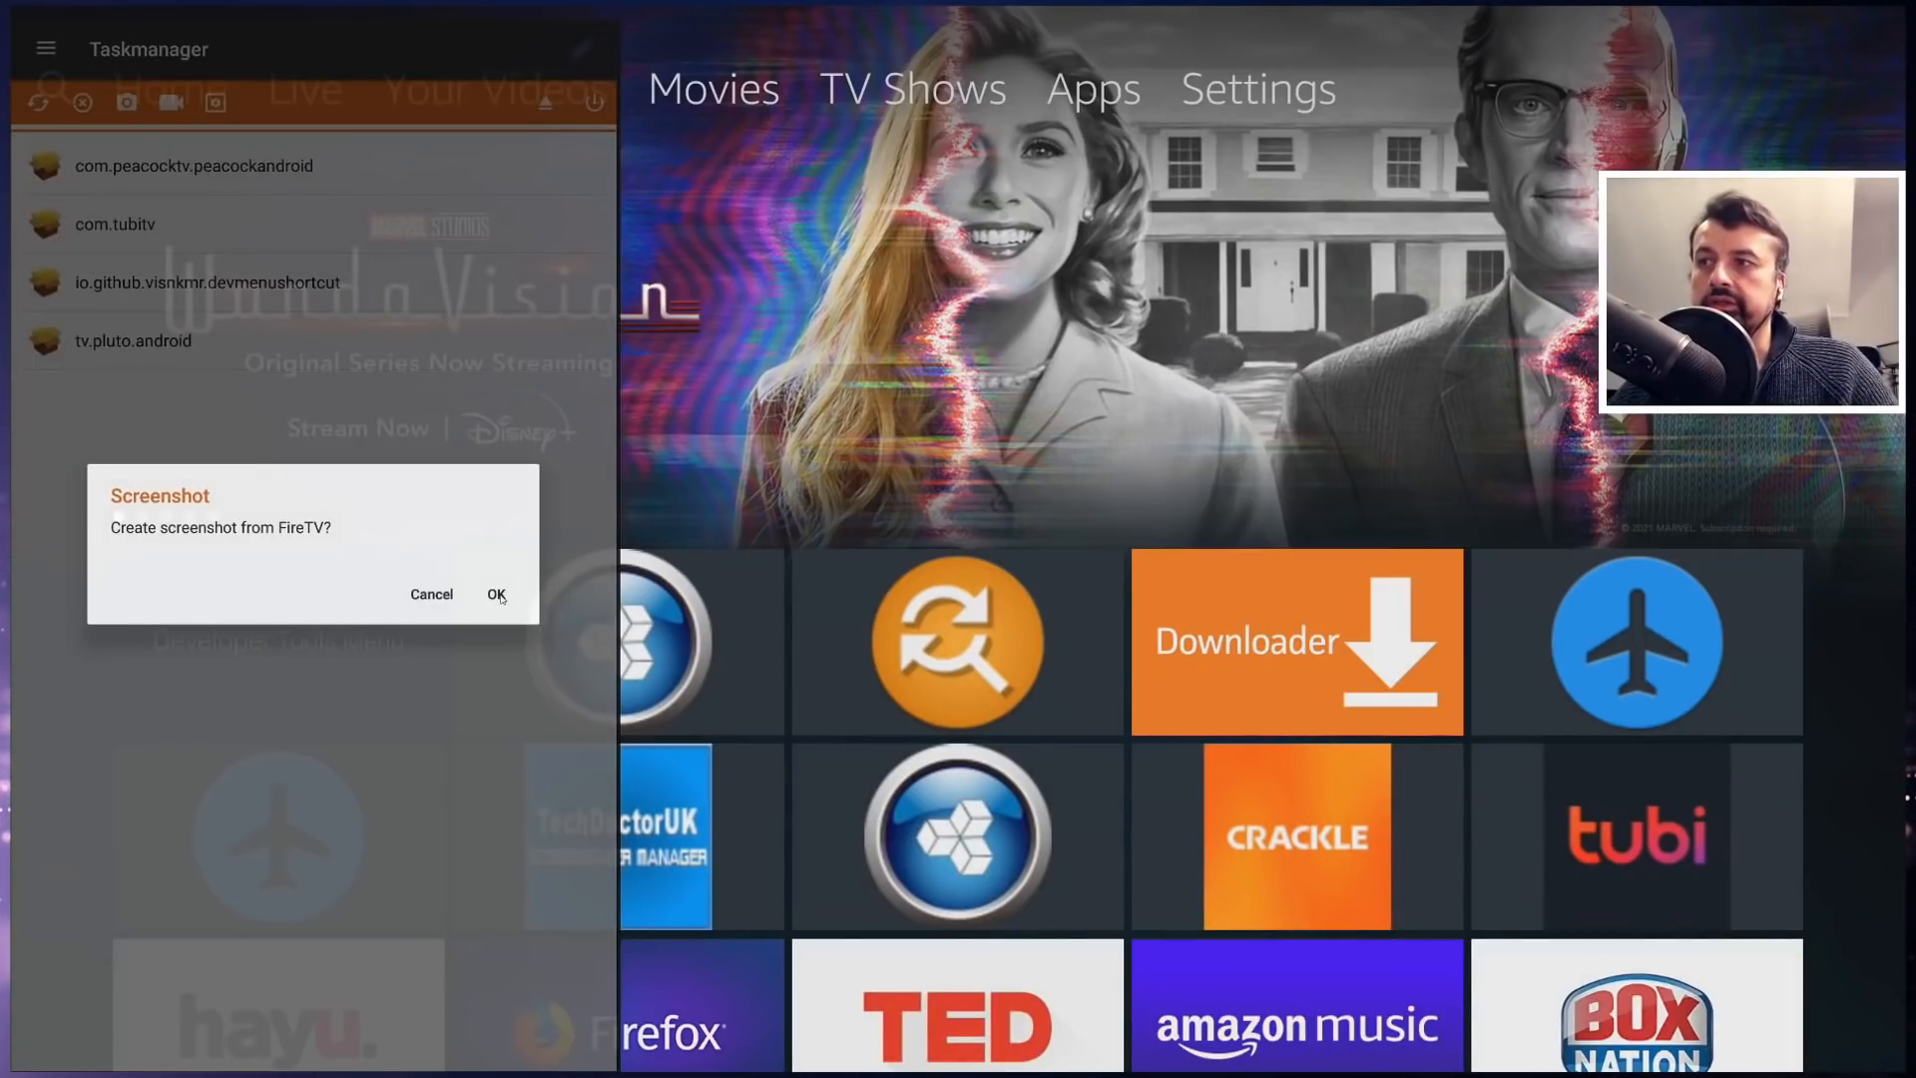
pyautogui.click(497, 595)
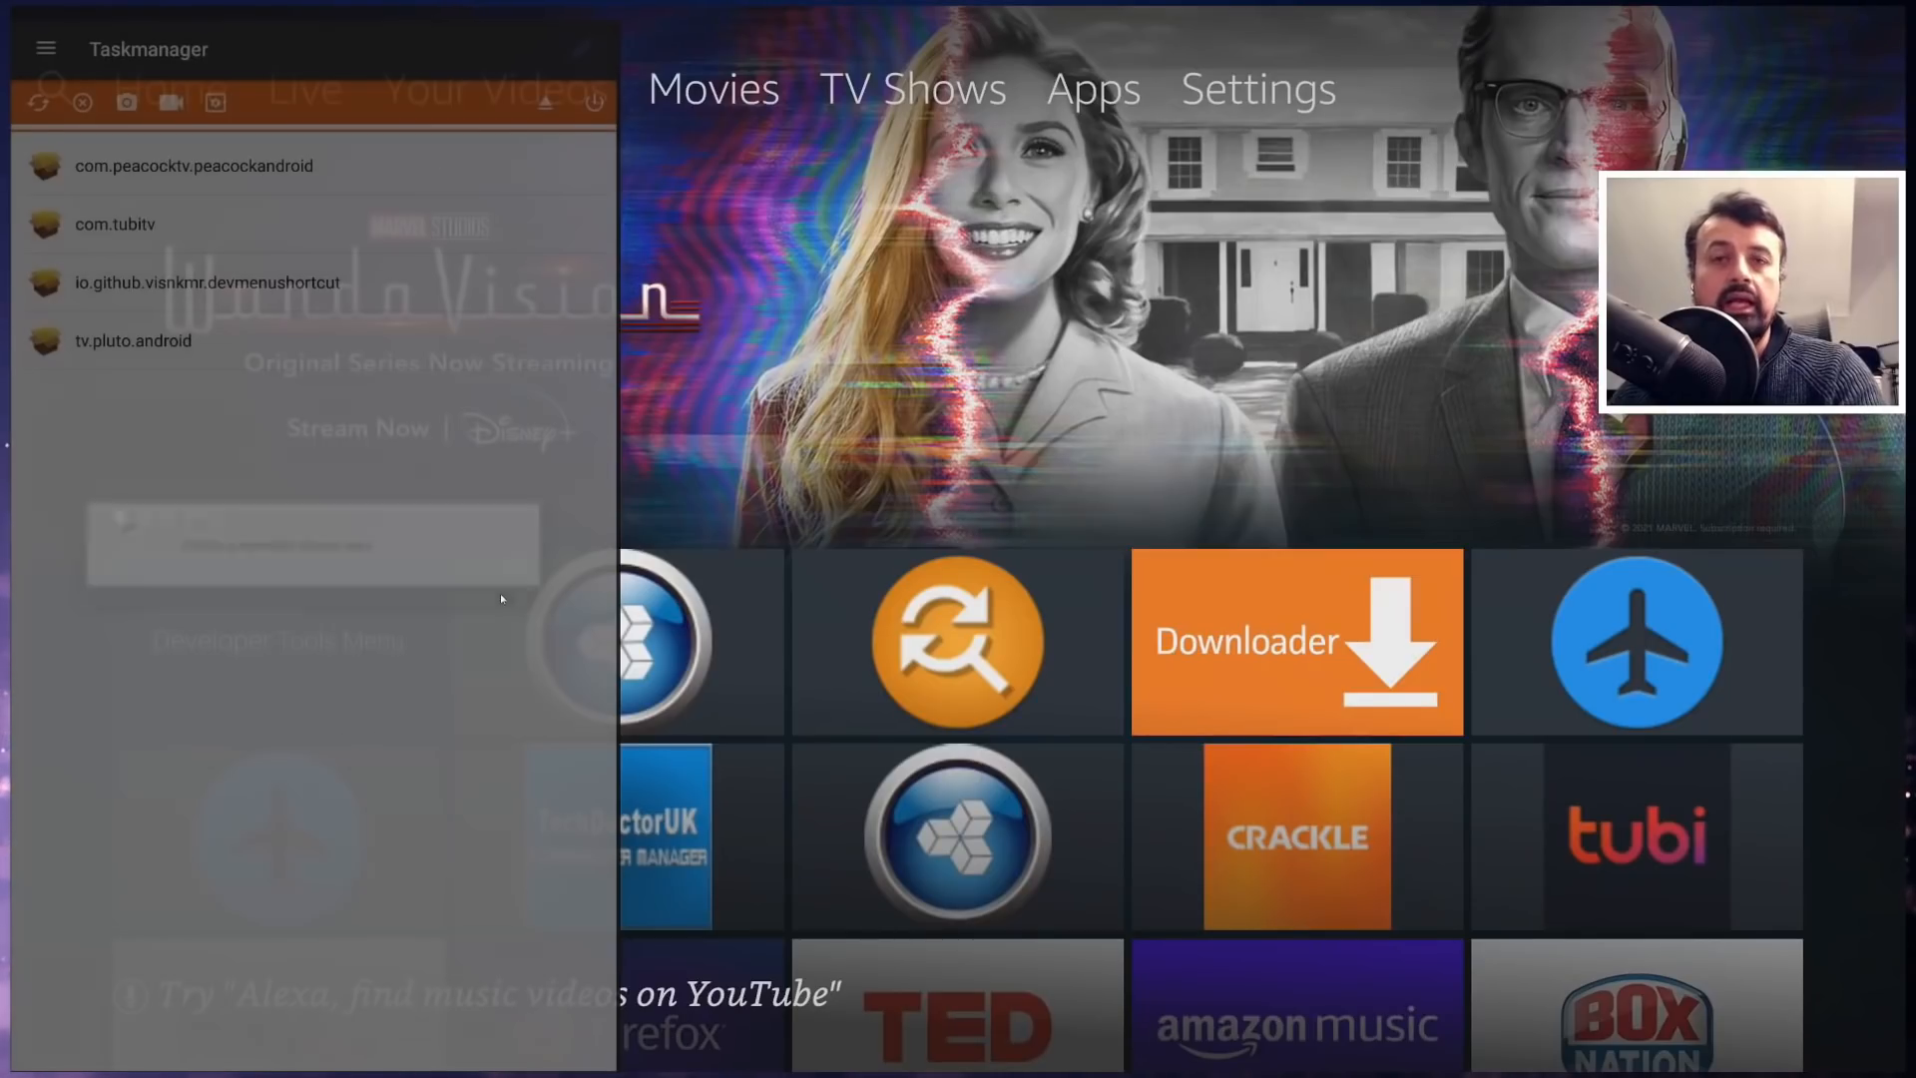
pyautogui.click(126, 102)
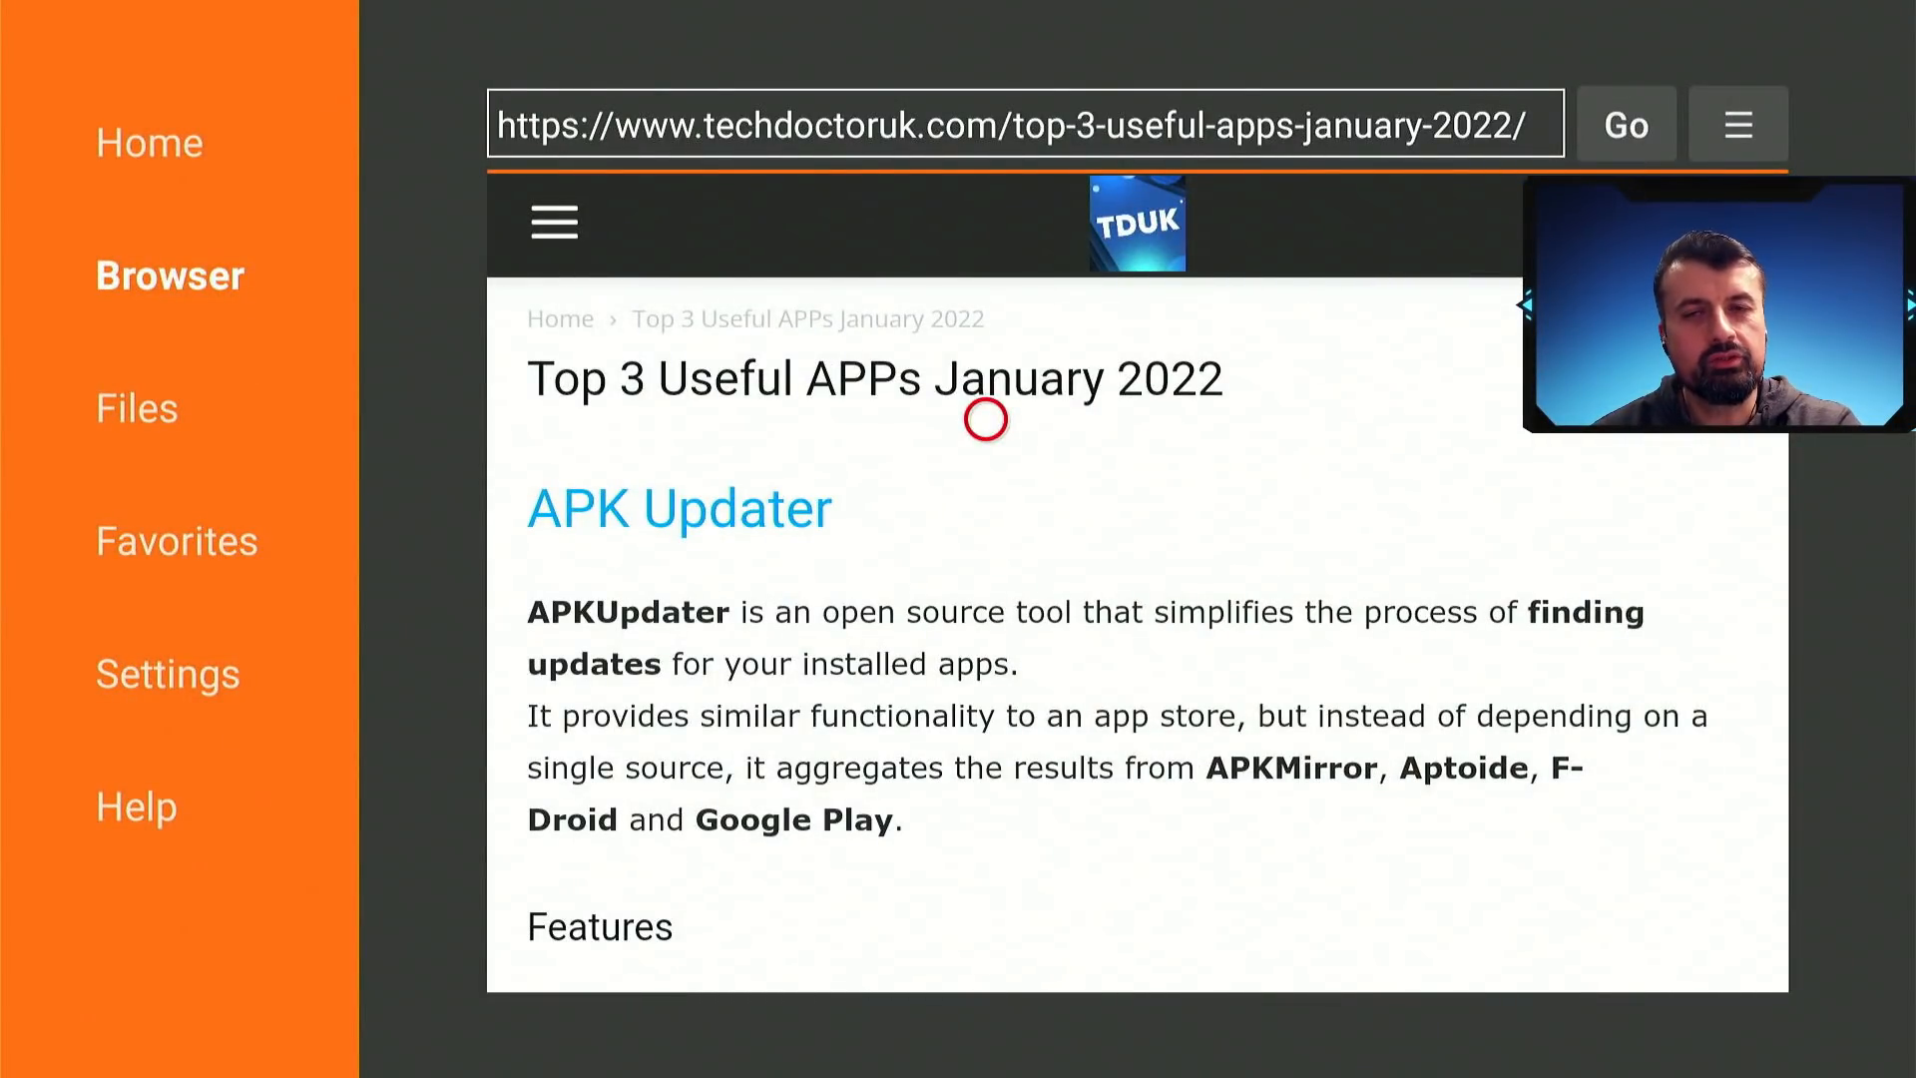
# - Scroll the TechDoctorUK article down to the Software Needed links for APK Updater, Fast Task Killer and Easy Fire Tools
pyautogui.scroll(-3)
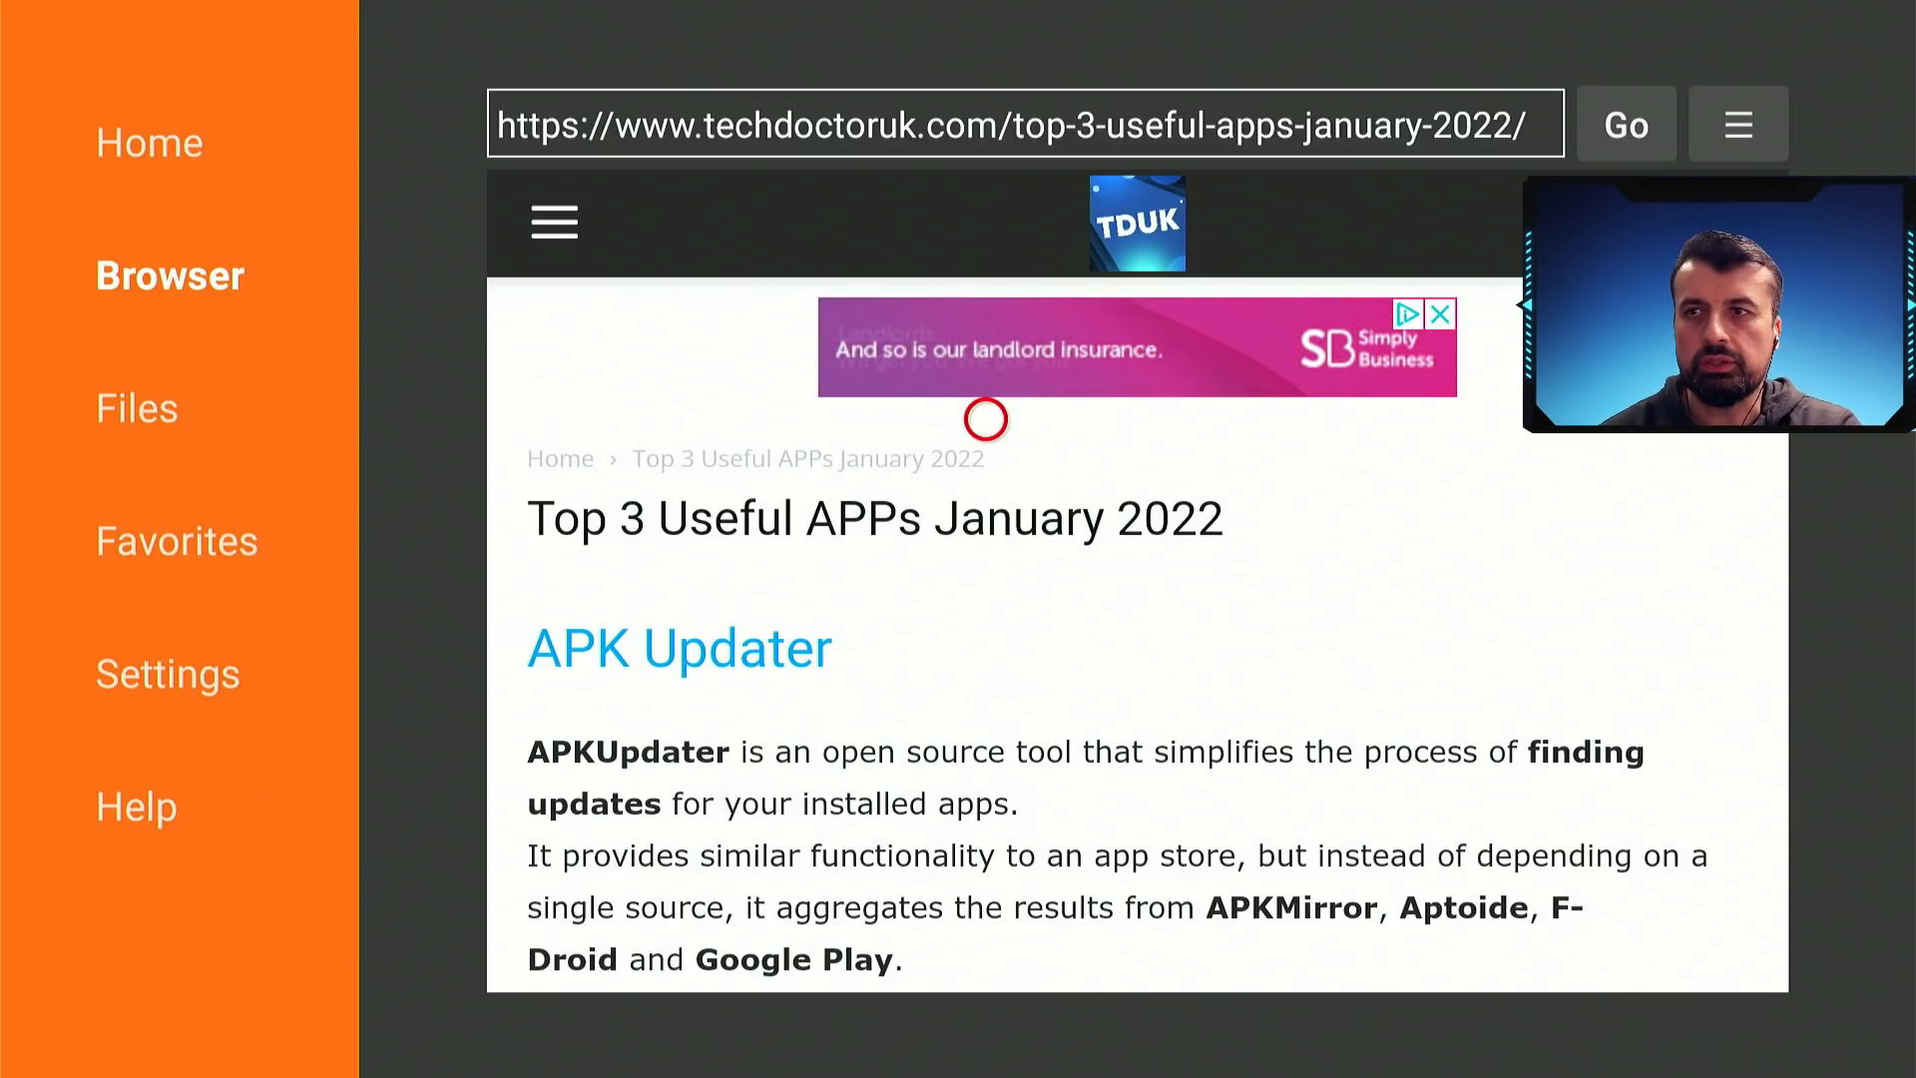
pyautogui.scroll(-3)
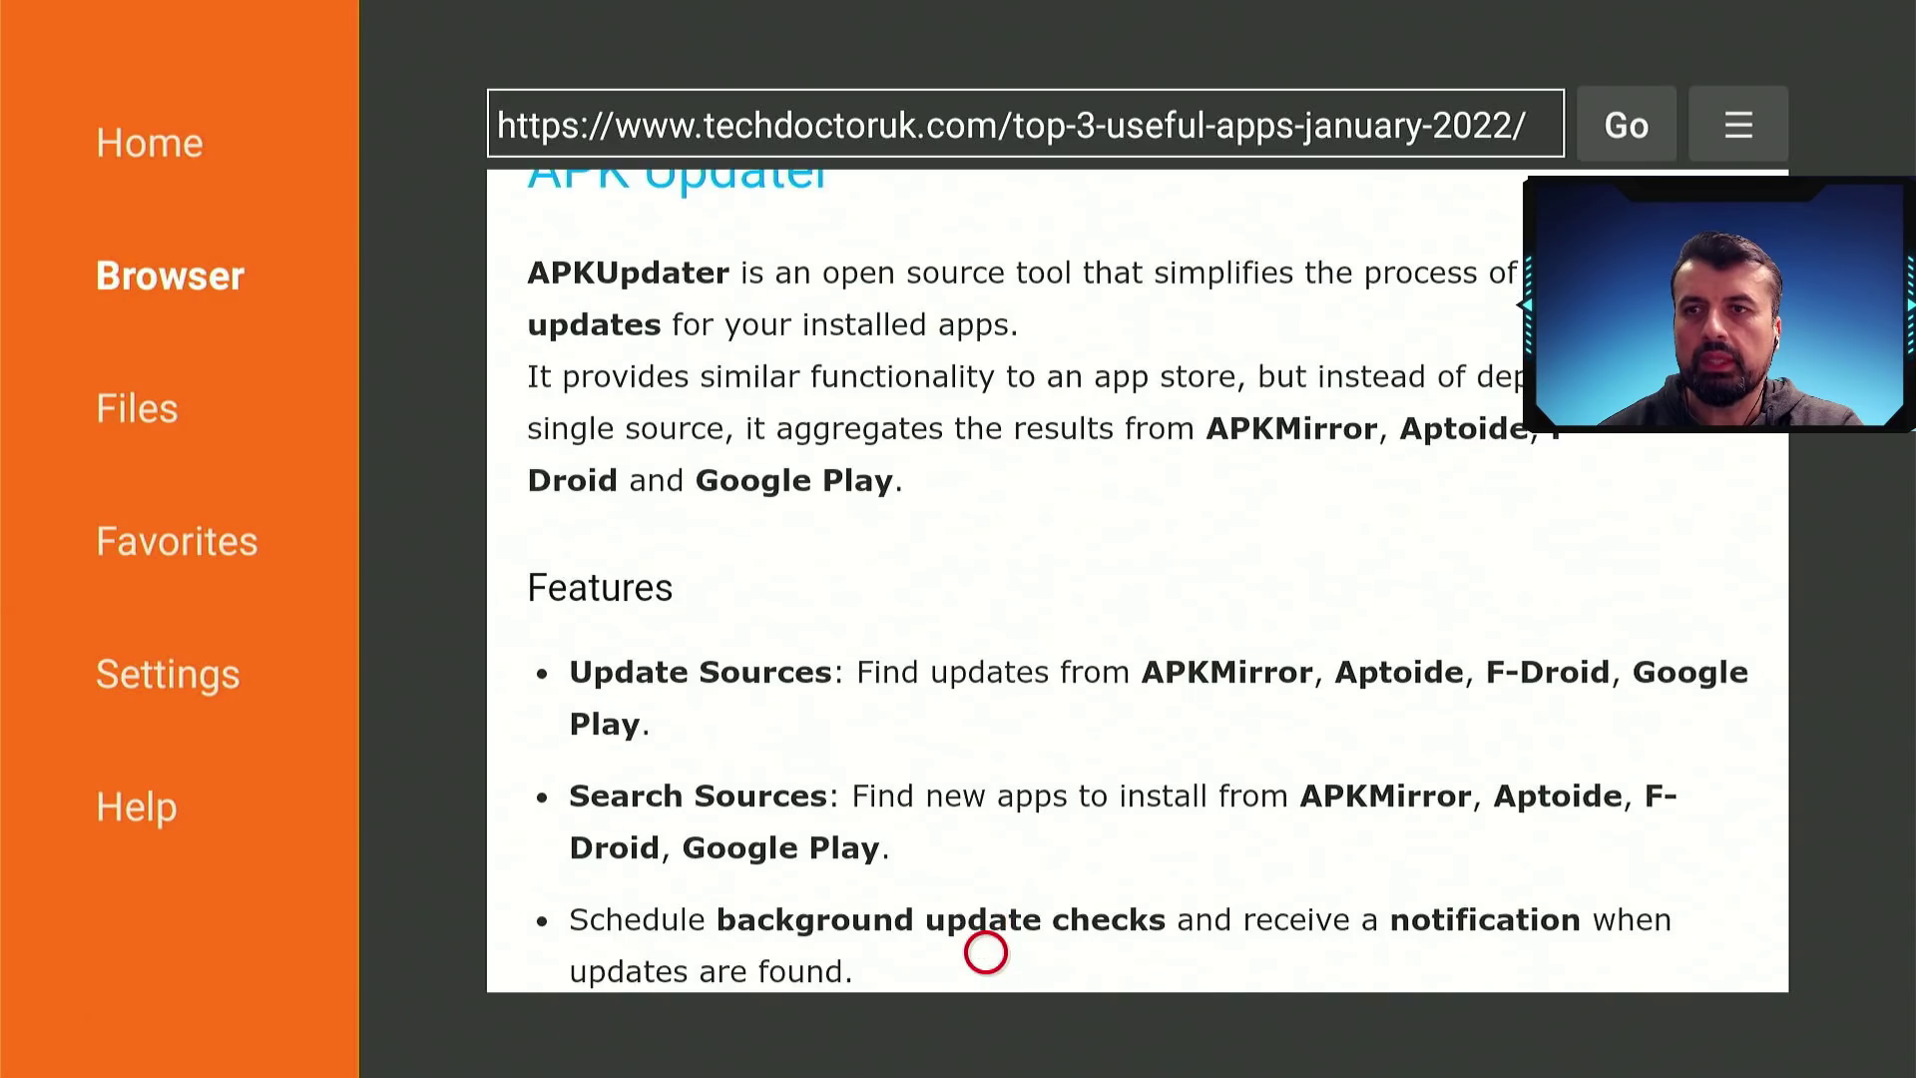
pyautogui.scroll(-3)
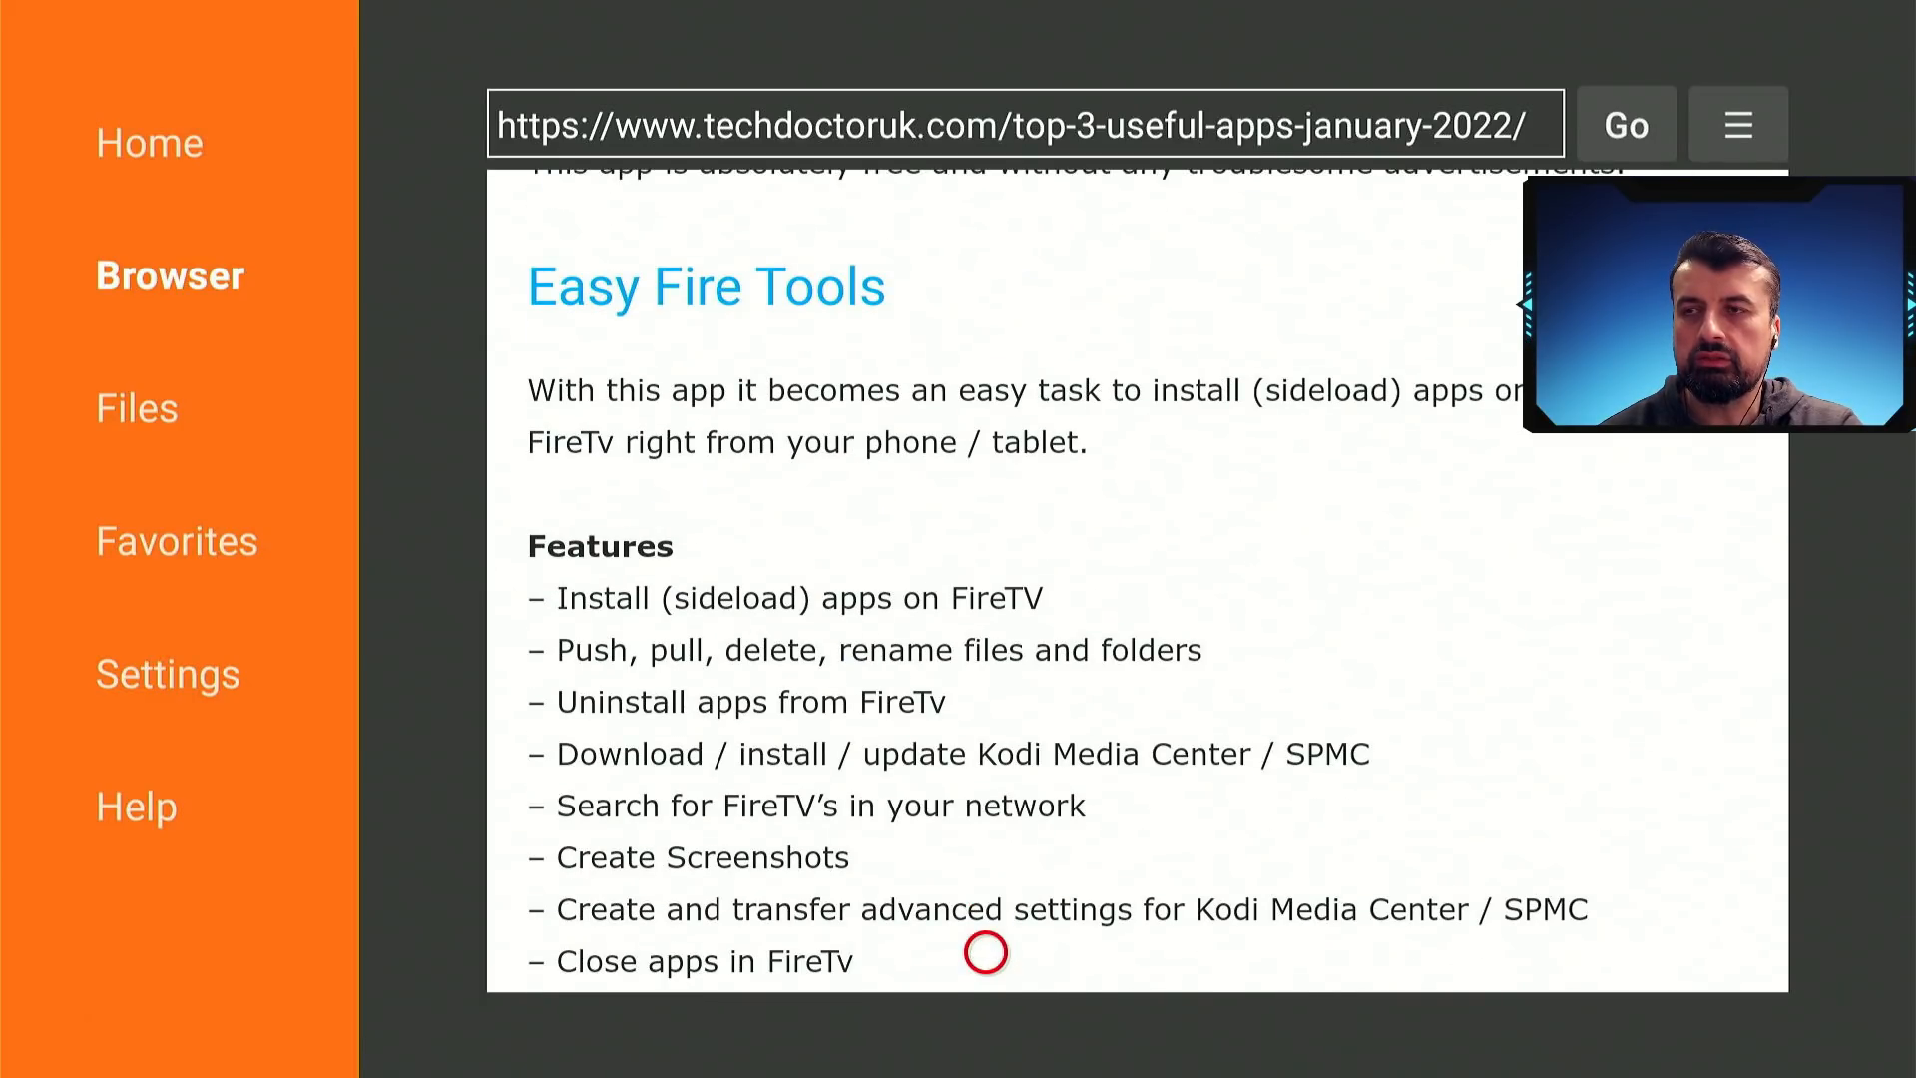
pyautogui.scroll(-3)
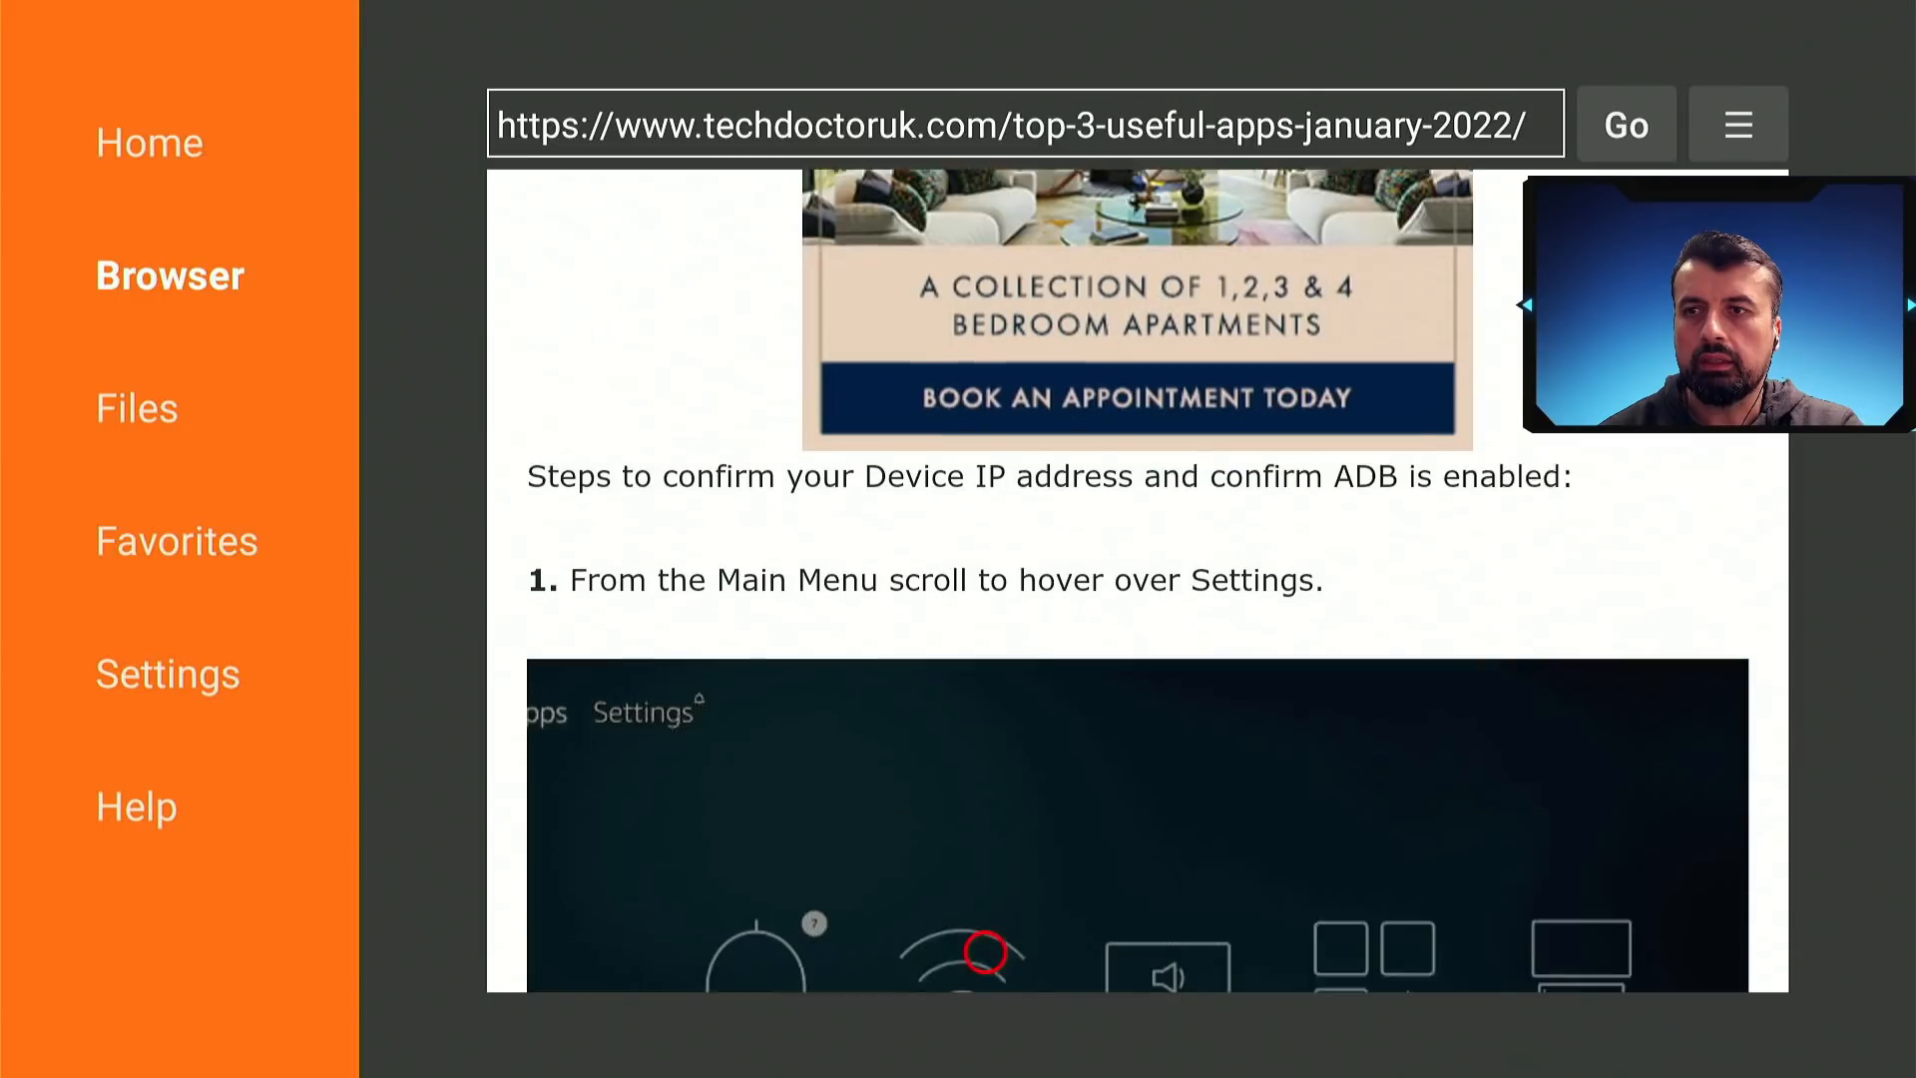
pyautogui.scroll(-3)
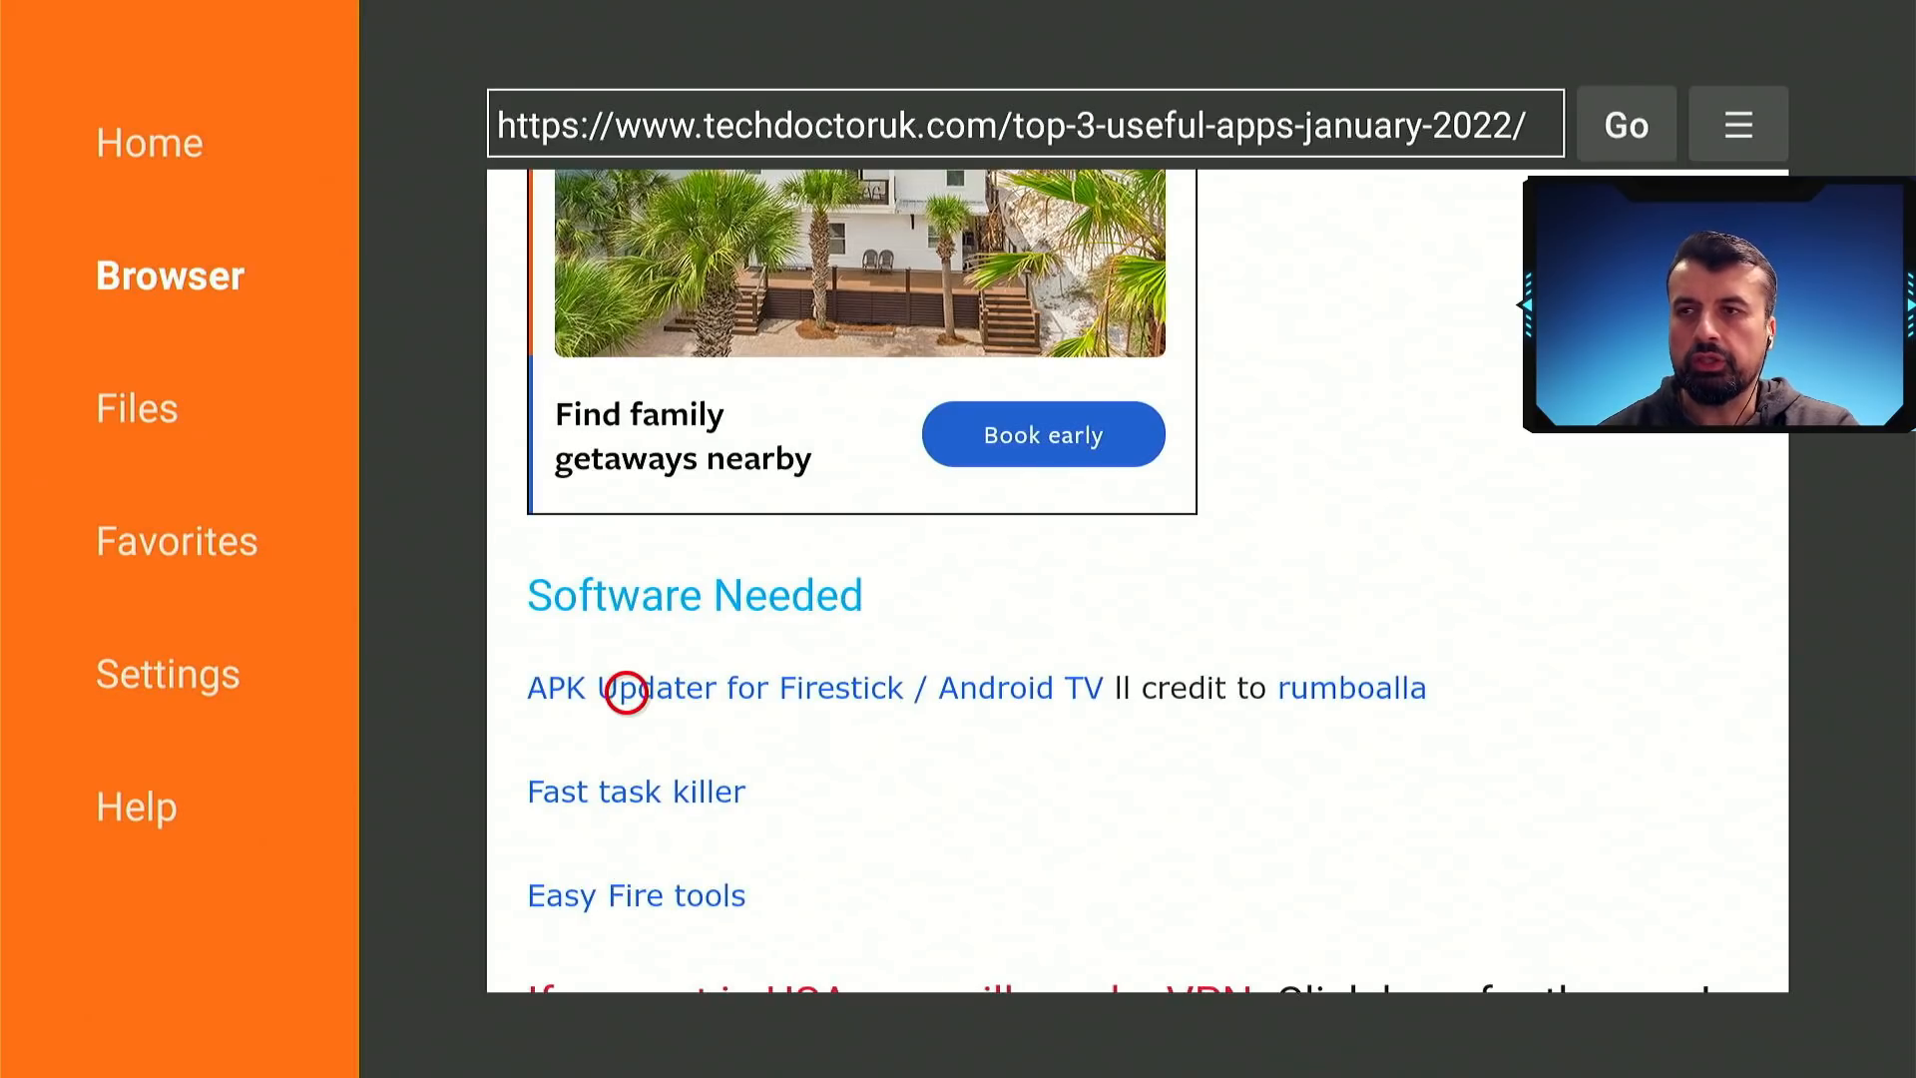
pyautogui.moveTo(629, 812)
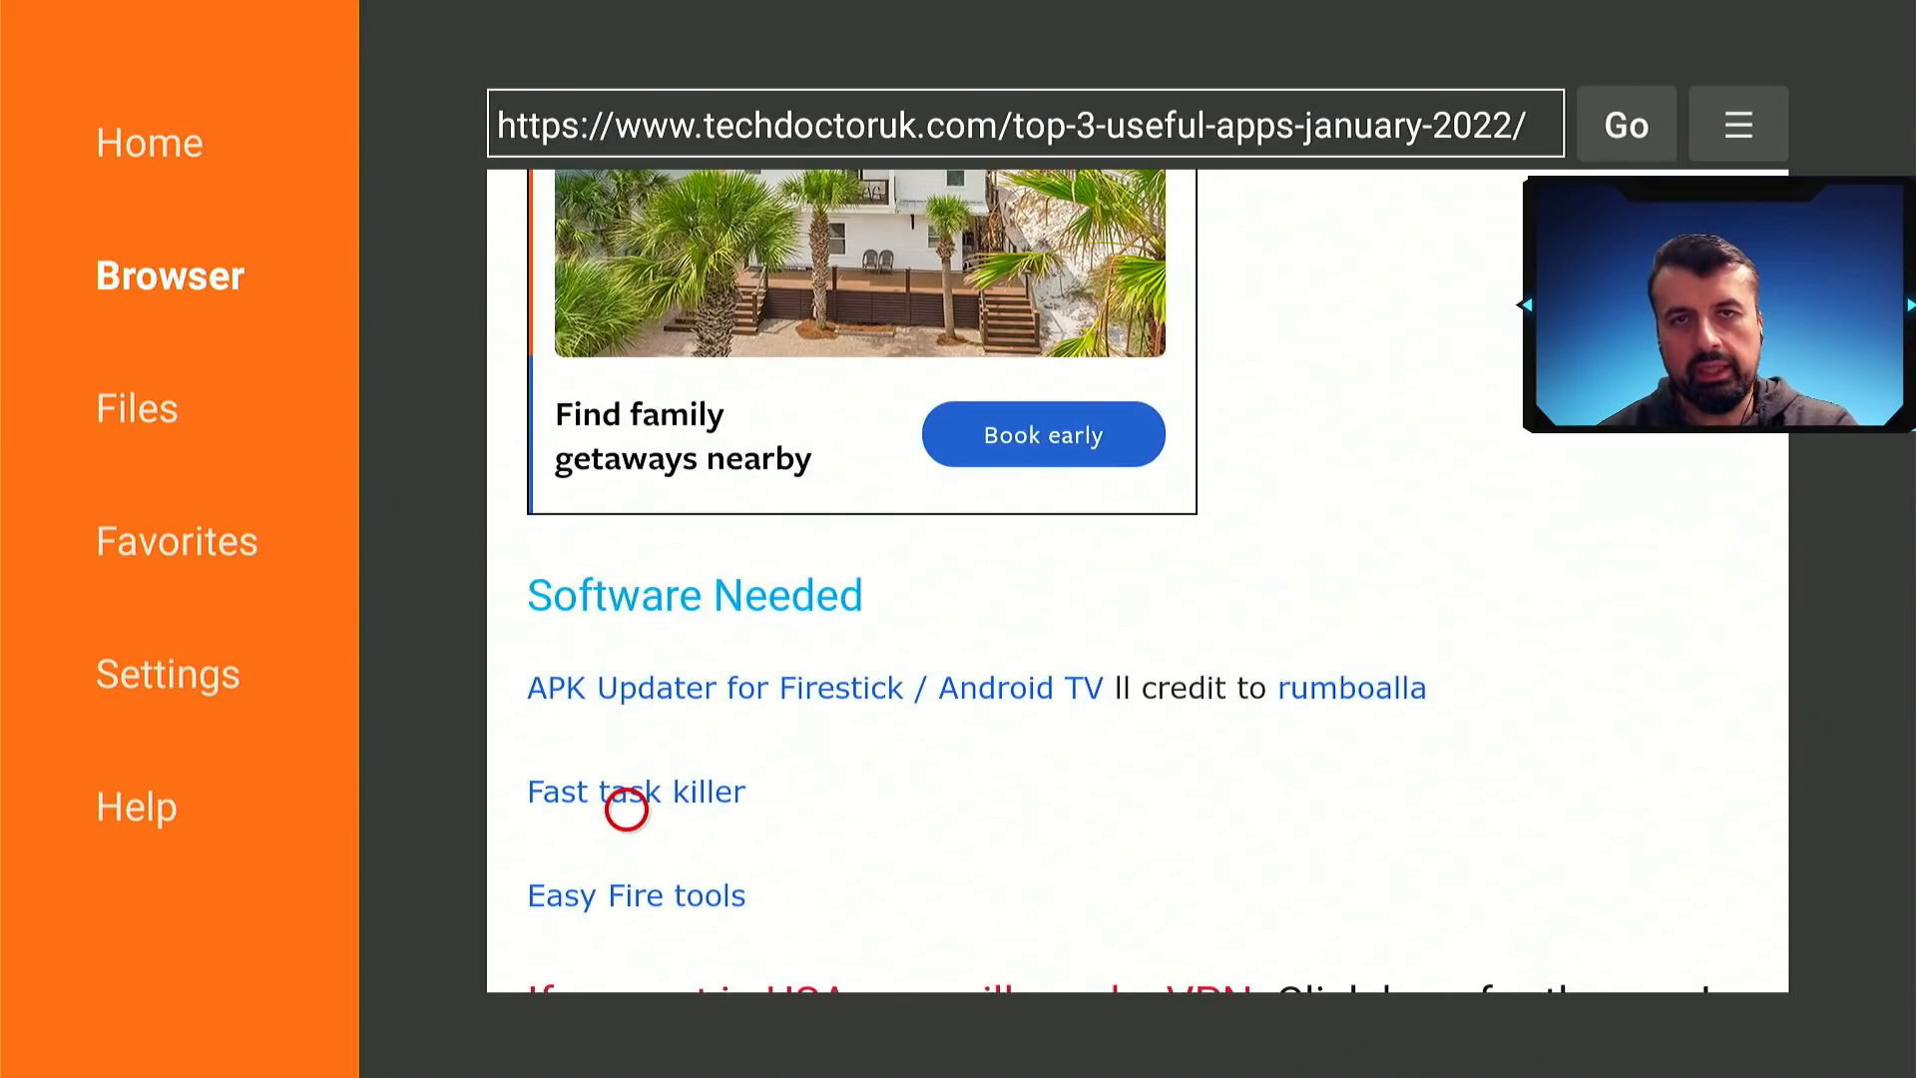